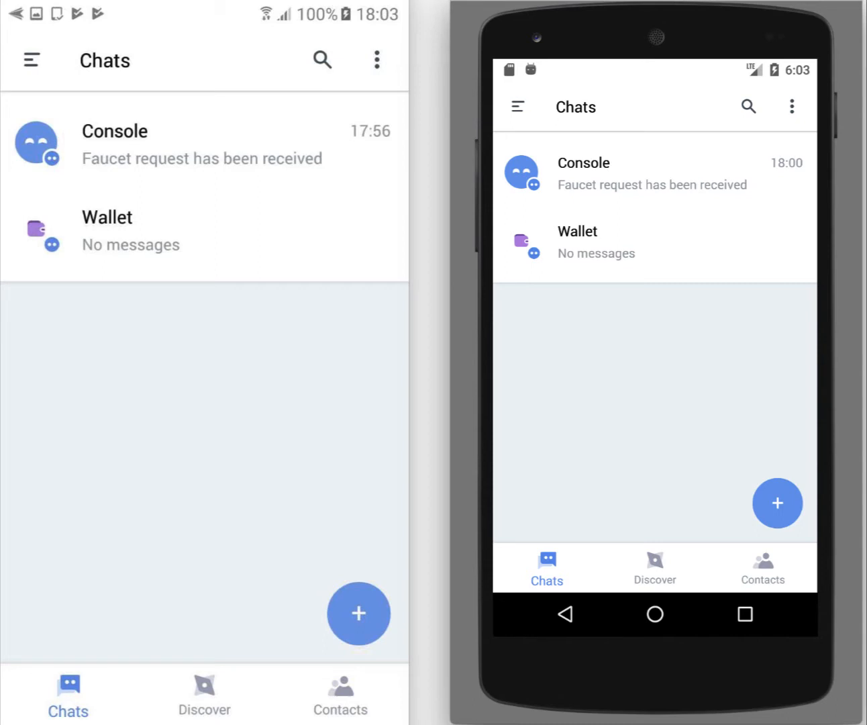
{"action": "mouse_move", "coordinate": [213, 577]}
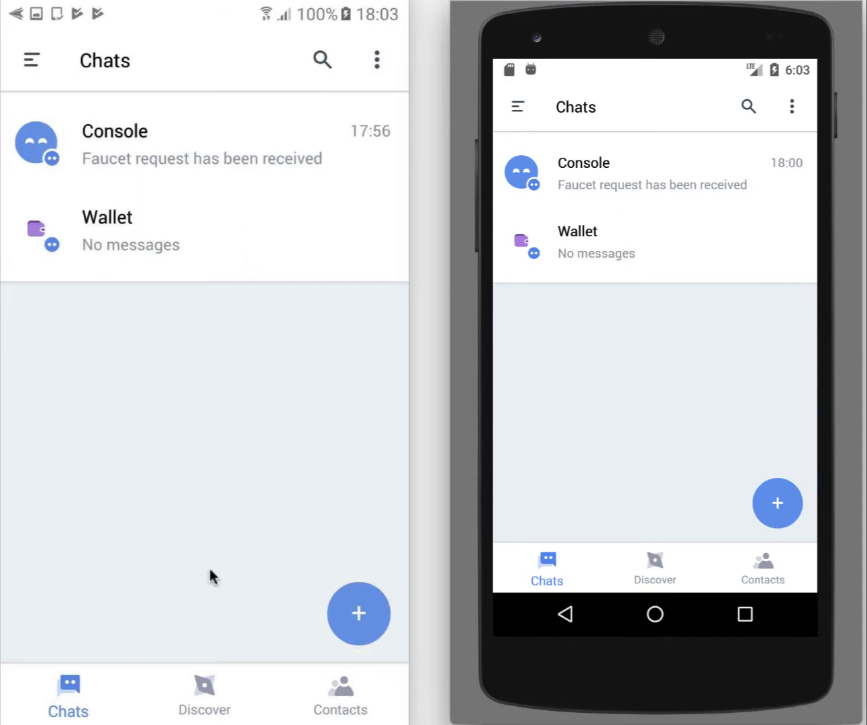
{"action": "mouse_move", "coordinate": [608, 572]}
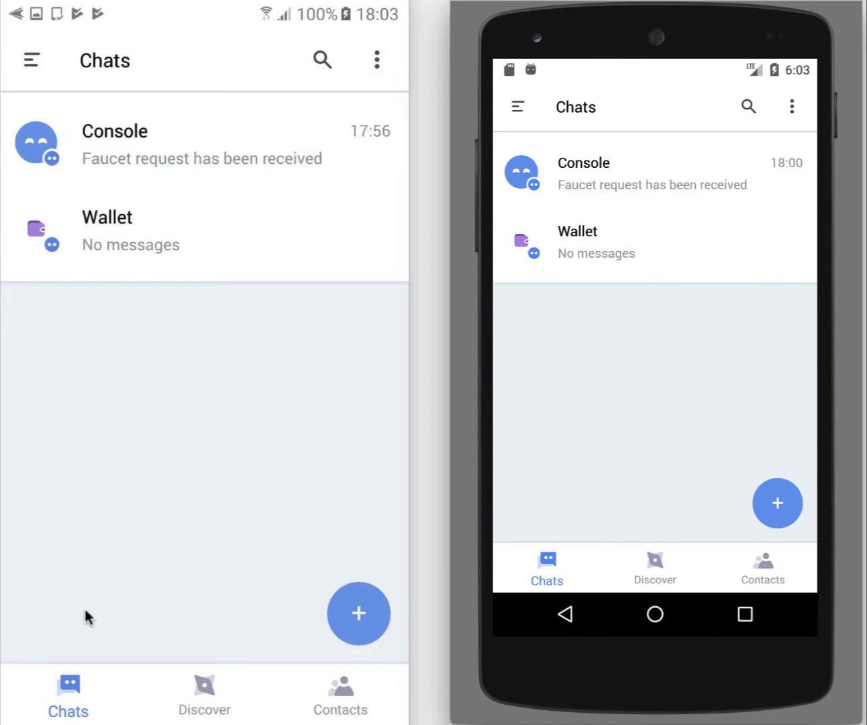
{"action": "mouse_move", "coordinate": [358, 614]}
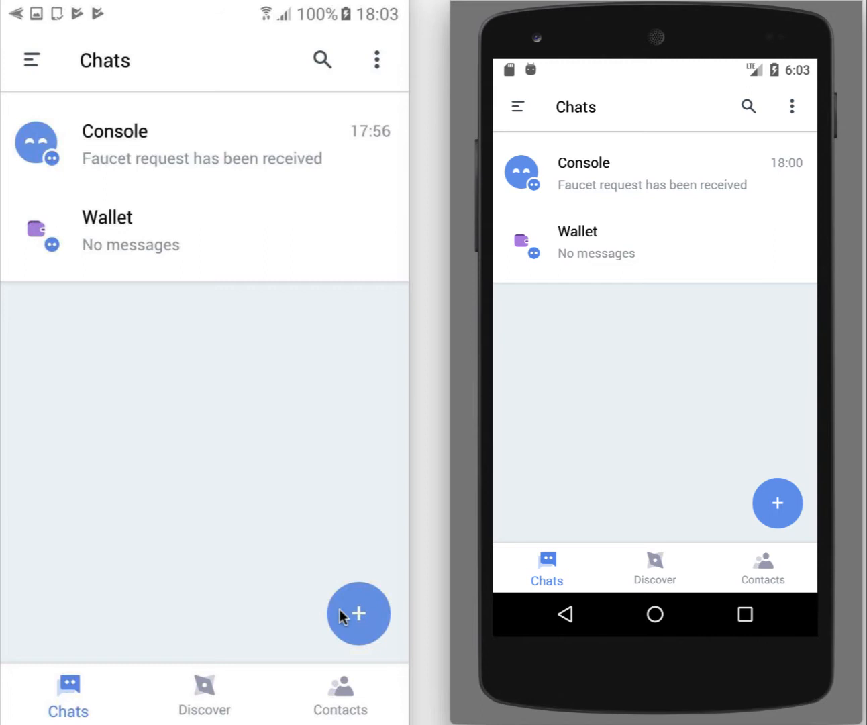
- Open Start new chat from the left phone's Chats screen
{"action": "left_click", "coordinate": [358, 614]}
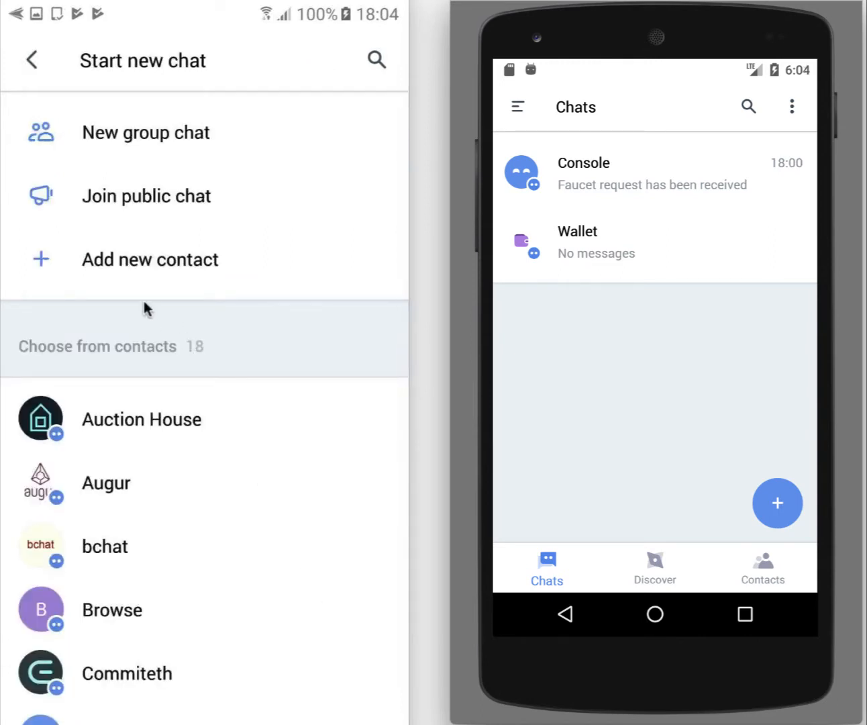
{"action": "mouse_move", "coordinate": [165, 278]}
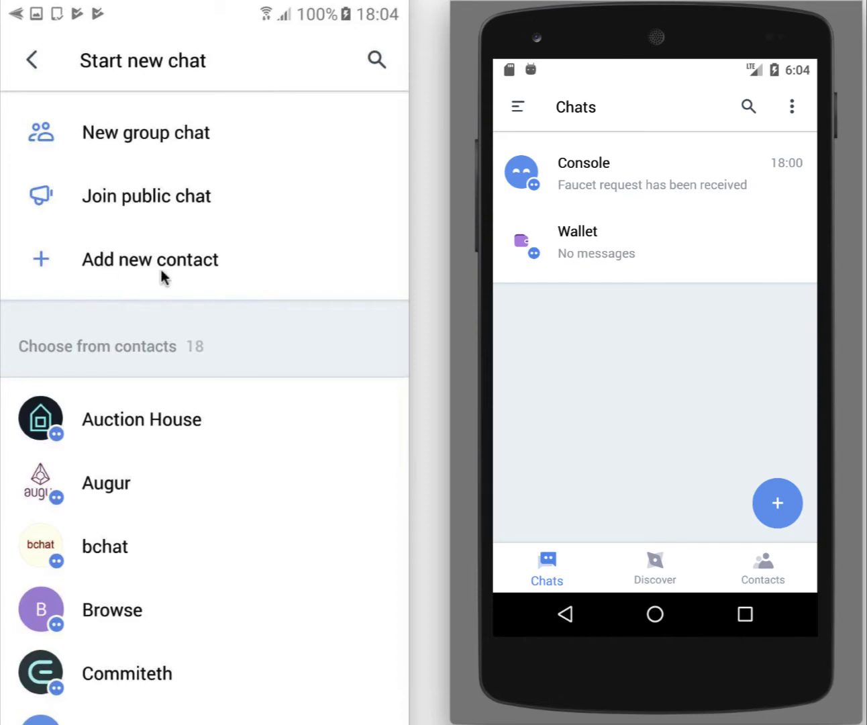
- Open the add-new-contact form on the phone and show the emulator profile's QR code
{"action": "left_click", "coordinate": [150, 259]}
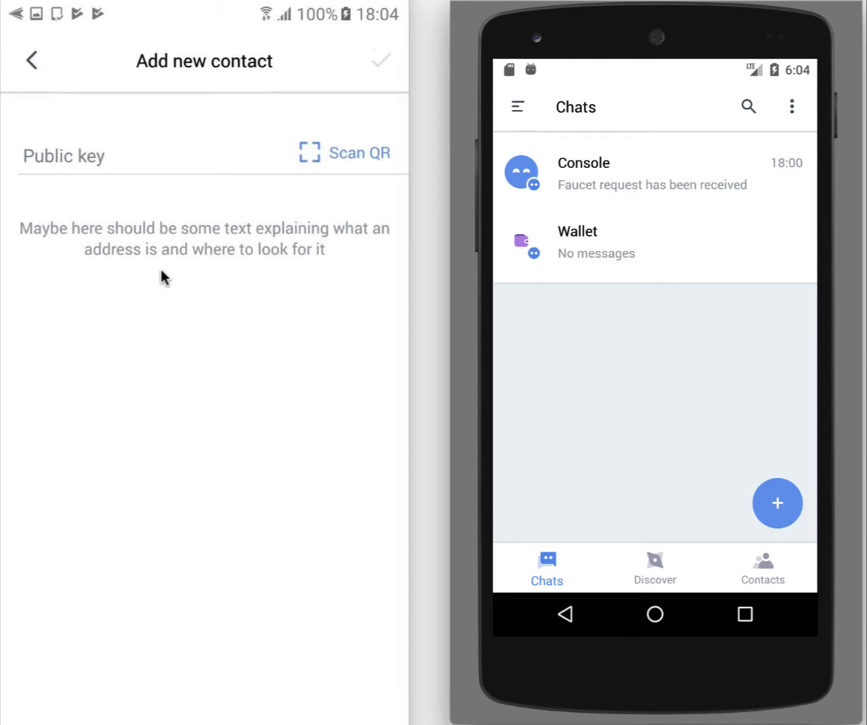
{"action": "mouse_move", "coordinate": [610, 286]}
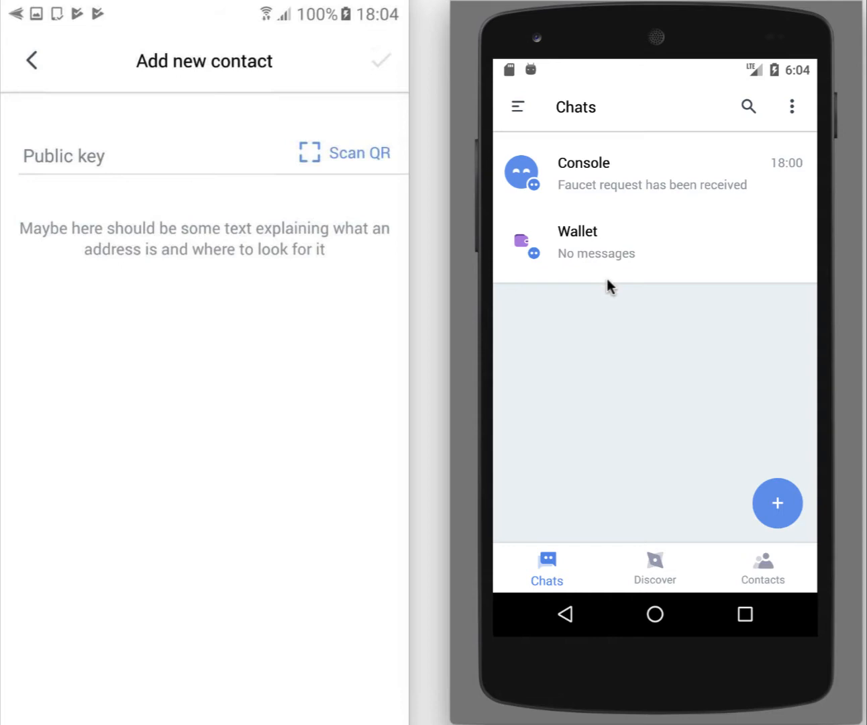
{"action": "mouse_move", "coordinate": [517, 107]}
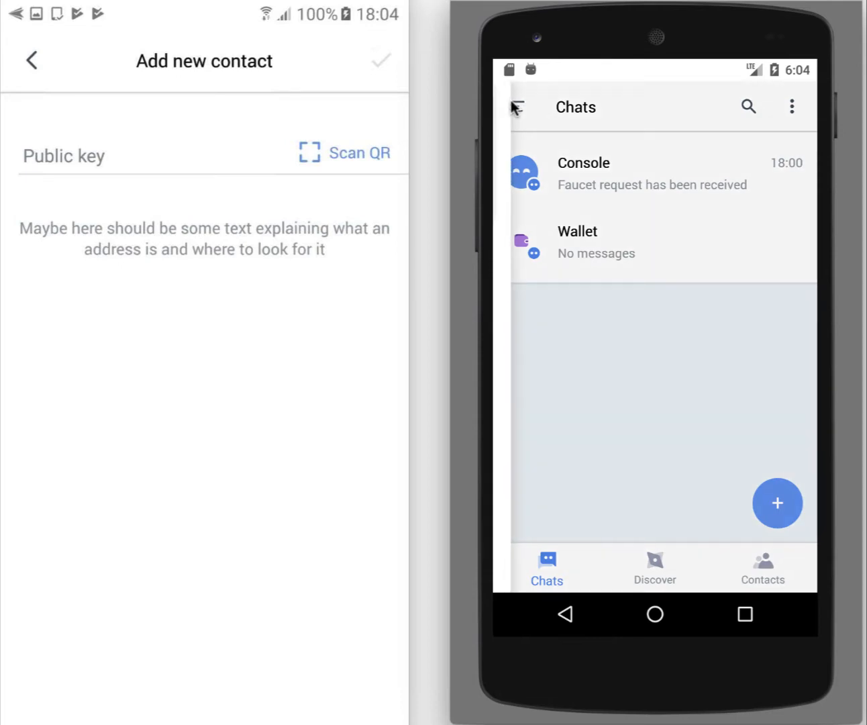
{"action": "left_click", "coordinate": [516, 107]}
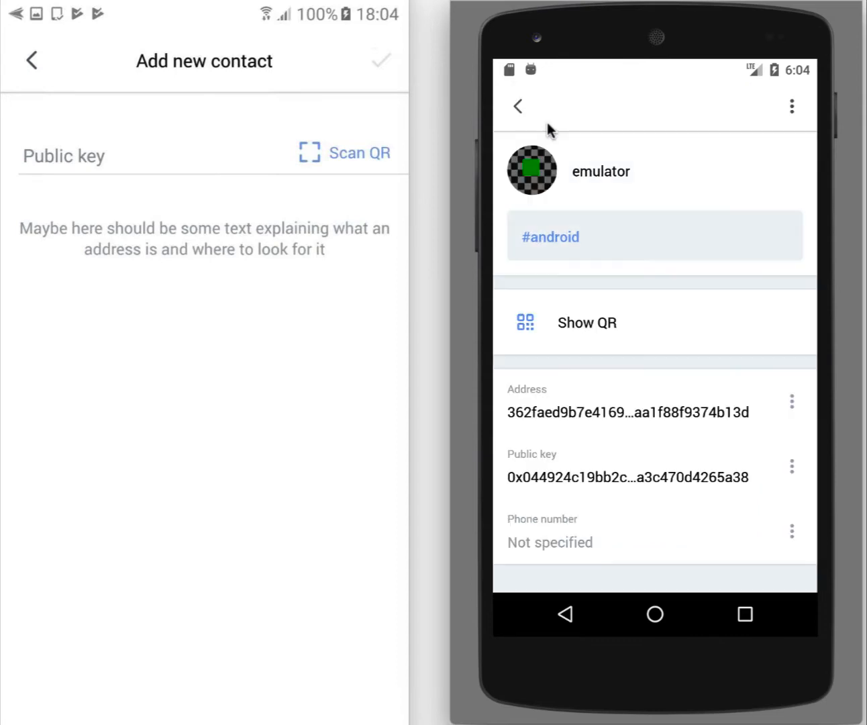
{"action": "mouse_move", "coordinate": [620, 384]}
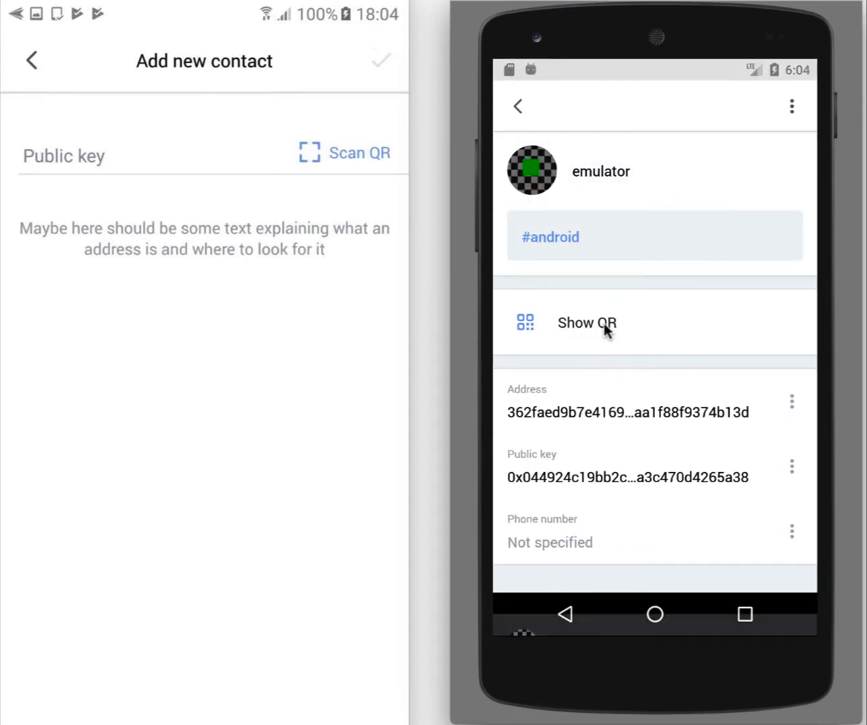
{"action": "left_click", "coordinate": [586, 323]}
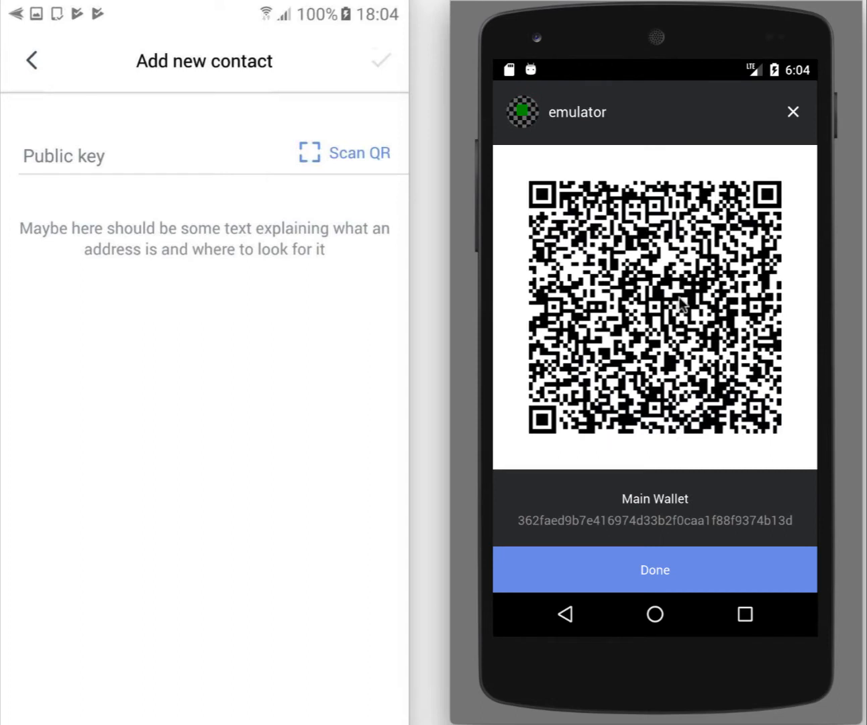
{"action": "mouse_move", "coordinate": [670, 361]}
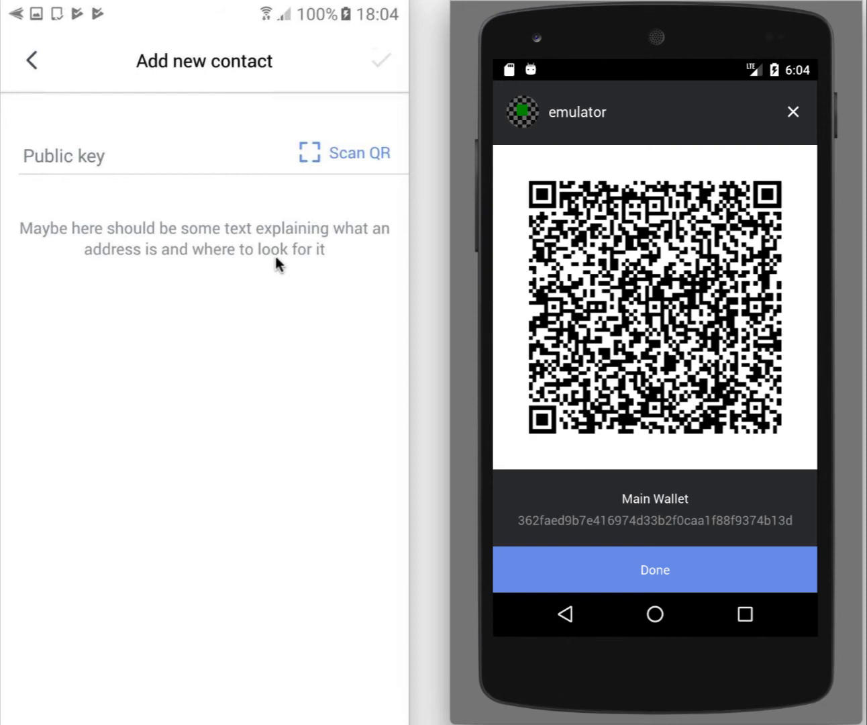
{"action": "mouse_move", "coordinate": [239, 359]}
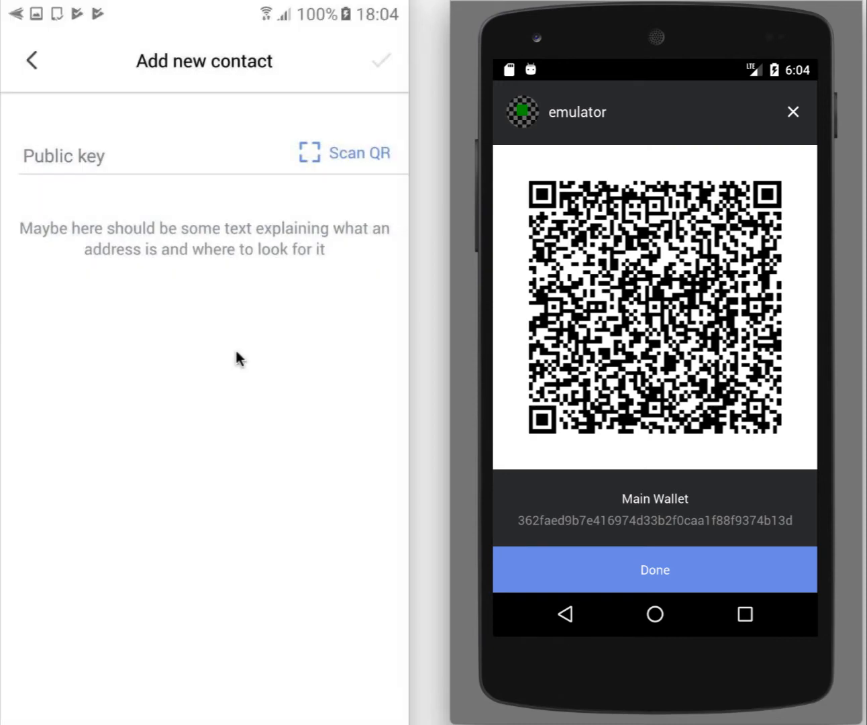
- Scan the emulator's QR code to fill in the new contact's public key
{"action": "left_click", "coordinate": [359, 153]}
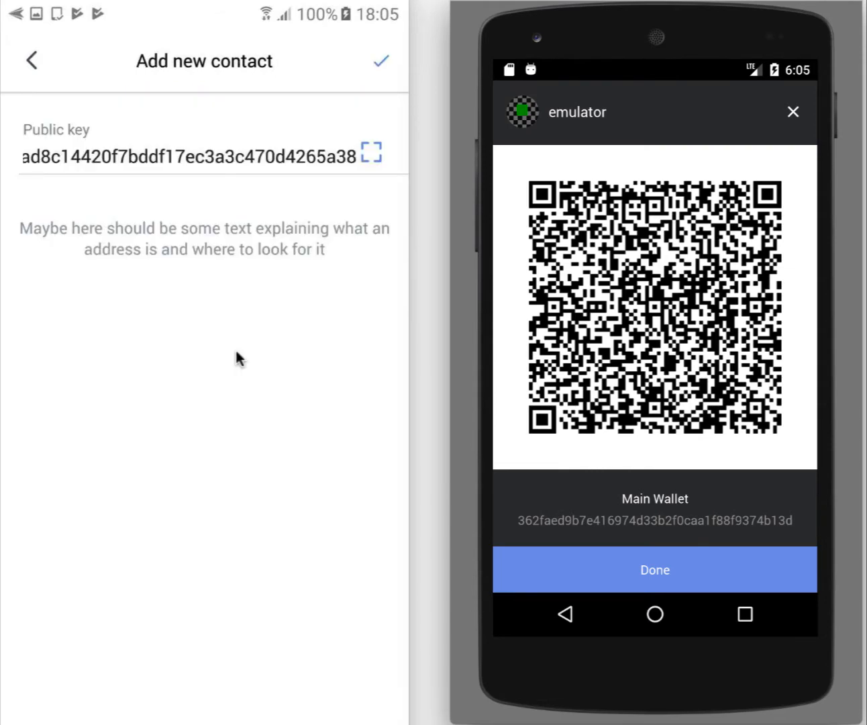
{"action": "mouse_move", "coordinate": [278, 166]}
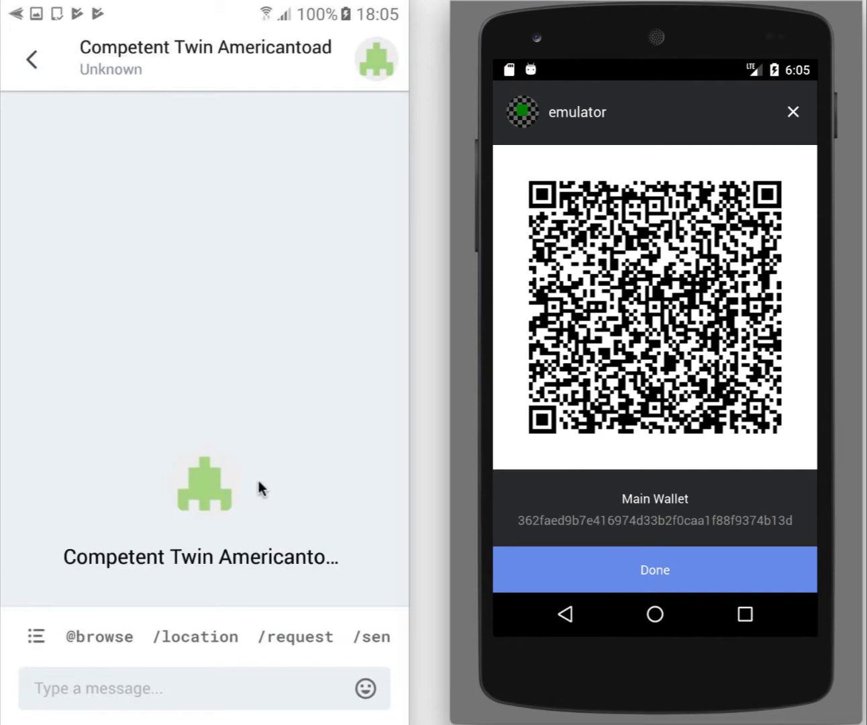
{"action": "mouse_move", "coordinate": [223, 546]}
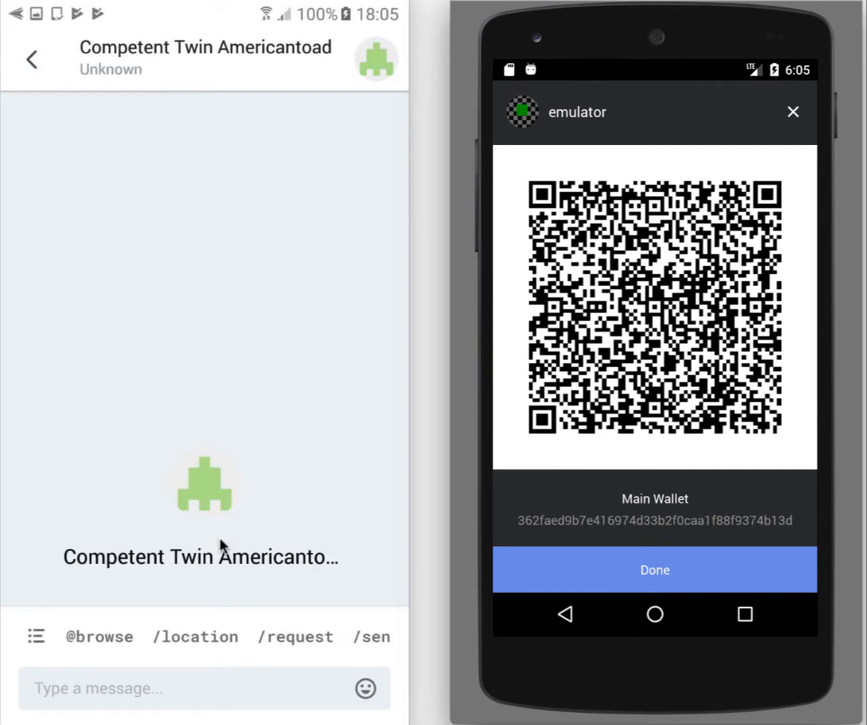
{"action": "mouse_move", "coordinate": [250, 581]}
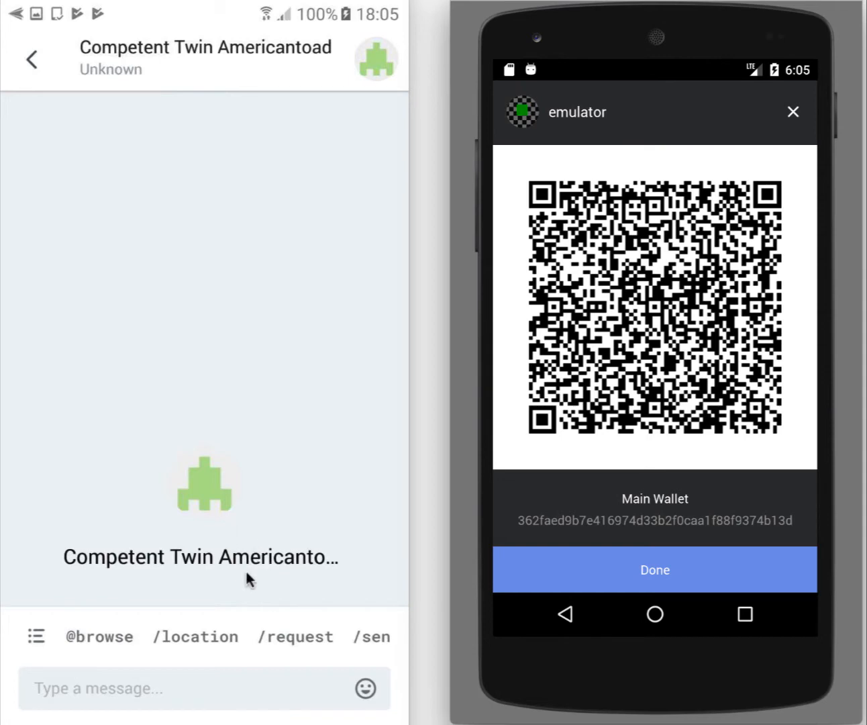
{"action": "mouse_move", "coordinate": [296, 570]}
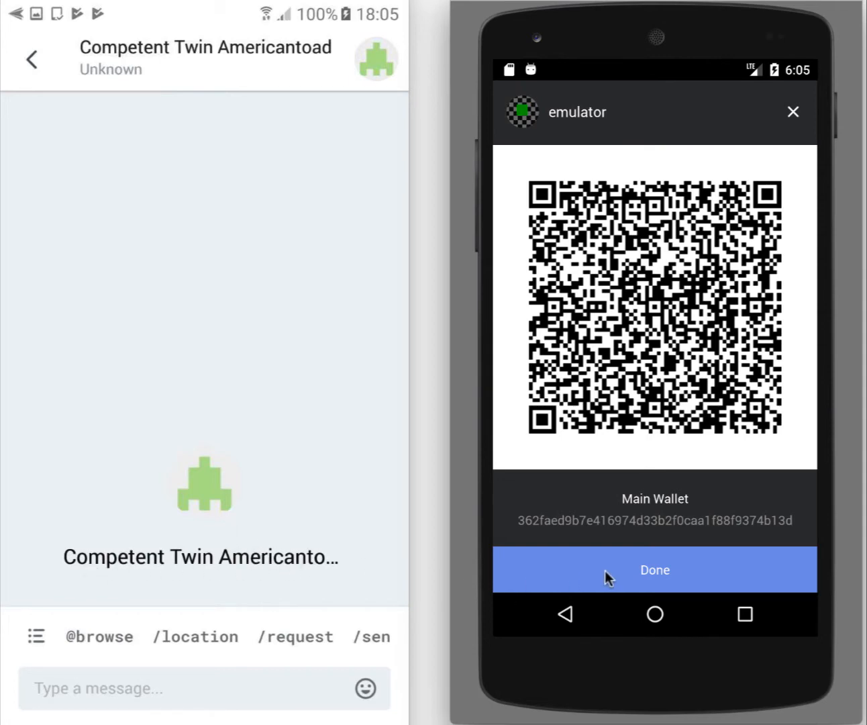
- Close the emulator's QR display and add Anna to the emulator's contacts
{"action": "left_click", "coordinate": [655, 570]}
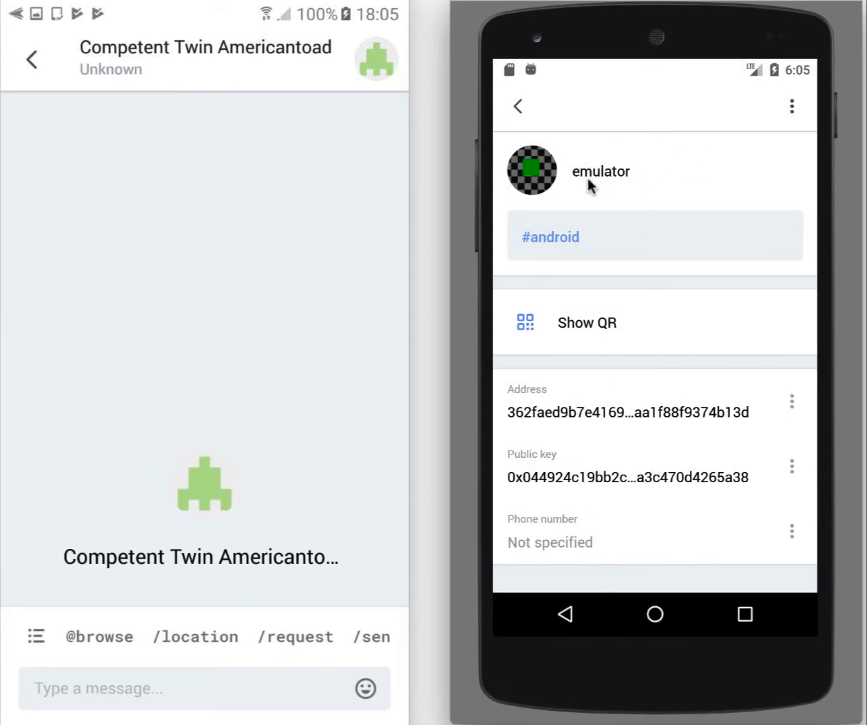
{"action": "mouse_move", "coordinate": [110, 576]}
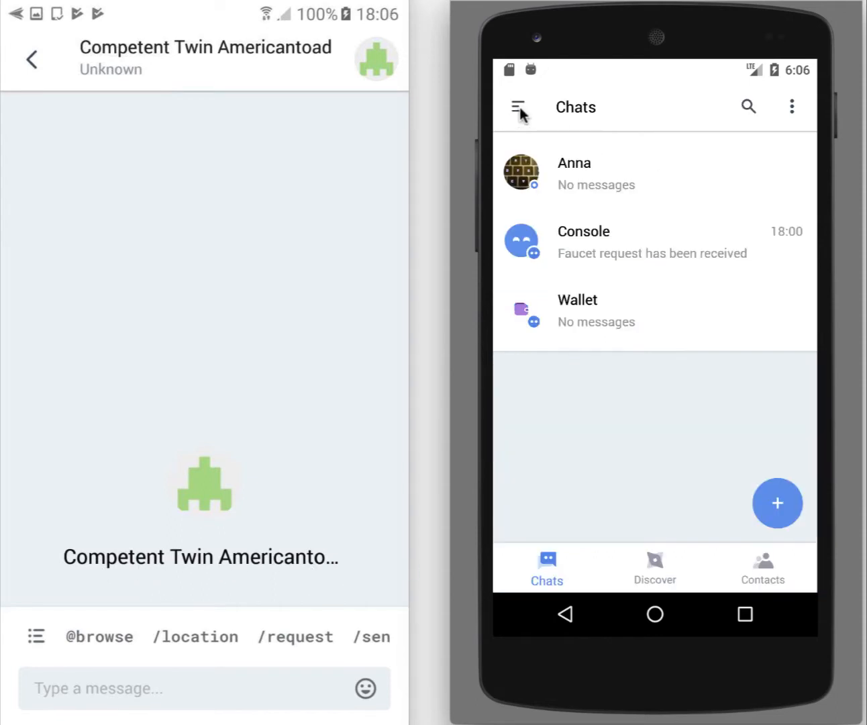
{"action": "mouse_move", "coordinate": [608, 179]}
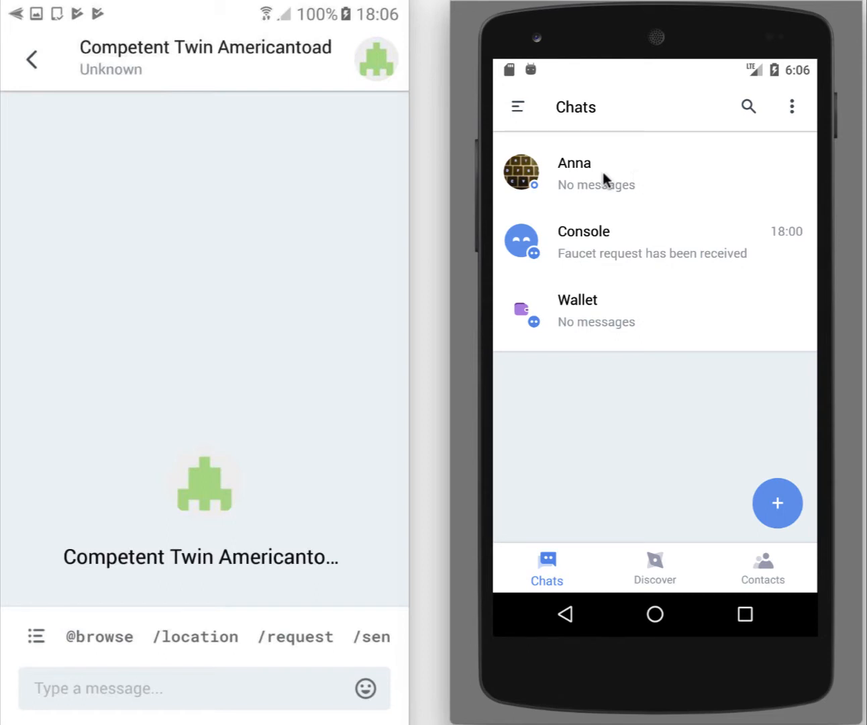
{"action": "mouse_move", "coordinate": [650, 180]}
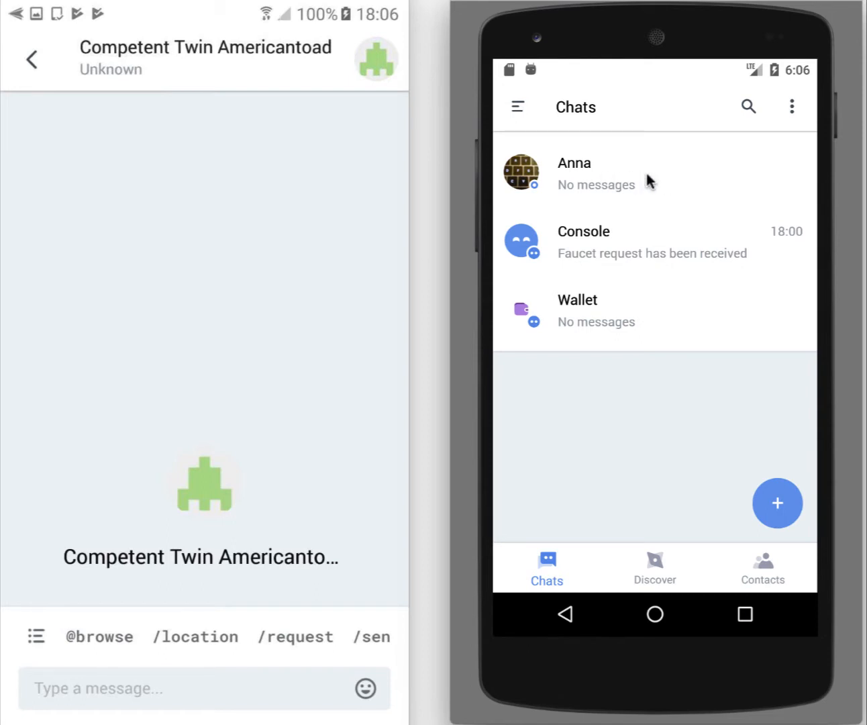
{"action": "mouse_move", "coordinate": [643, 181]}
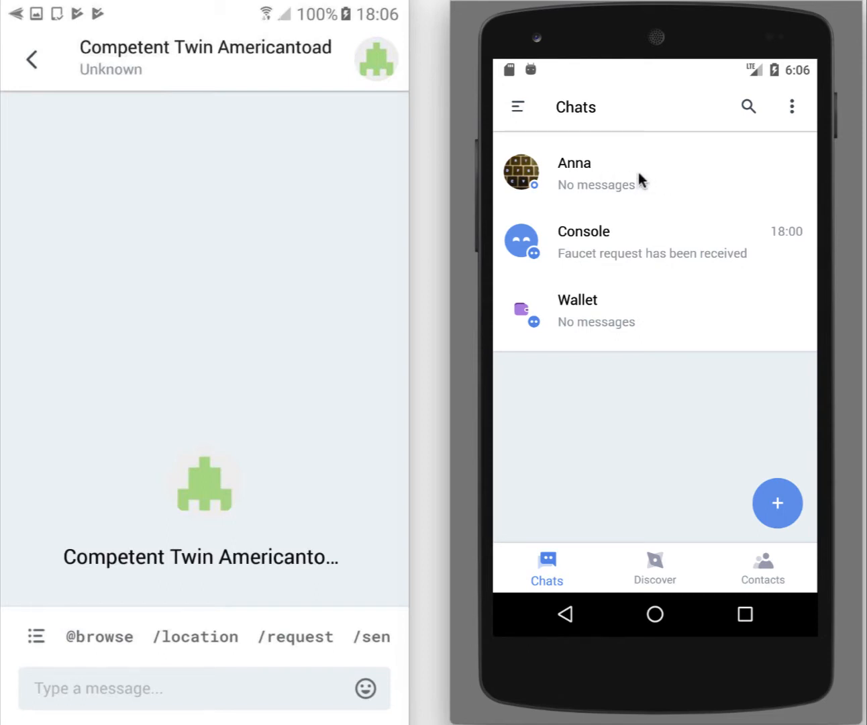
{"action": "mouse_move", "coordinate": [566, 186]}
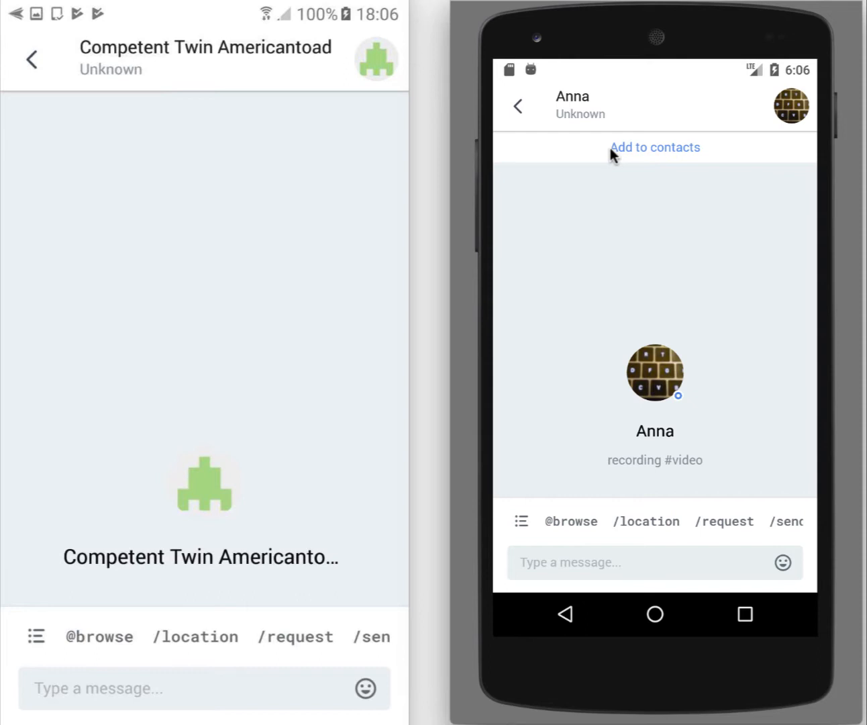
{"action": "mouse_move", "coordinate": [651, 166]}
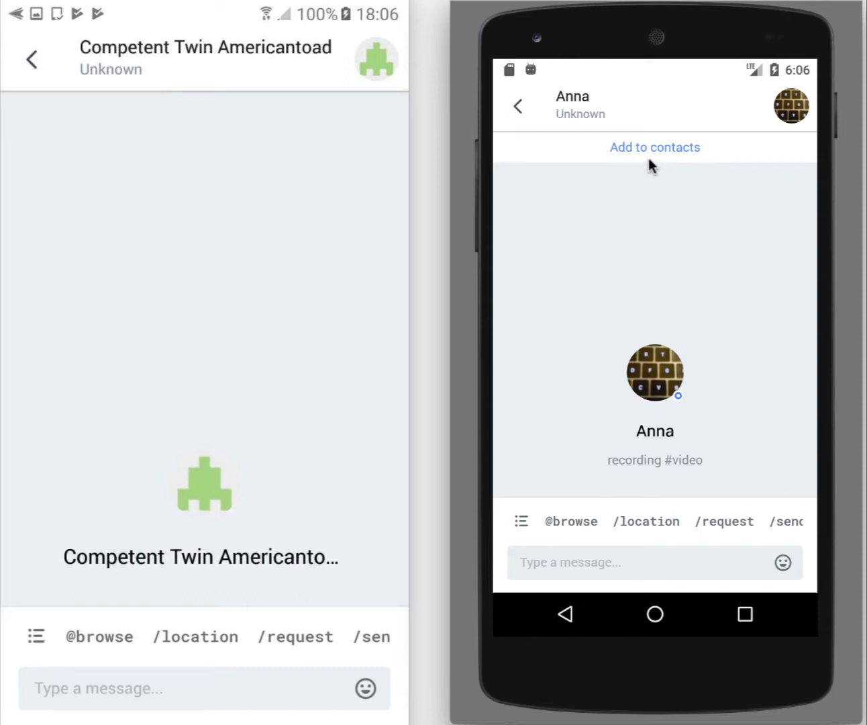
{"action": "left_click", "coordinate": [655, 147]}
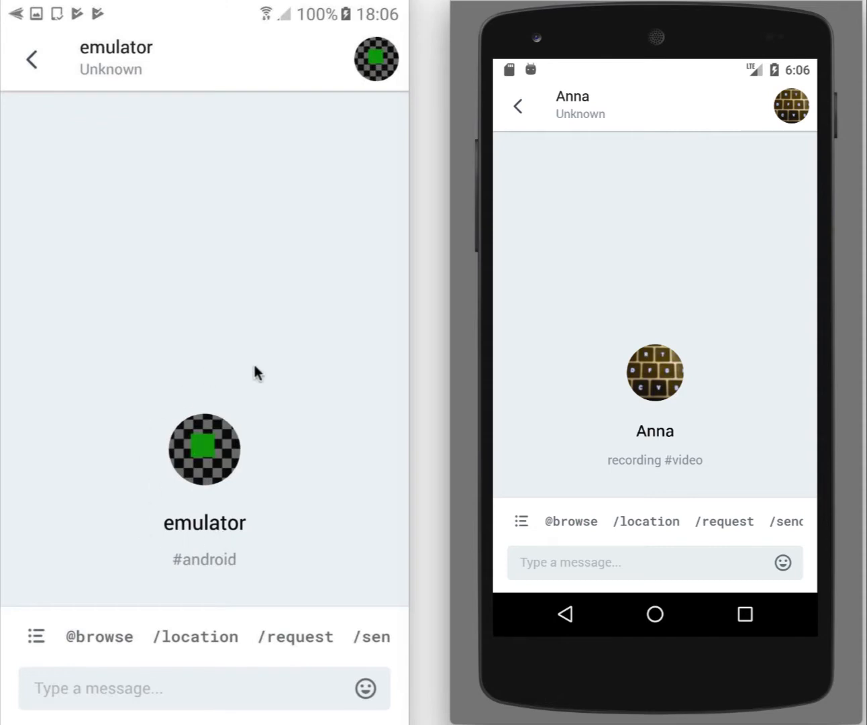
{"action": "mouse_move", "coordinate": [215, 497]}
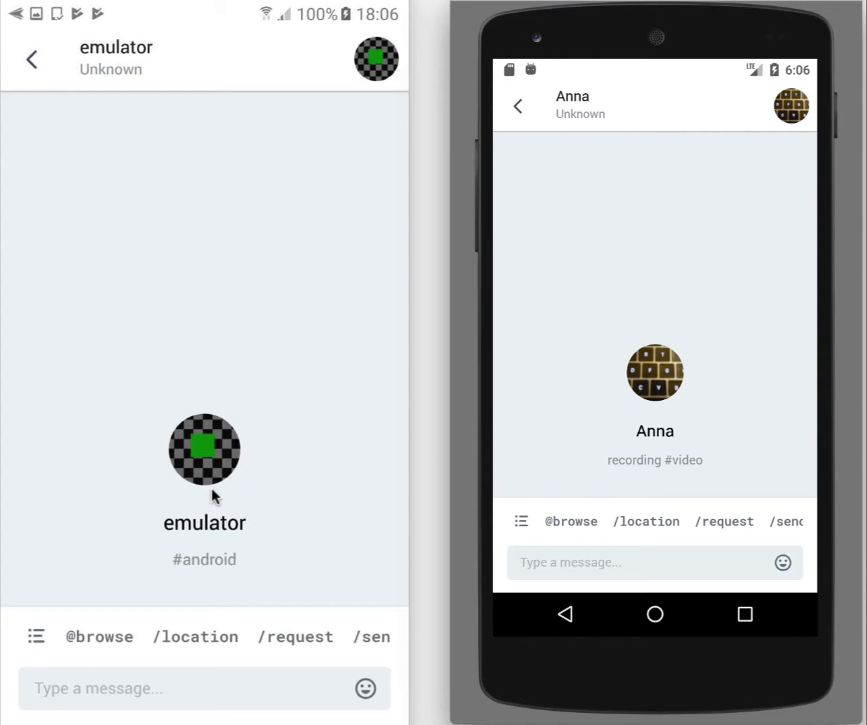
{"action": "mouse_move", "coordinate": [218, 540]}
{"action": "type", "text": "Hello"}
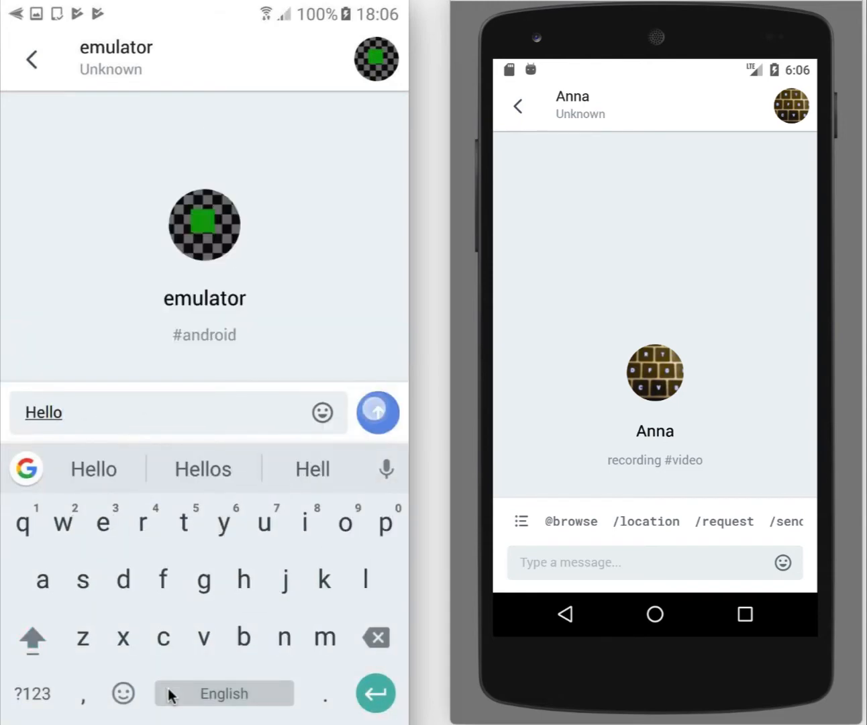
- Send Hello, then reply hi and a smiley emoji from the emulator
{"action": "left_click", "coordinate": [377, 411]}
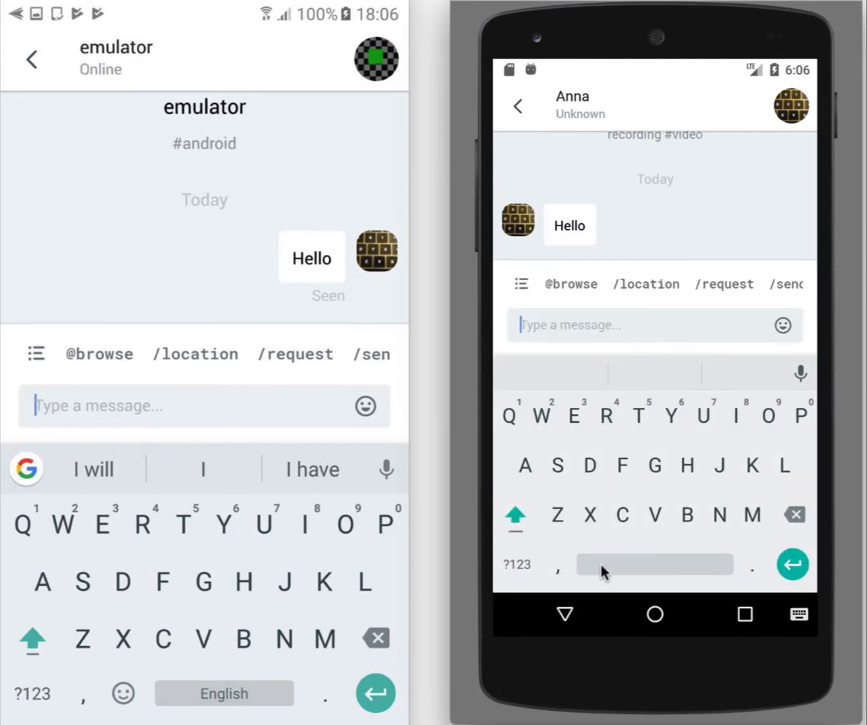
{"action": "type", "text": "hi"}
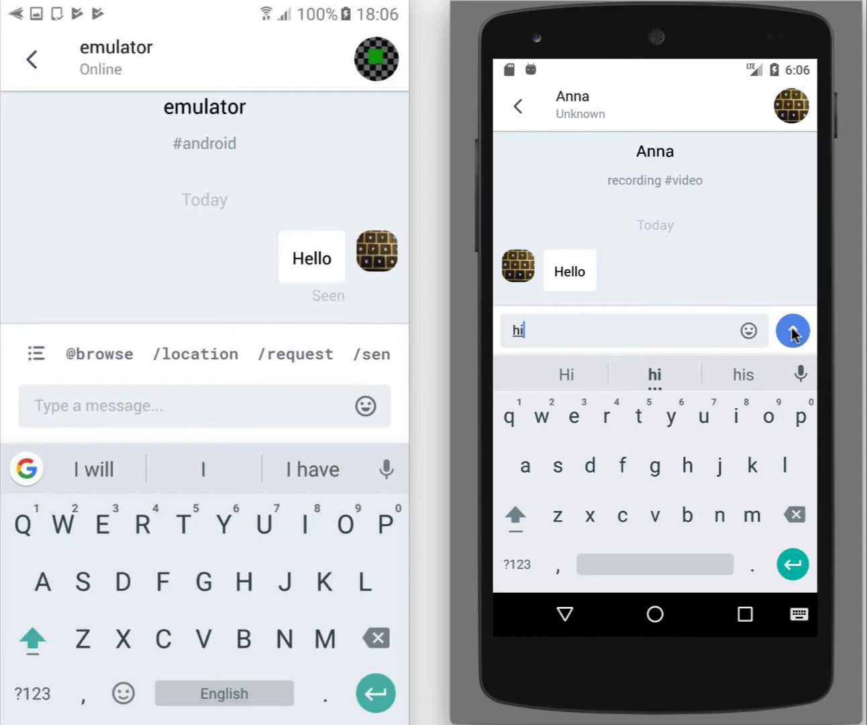
{"action": "left_click", "coordinate": [793, 330]}
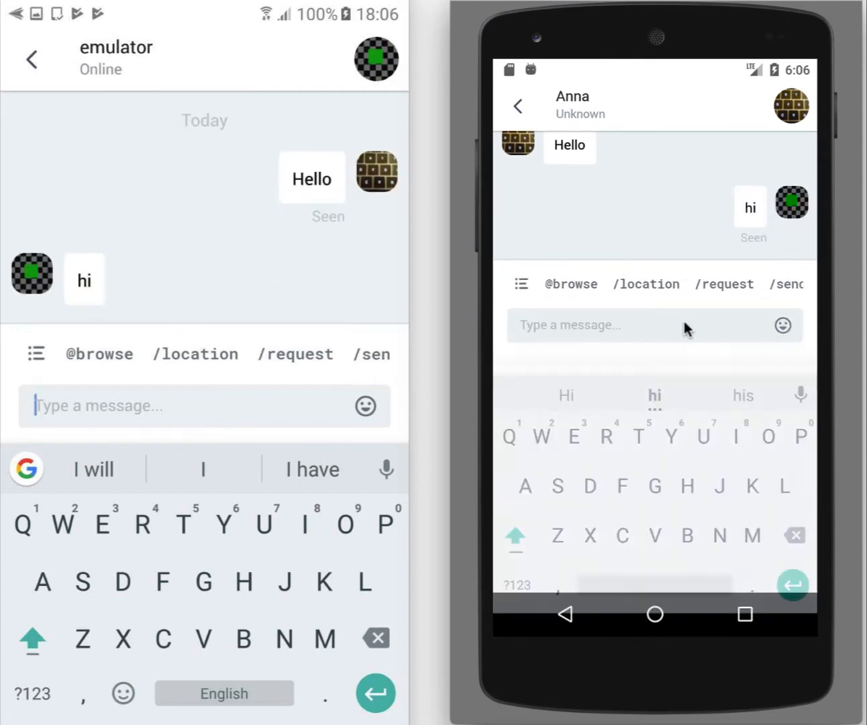
{"action": "left_click", "coordinate": [783, 325]}
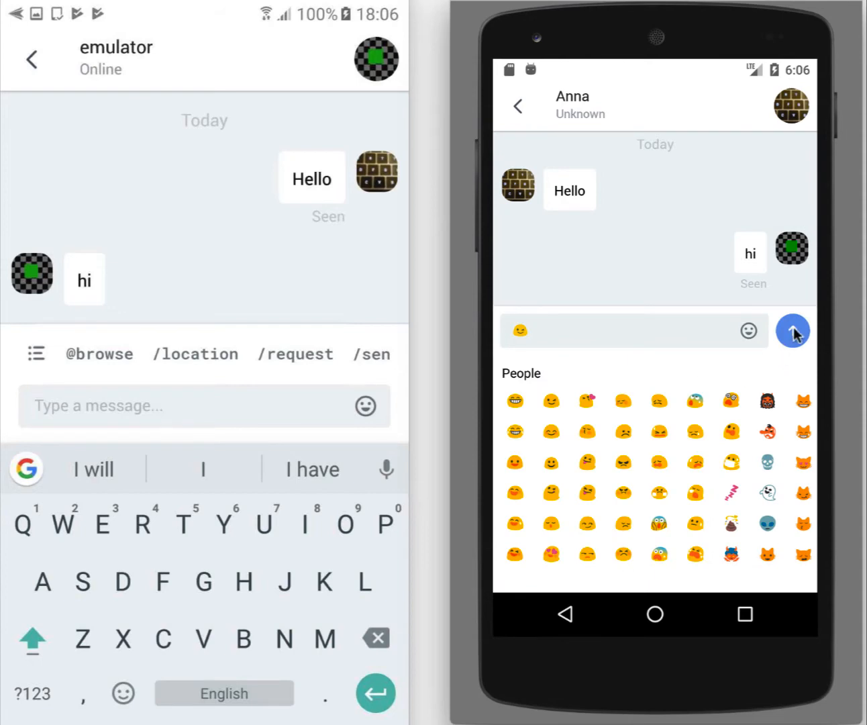
{"action": "left_click", "coordinate": [793, 331]}
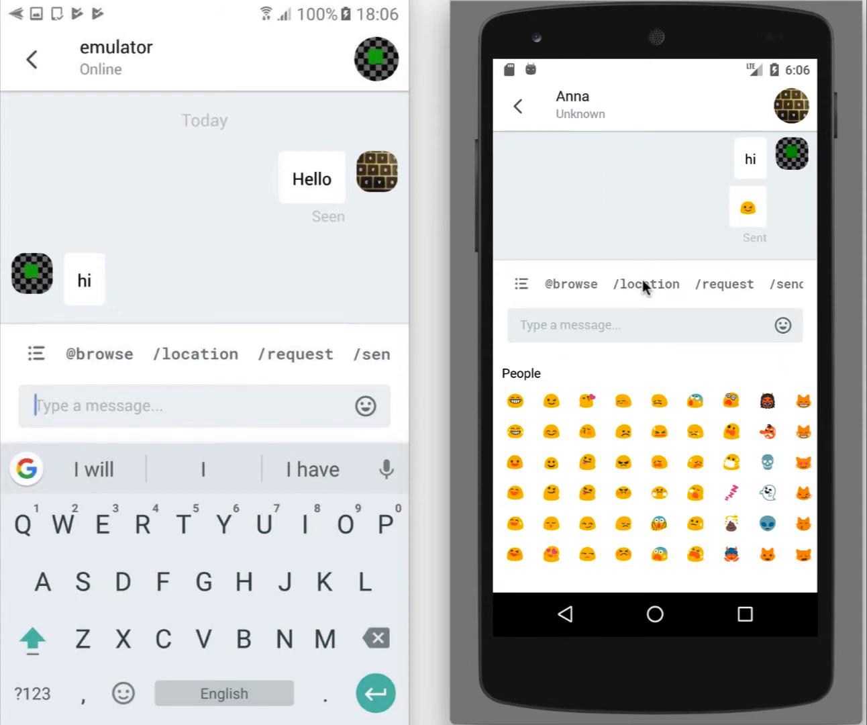
- Enter a /location command with the address dam 20 amsterdam
{"action": "left_click", "coordinate": [646, 284]}
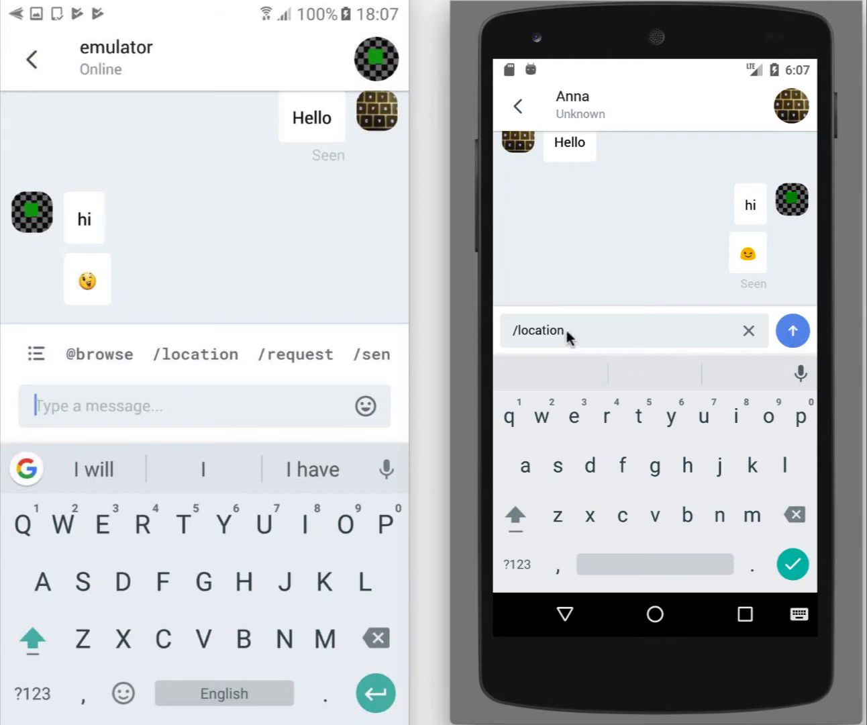
{"action": "type", "text": "dam"}
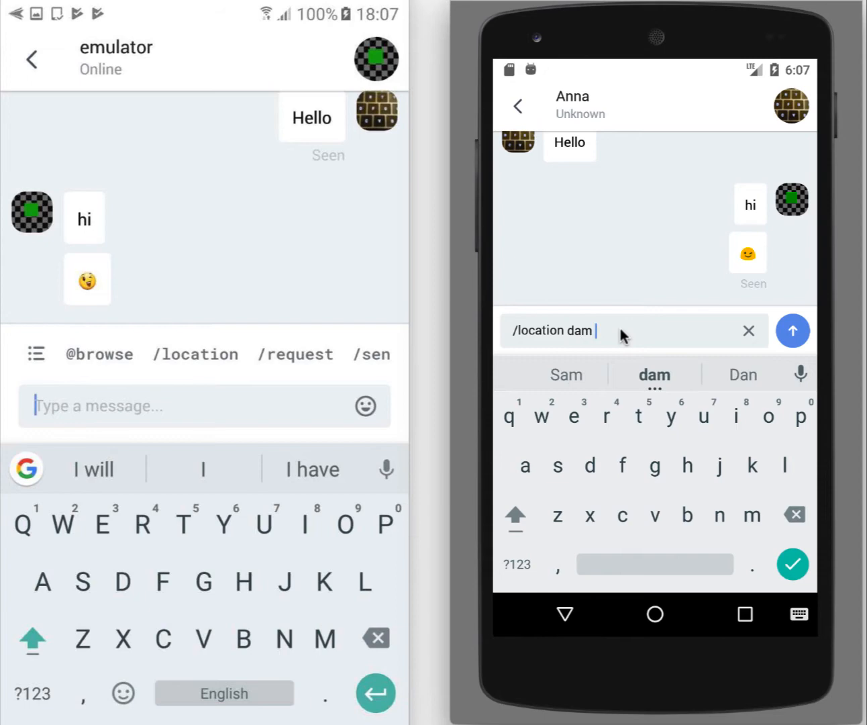
{"action": "type", "text": "20 amsterda"}
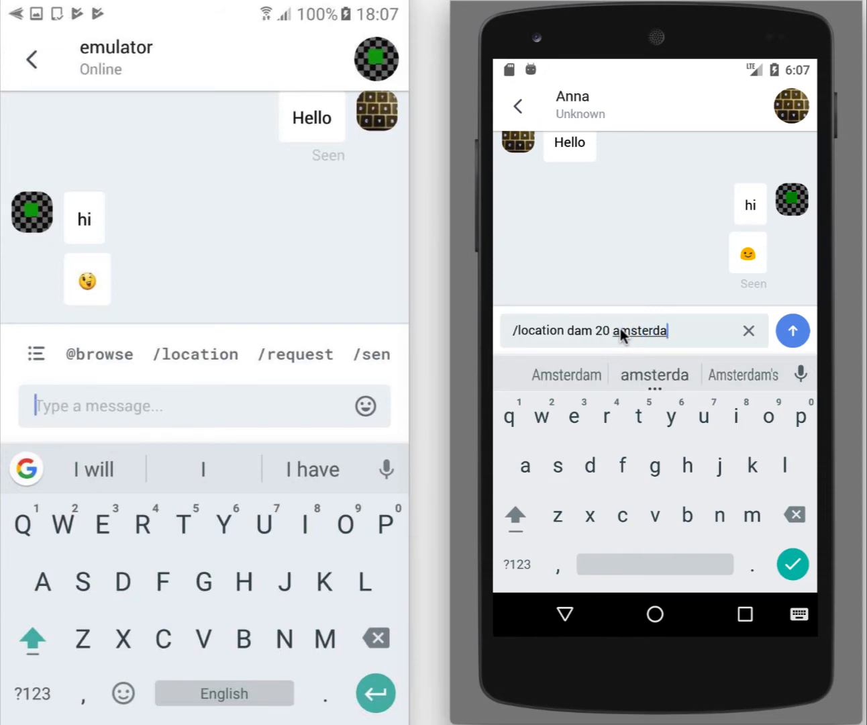
{"action": "left_click", "coordinate": [793, 330]}
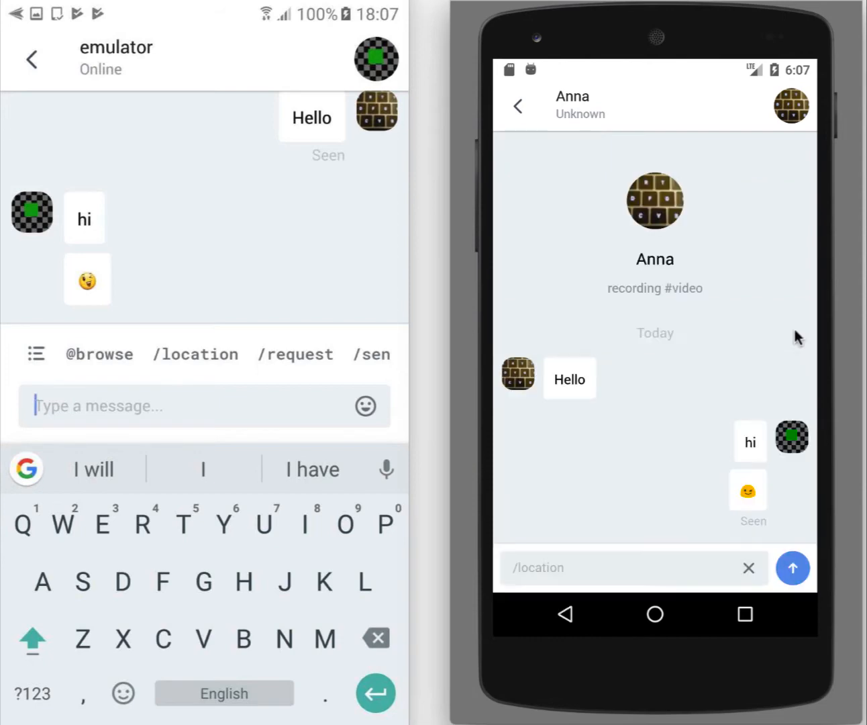
- Send the Amsterdam location and start a /request for 0.1 ETH
{"action": "left_click", "coordinate": [793, 568]}
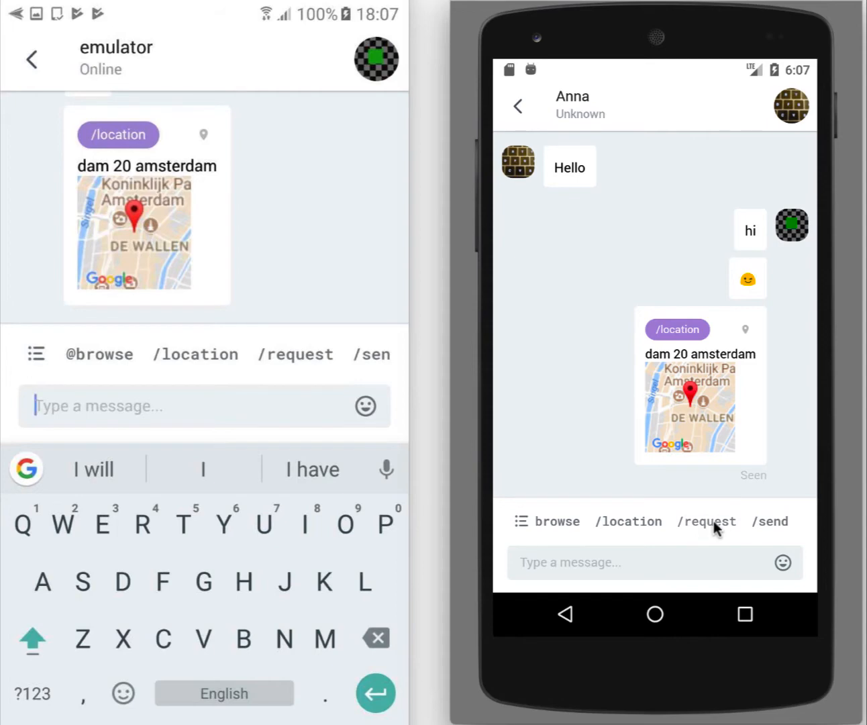
{"action": "left_click", "coordinate": [706, 522]}
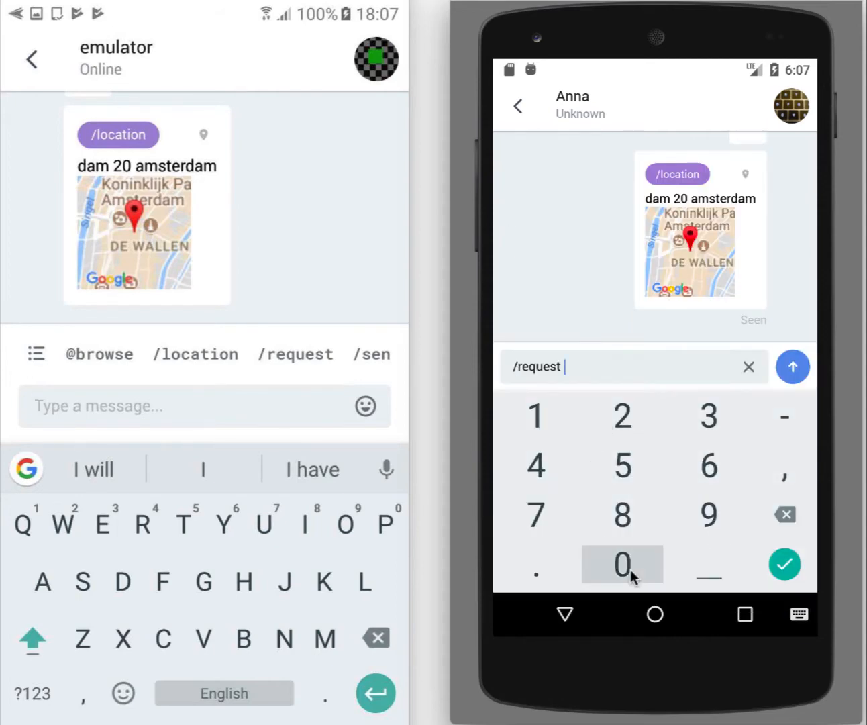
{"action": "left_click", "coordinate": [622, 564]}
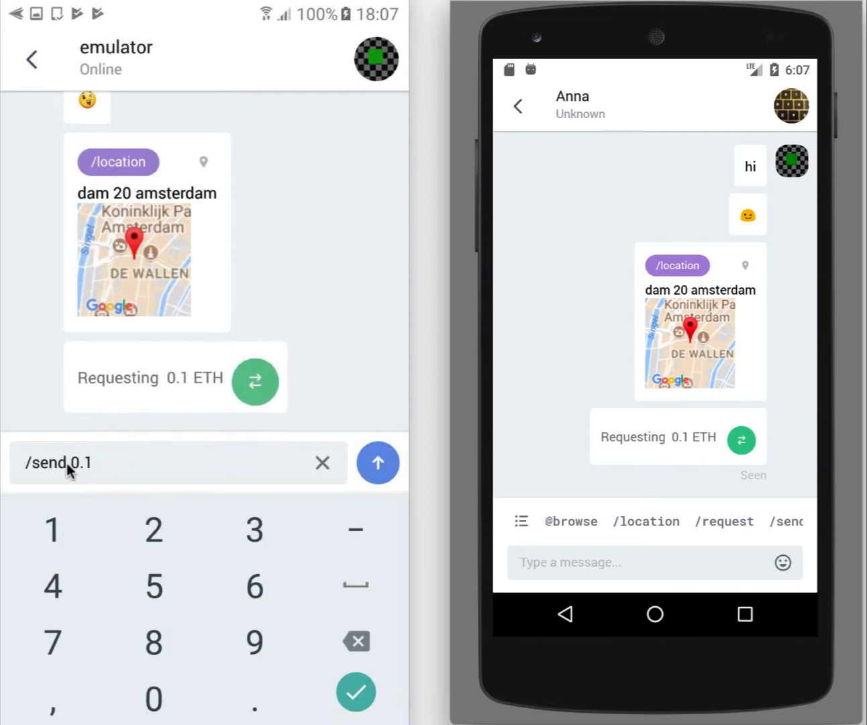
{"action": "mouse_move", "coordinate": [184, 480]}
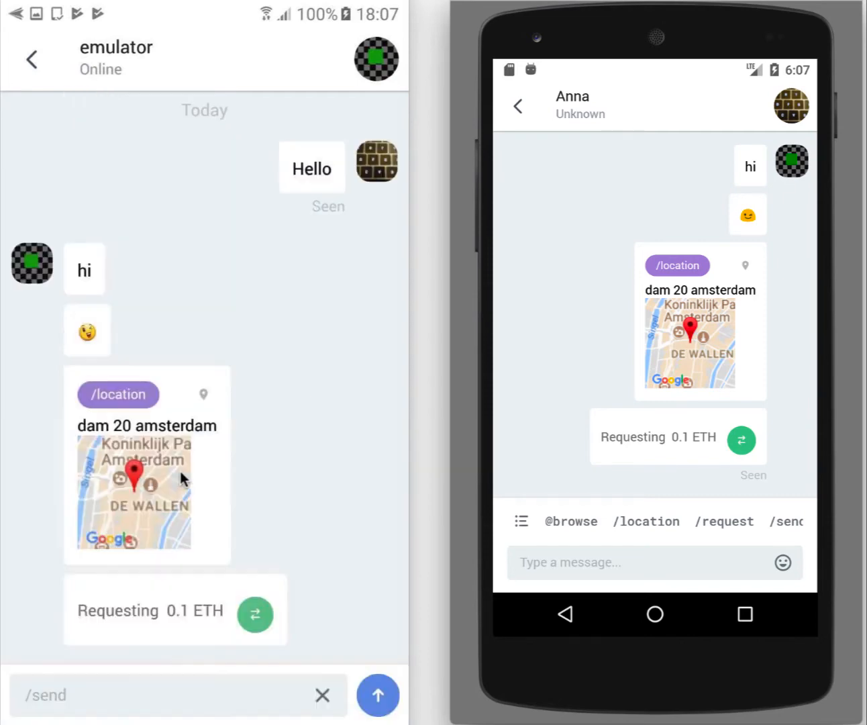
- Send 0.1 ETH, confirm it with the password, then go back to the Wallet
{"action": "left_click", "coordinate": [378, 695]}
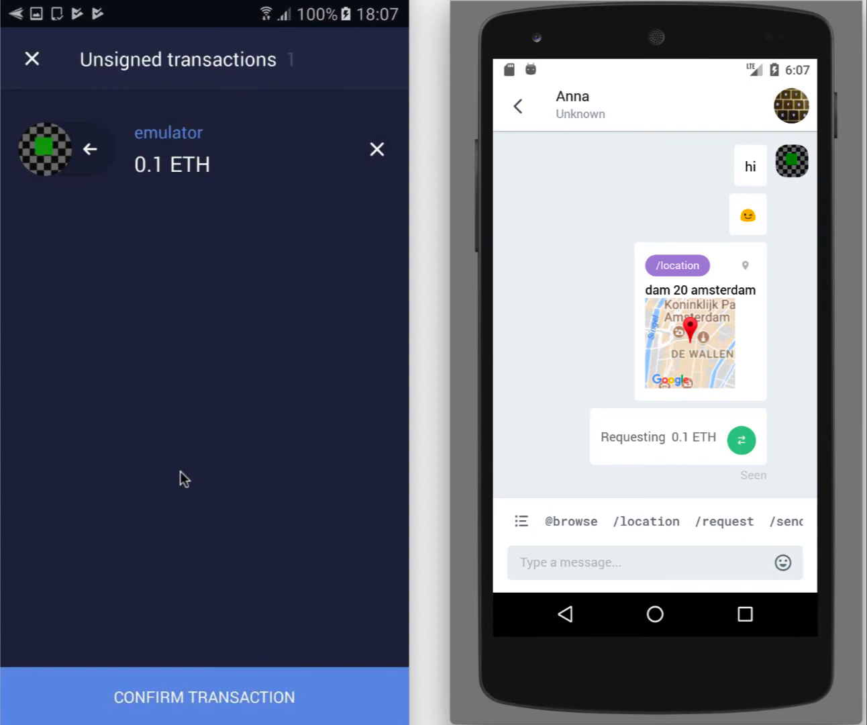
{"action": "left_click", "coordinate": [205, 696]}
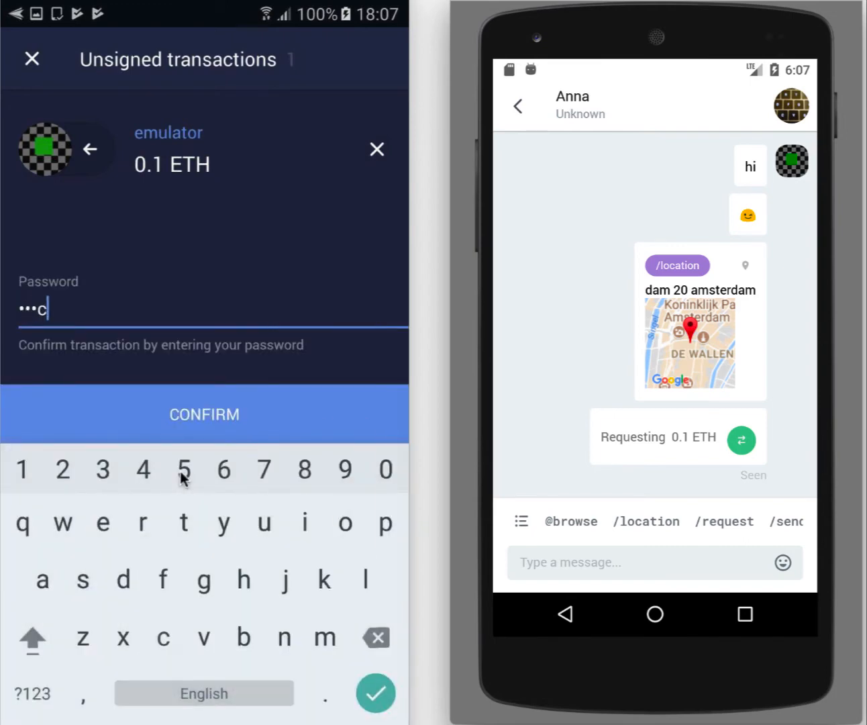
{"action": "left_click", "coordinate": [325, 637]}
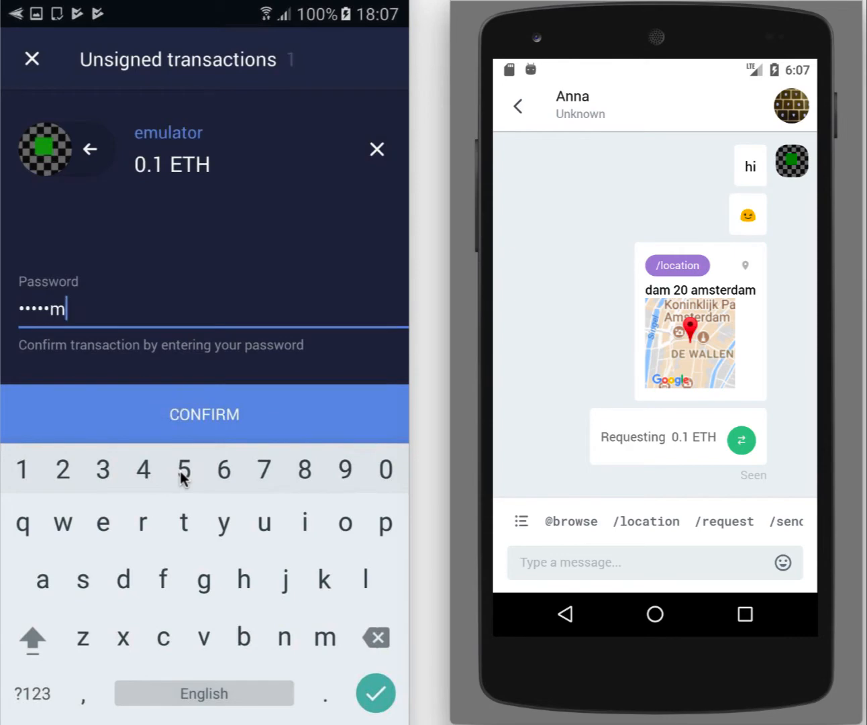
{"action": "left_click", "coordinate": [204, 414]}
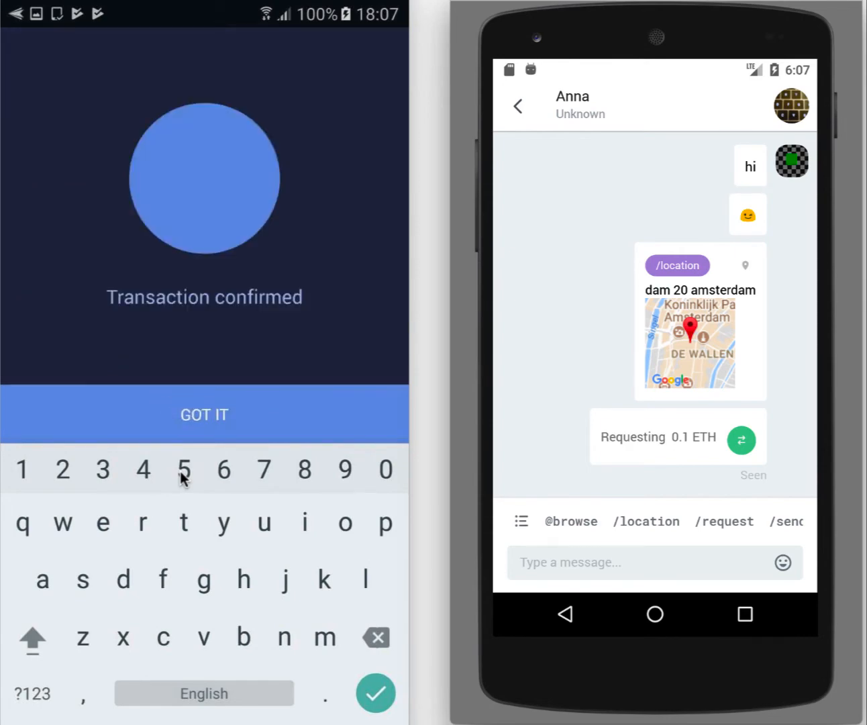
{"action": "left_click", "coordinate": [204, 415]}
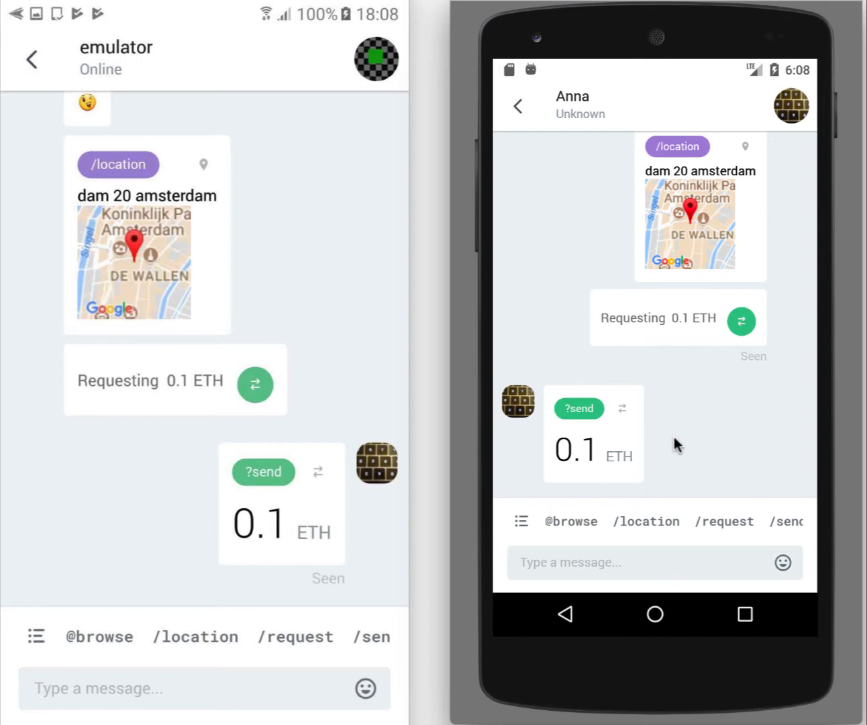
{"action": "left_click", "coordinate": [31, 59]}
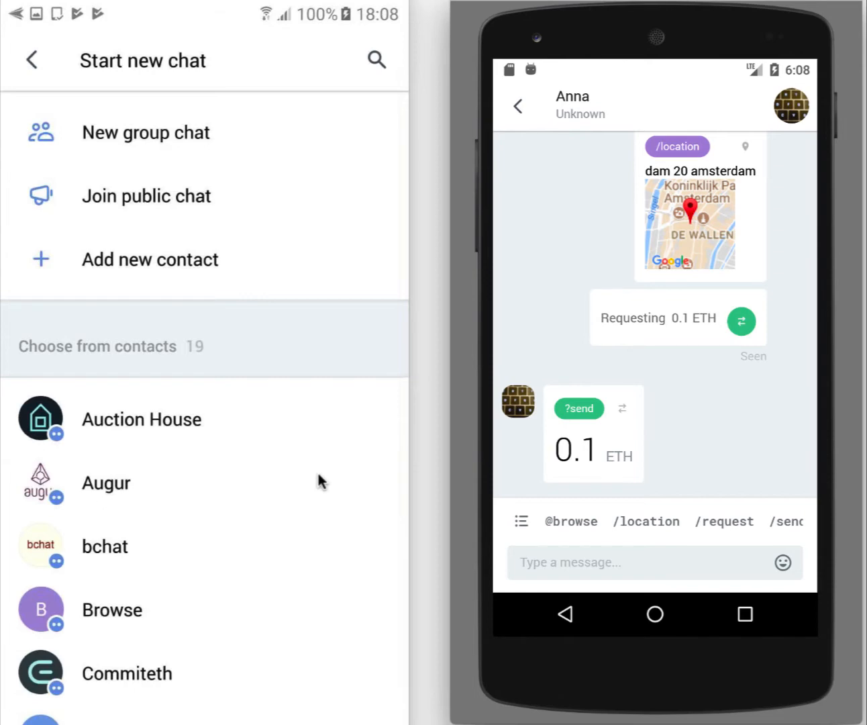
{"action": "left_click", "coordinate": [31, 60]}
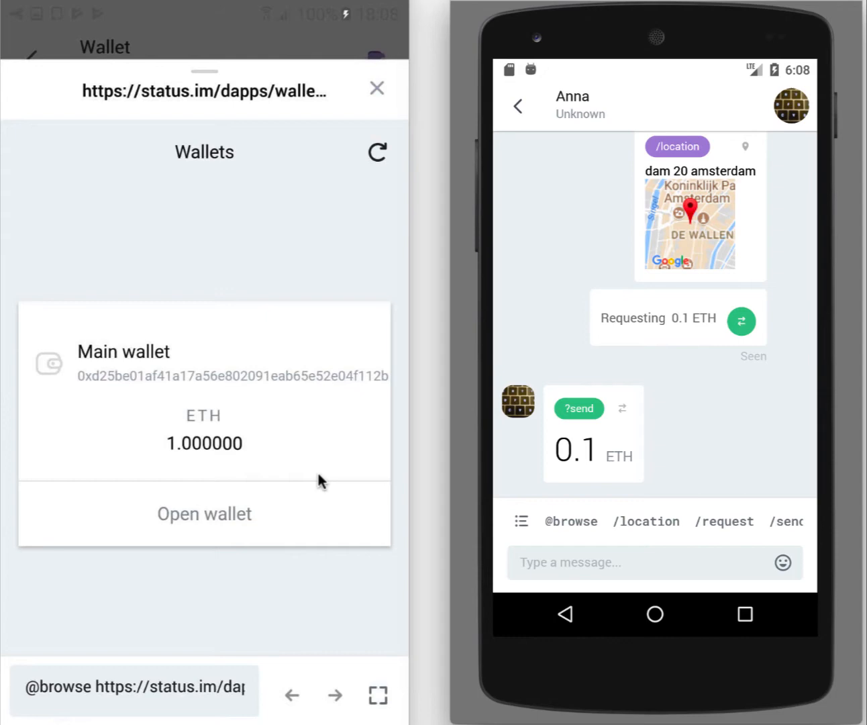
- View the contact's profile, then switch via recent apps to the web browser
{"action": "left_click", "coordinate": [204, 513]}
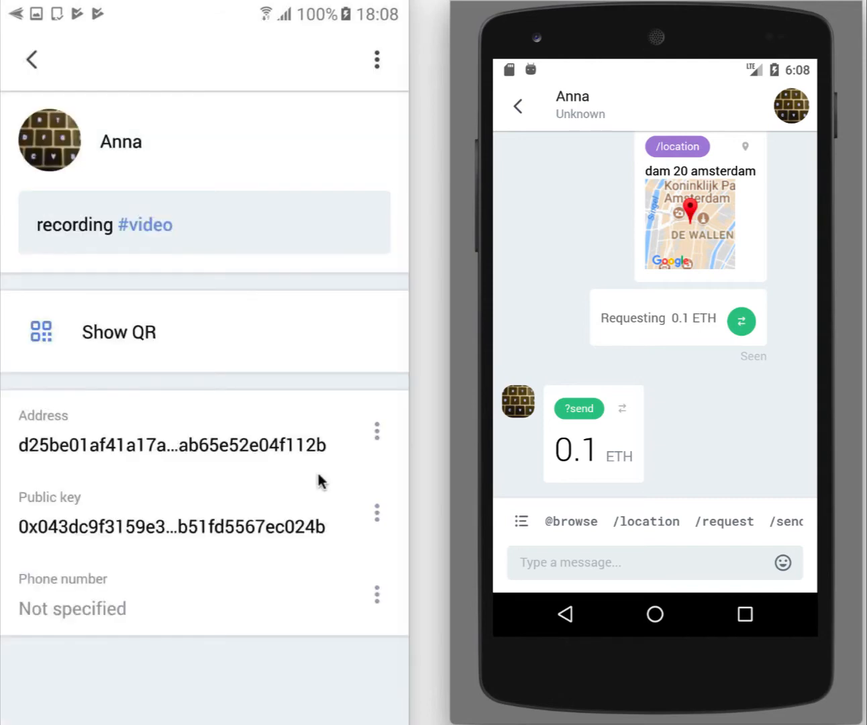
{"action": "left_click", "coordinate": [377, 432]}
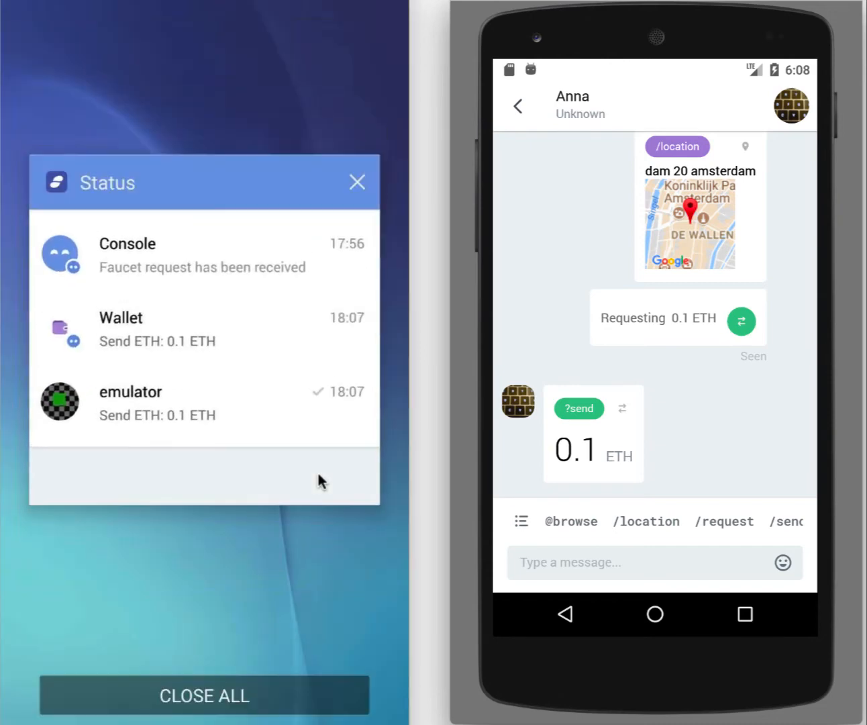
{"action": "left_click", "coordinate": [357, 182]}
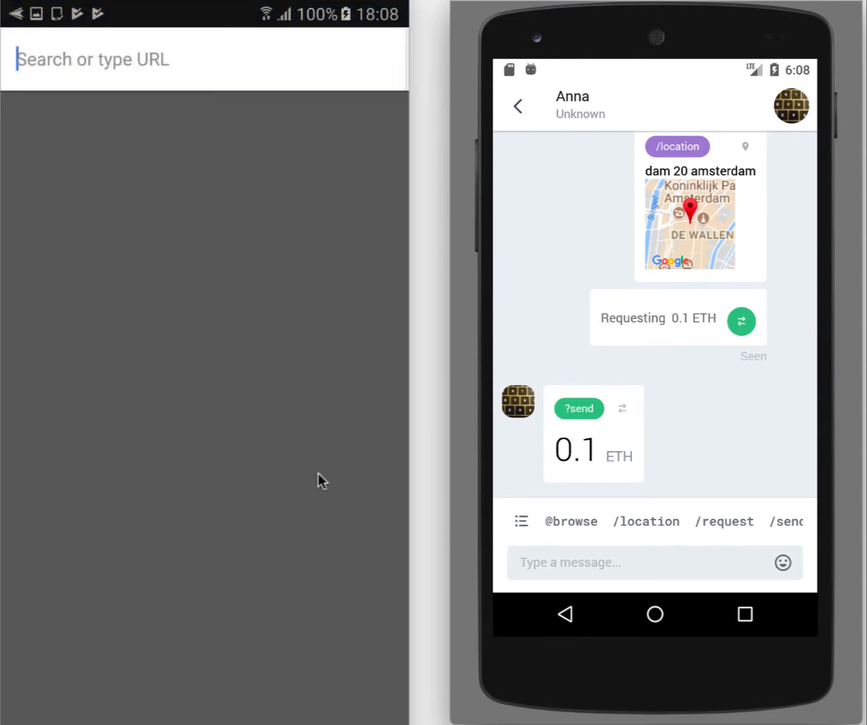
- Search Ropsten Etherscan for address 25be01af41a17a56e802091eab65e52e04f112b
{"action": "left_click", "coordinate": [91, 59]}
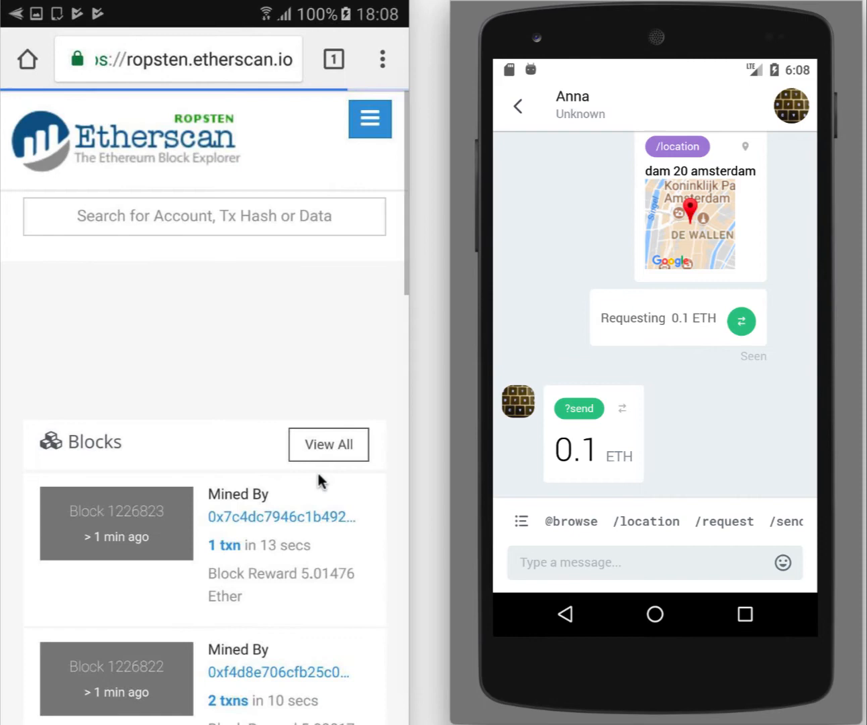
{"action": "left_click", "coordinate": [203, 216]}
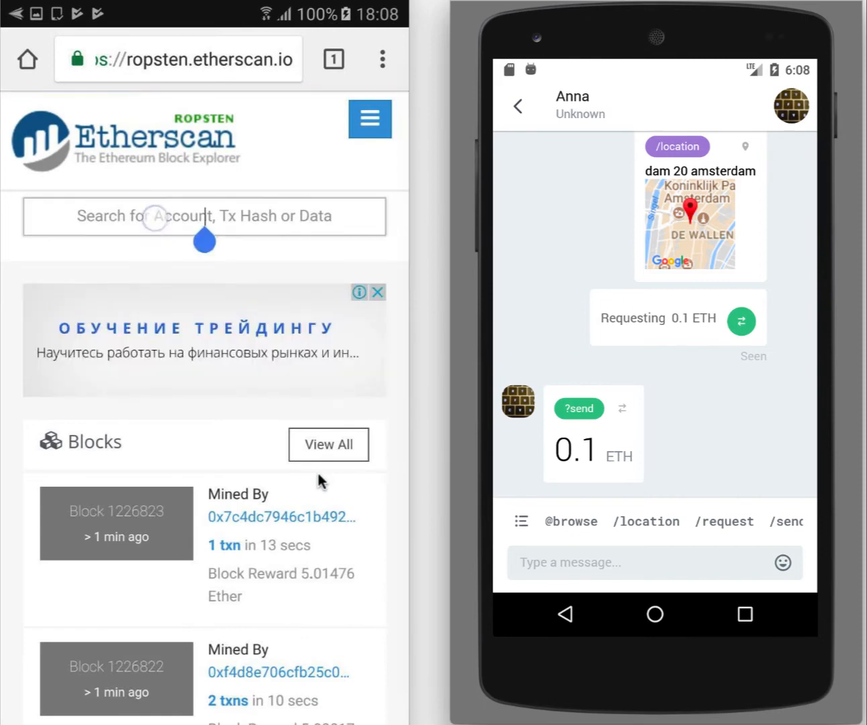
{"action": "type", "text": "25be01af41a17a56e802091eab65e52e04f112b"}
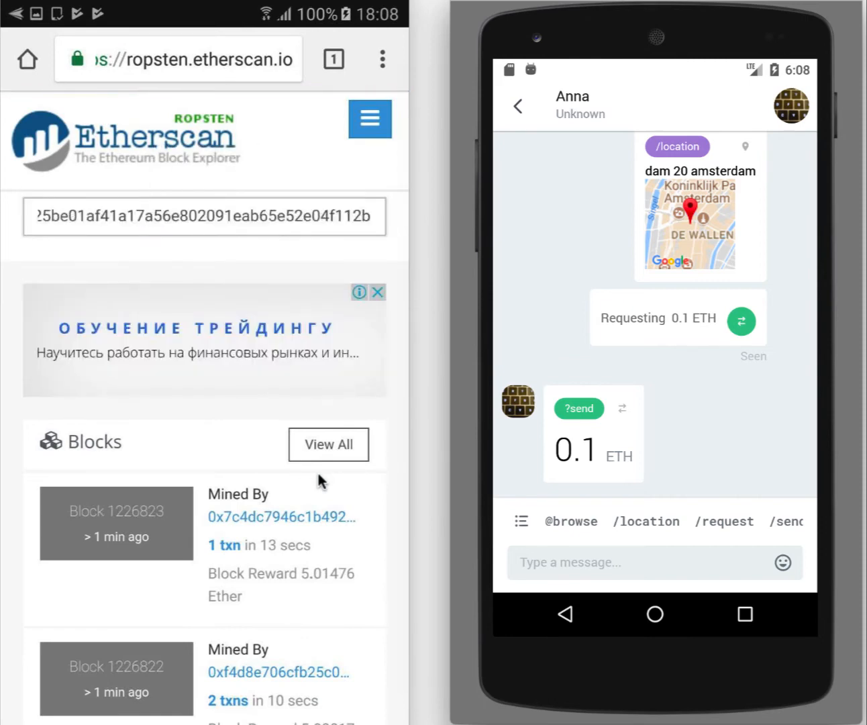
{"action": "left_click", "coordinate": [201, 215]}
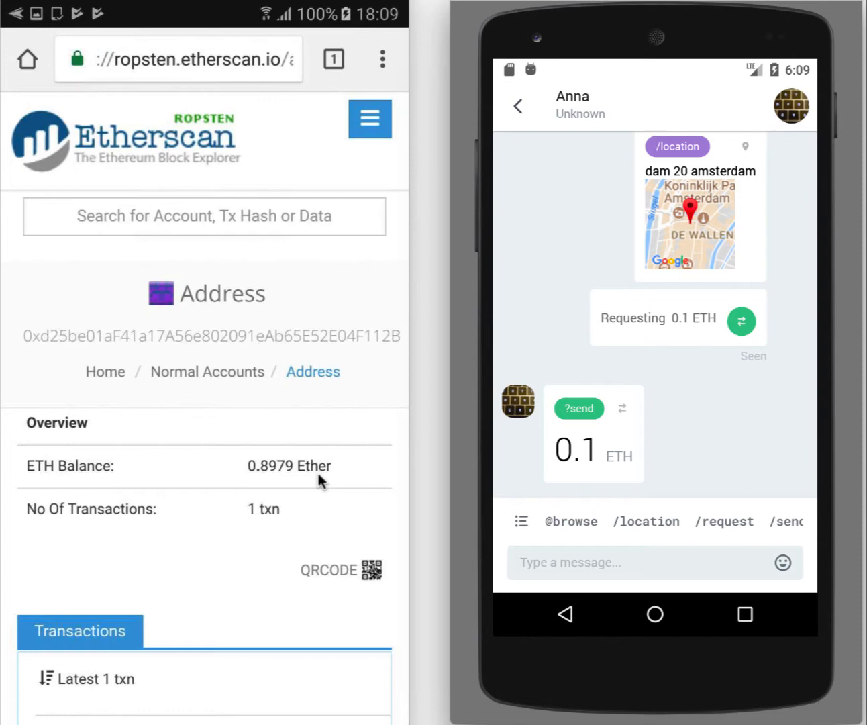
{"action": "scroll", "scroll_direction": "down", "scroll_amount": 3}
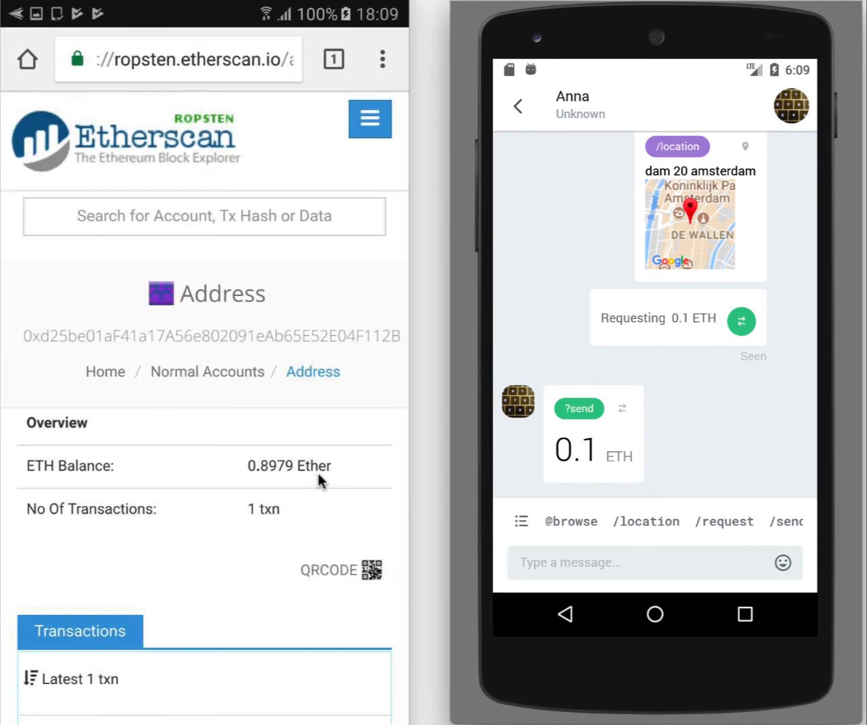
- Reload the address page and scroll to its transactions and 0.8979 Ether balance
{"action": "left_click", "coordinate": [178, 58]}
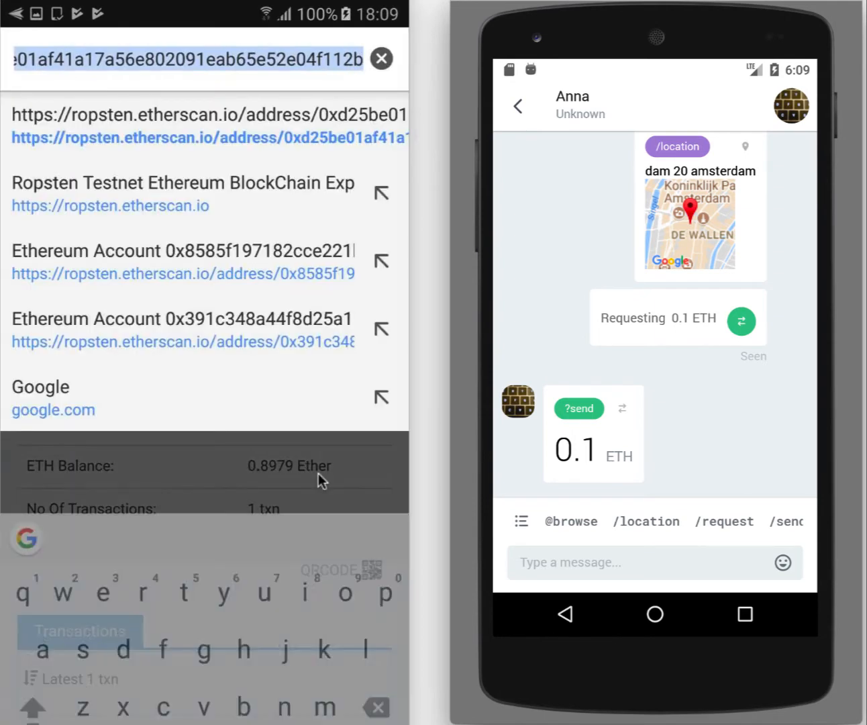
{"action": "left_click", "coordinate": [205, 113]}
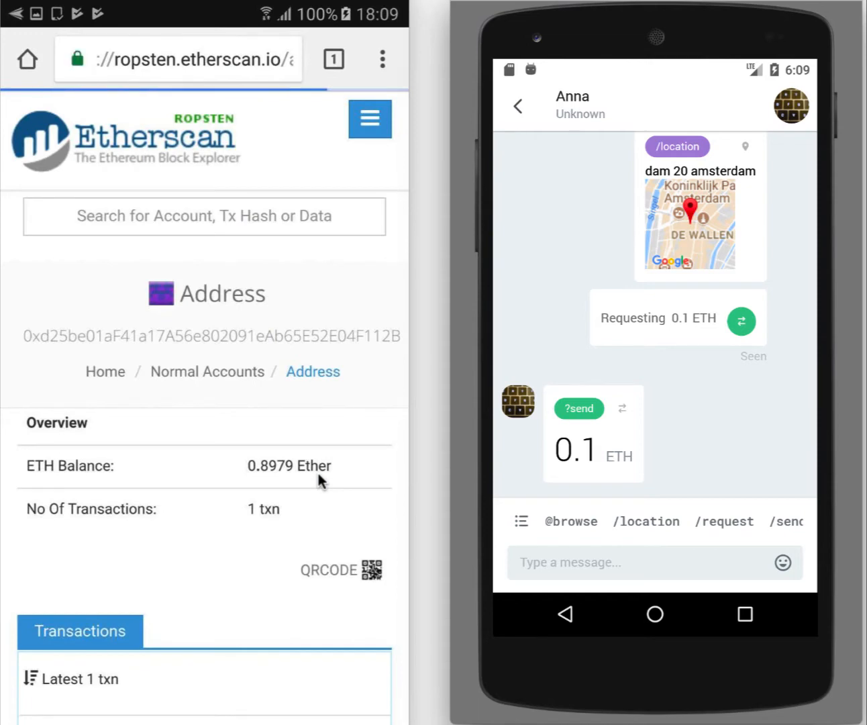
{"action": "scroll", "scroll_direction": "down", "scroll_amount": 3}
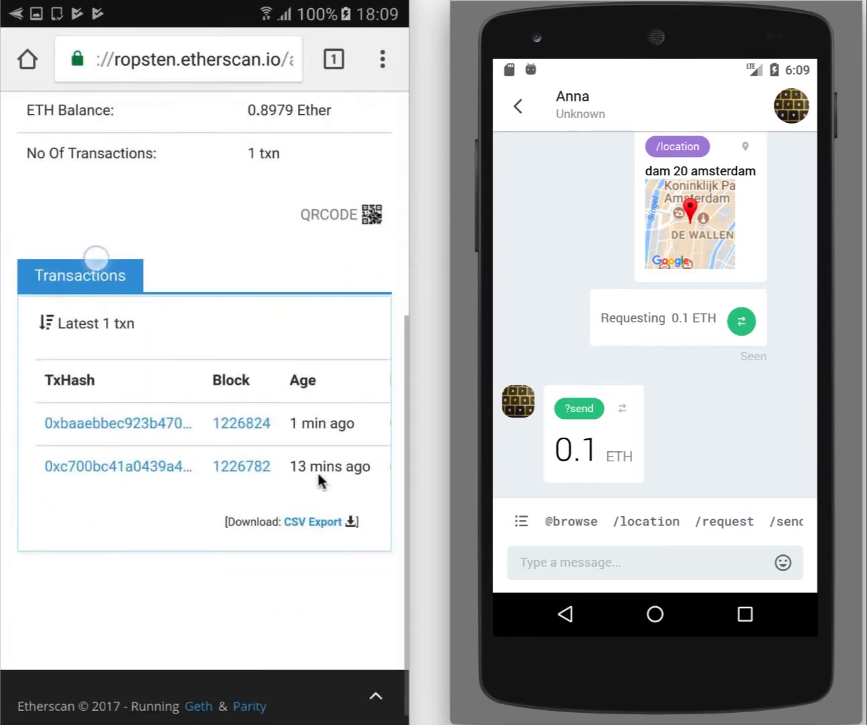
{"action": "scroll", "scroll_direction": "right", "scroll_amount": 3}
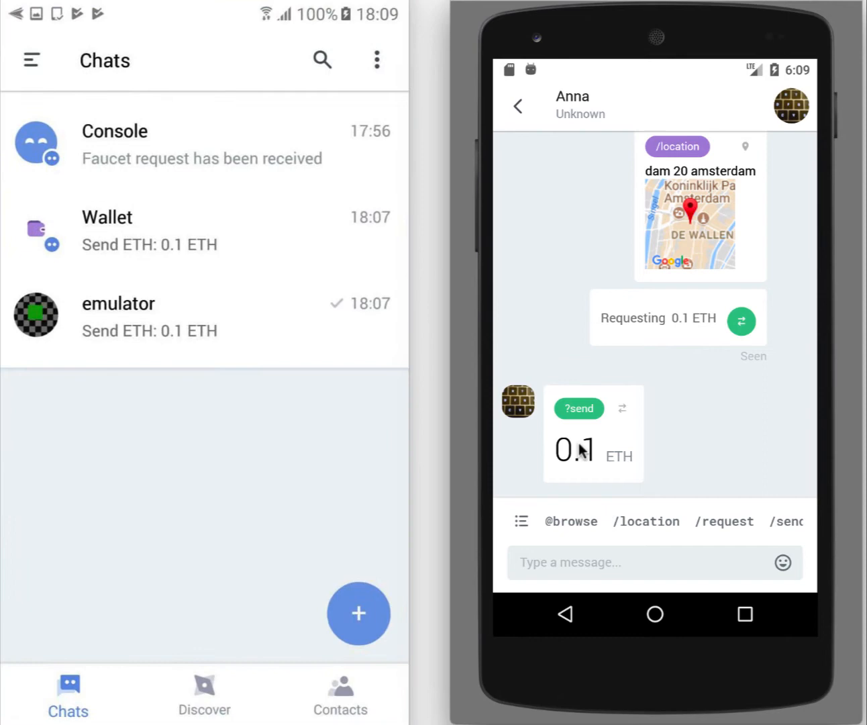
- Open the Wallet chat to see the Main wallet's 897.9 finney balance
{"action": "left_click", "coordinate": [106, 231]}
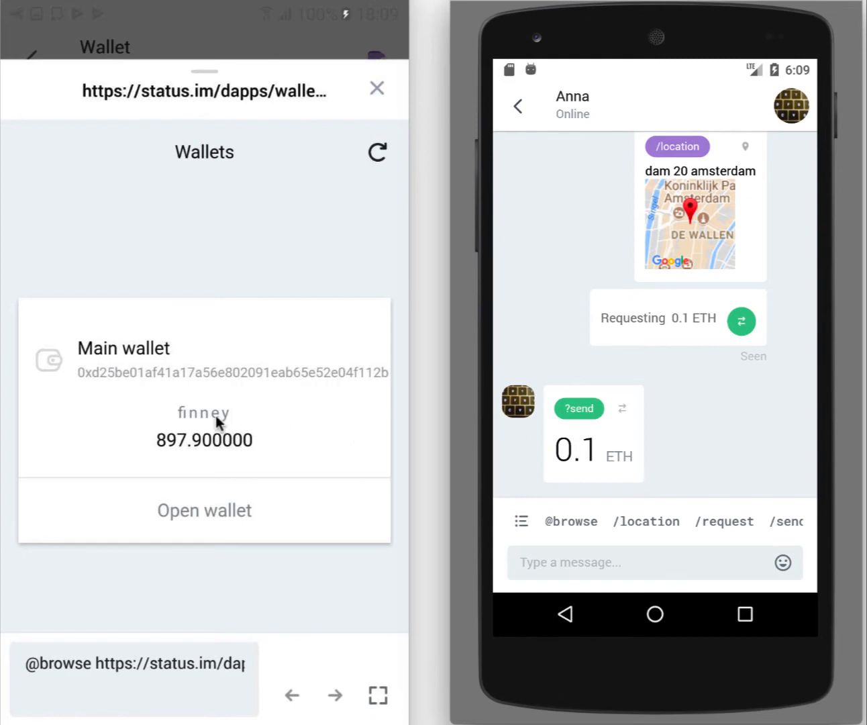
{"action": "mouse_move", "coordinate": [284, 474]}
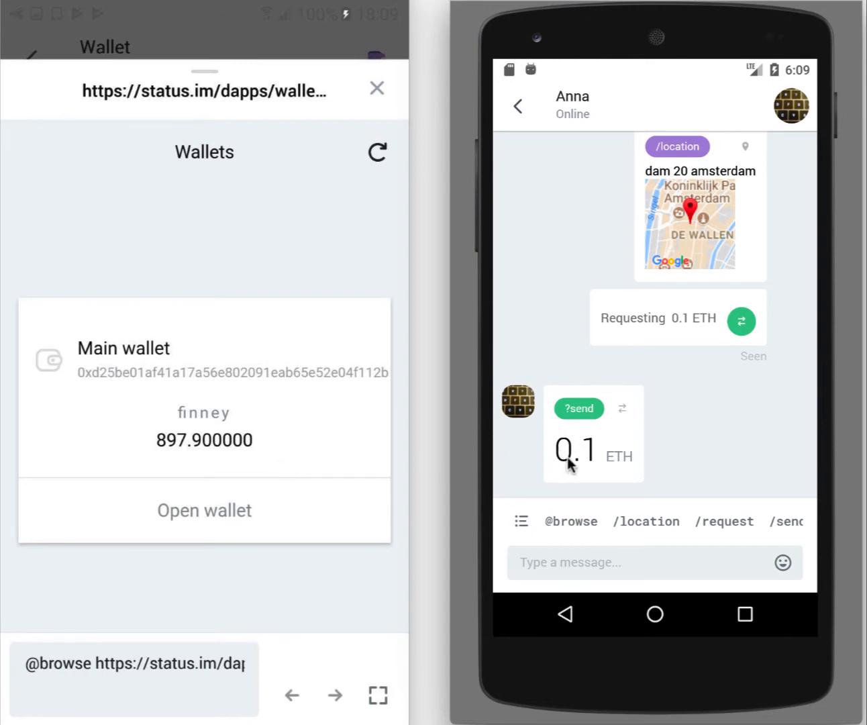
{"action": "mouse_move", "coordinate": [309, 464]}
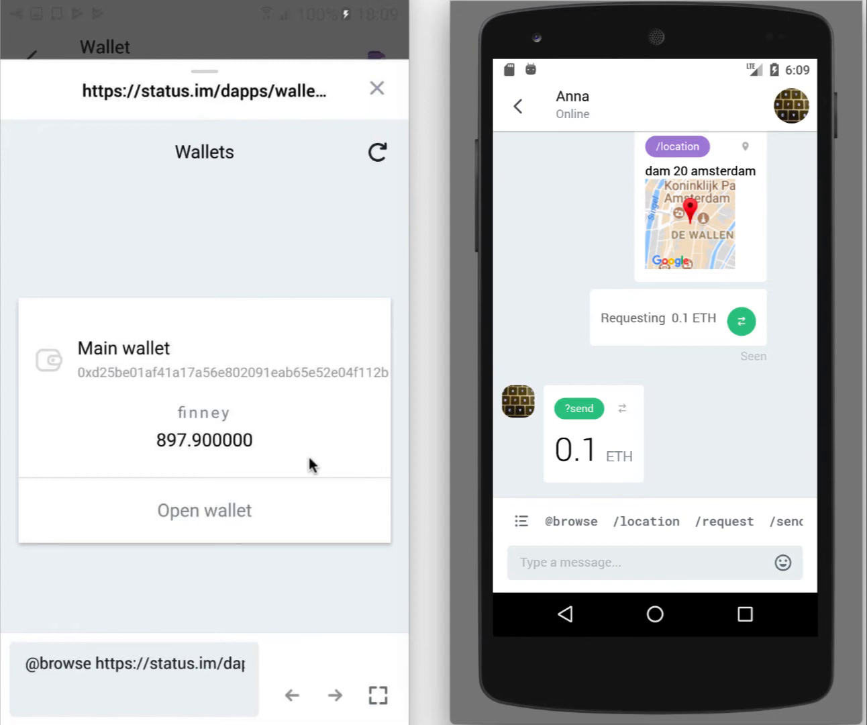
{"action": "mouse_move", "coordinate": [243, 459]}
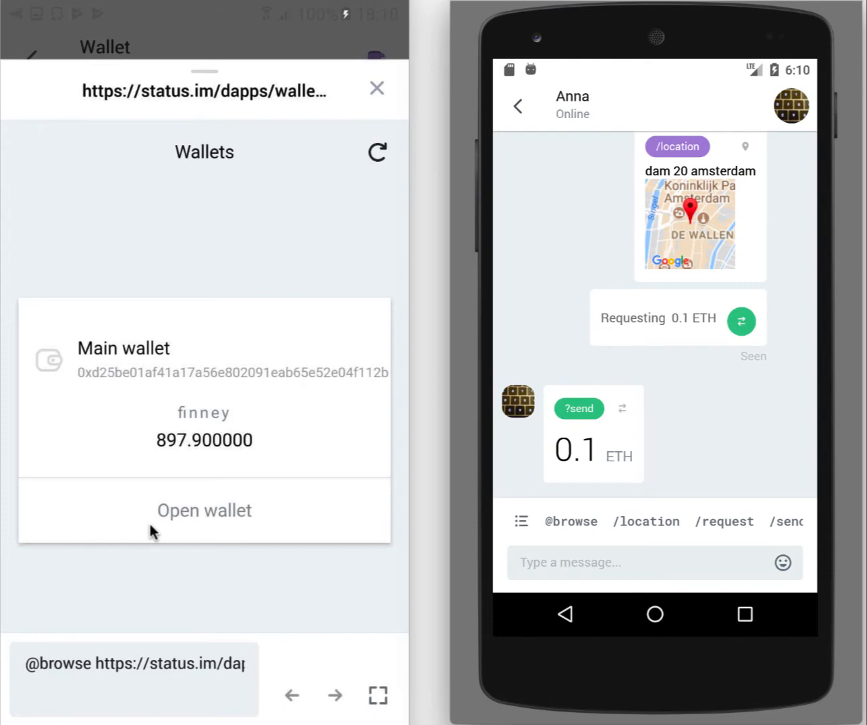
{"action": "mouse_move", "coordinate": [207, 632]}
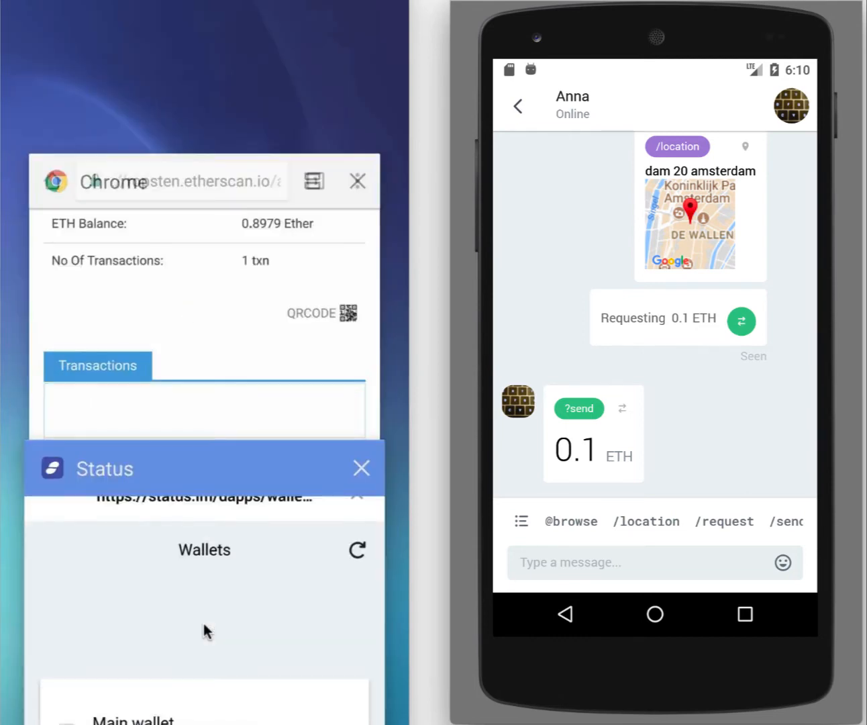
- Open the latest Etherscan transaction and scroll to its 0.1 Ether amount and 0.0021 Ether fee
{"action": "left_click", "coordinate": [361, 468]}
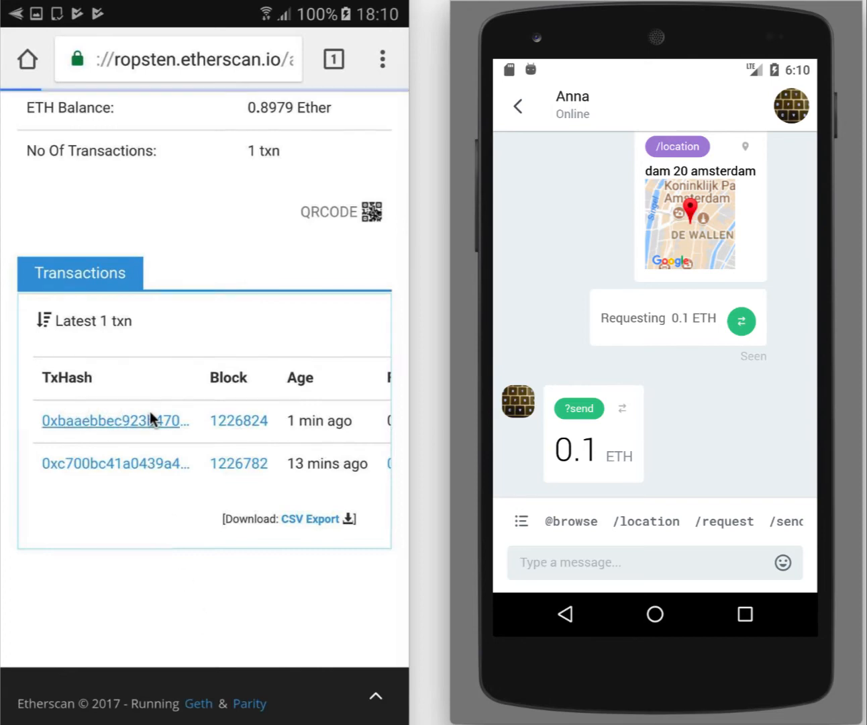
{"action": "left_click", "coordinate": [114, 421]}
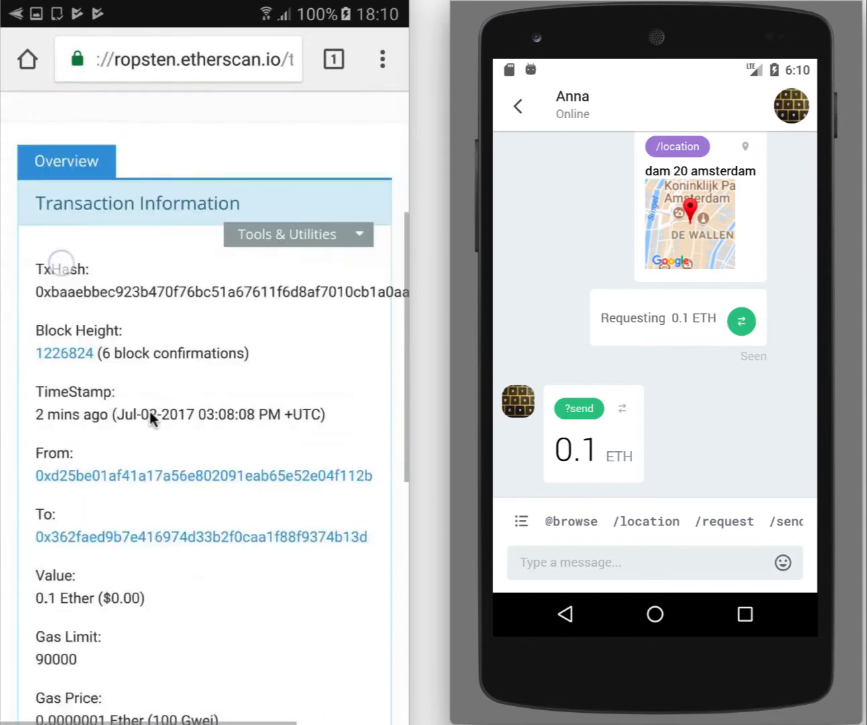
{"action": "scroll", "scroll_direction": "down", "scroll_amount": 3}
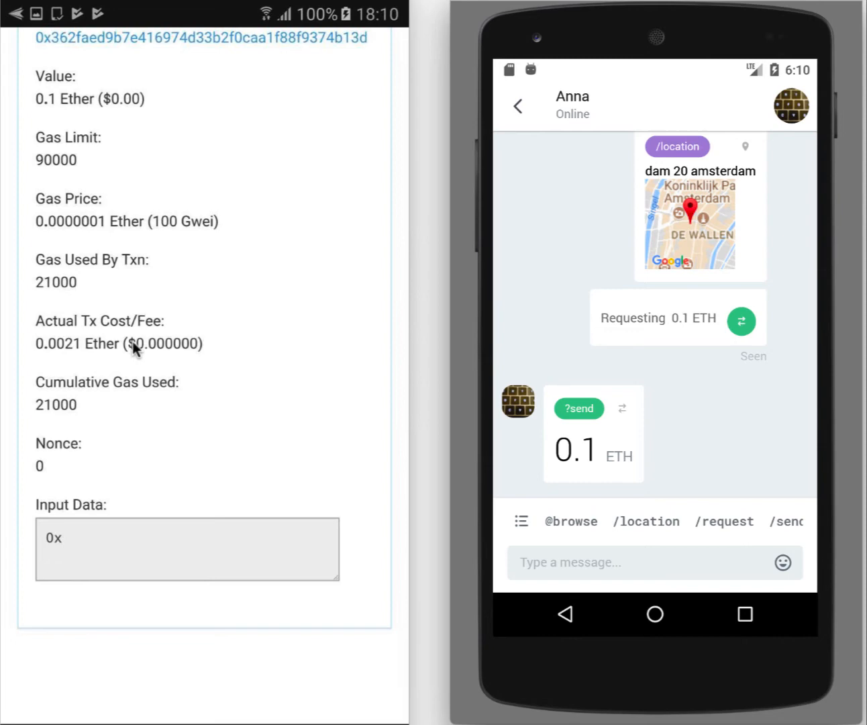
{"action": "mouse_move", "coordinate": [64, 352]}
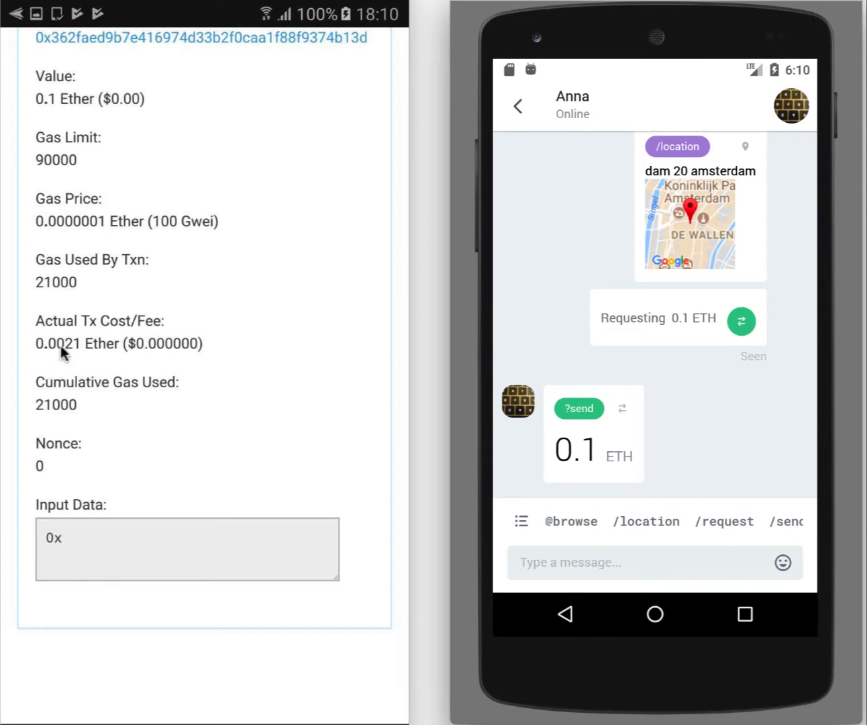
{"action": "mouse_move", "coordinate": [83, 357]}
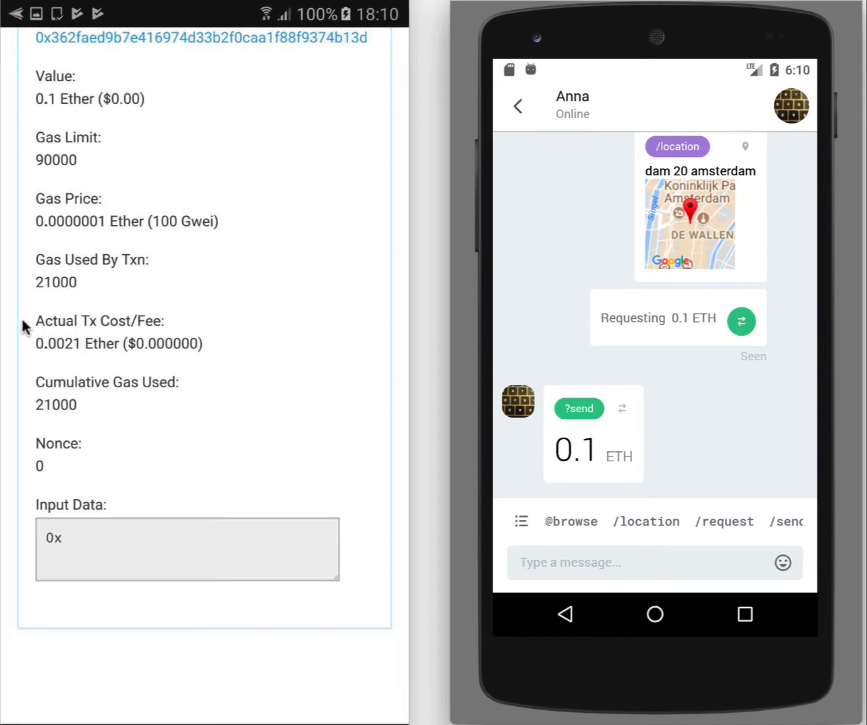
{"action": "mouse_move", "coordinate": [101, 396]}
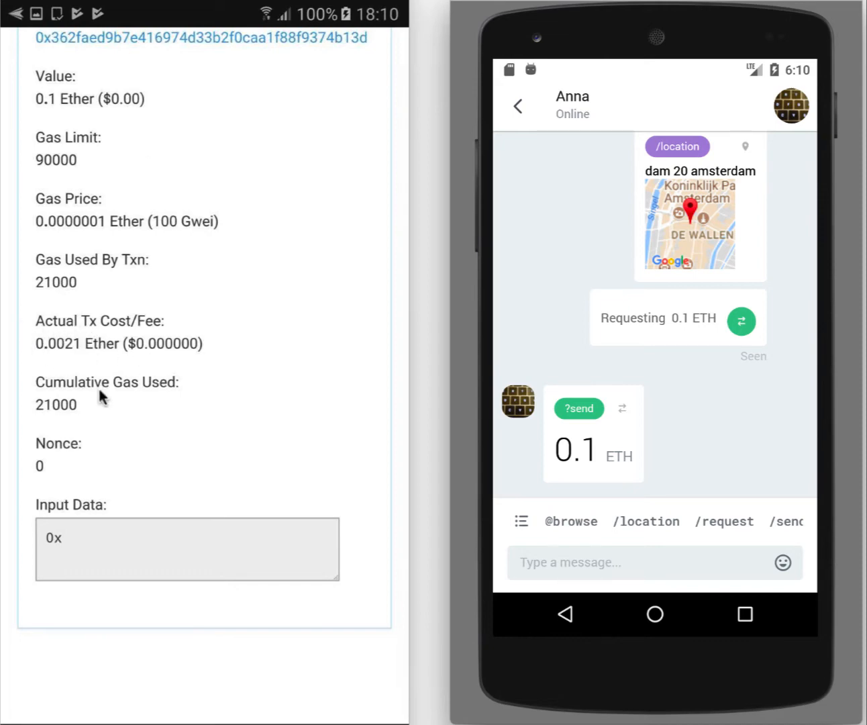
{"action": "mouse_move", "coordinate": [74, 358]}
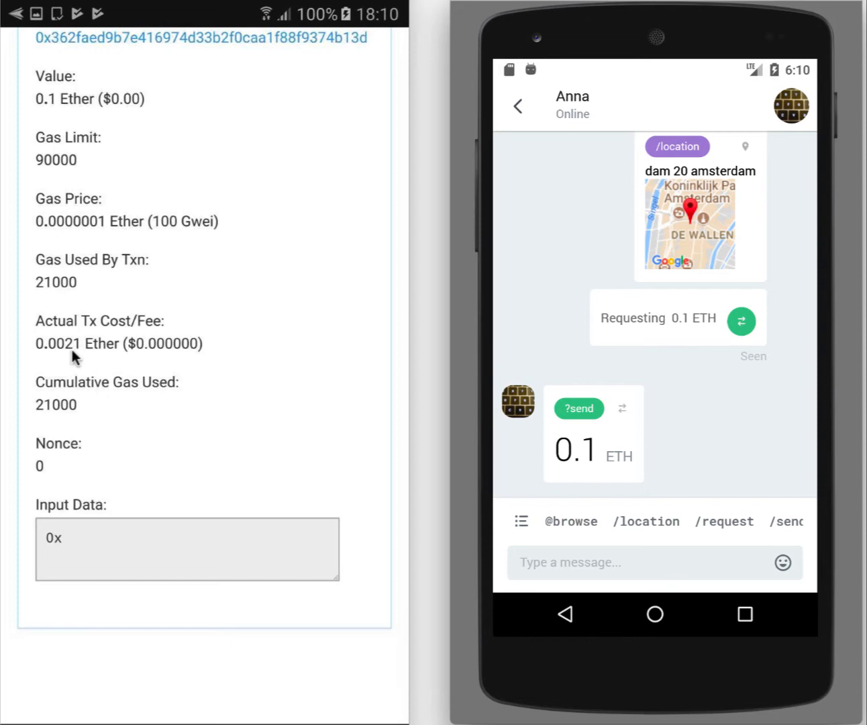
{"action": "mouse_move", "coordinate": [460, 445]}
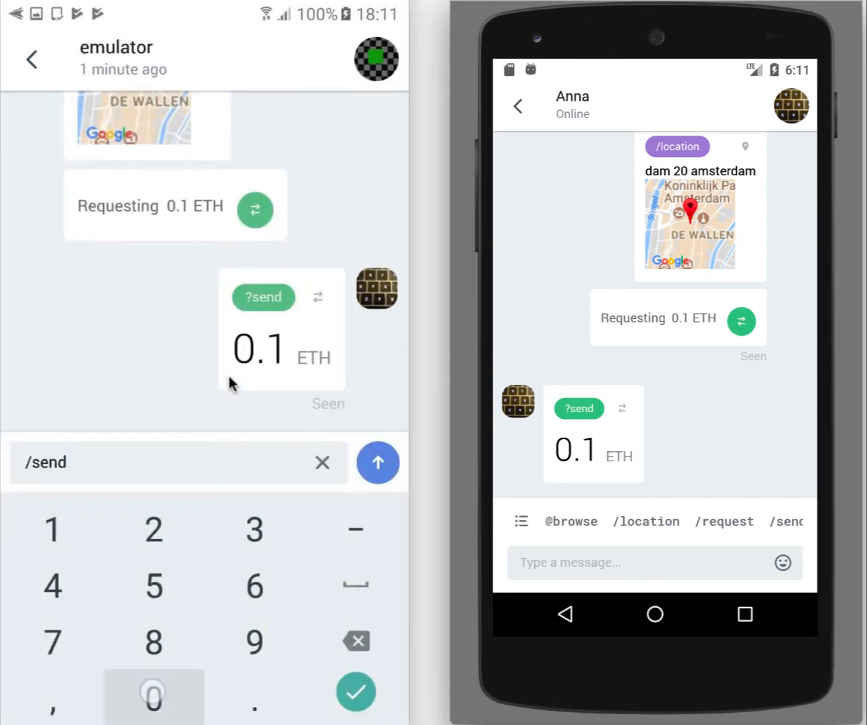
- Queue /send 0.2 and 0.3 ETH to emulator, closing Unsigned transactions without confirming
{"action": "type", "text": "0.2"}
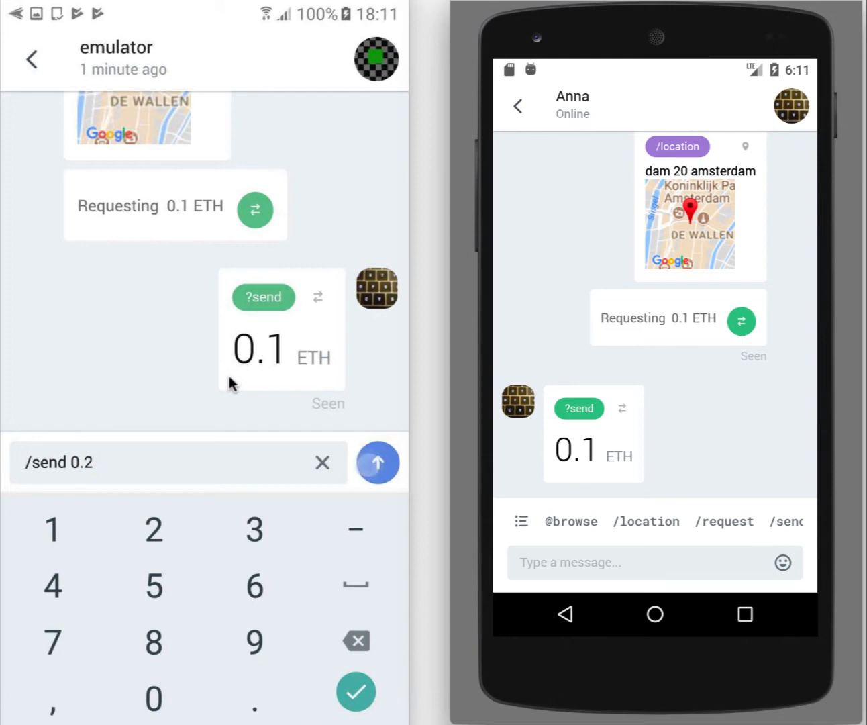
{"action": "left_click", "coordinate": [357, 692]}
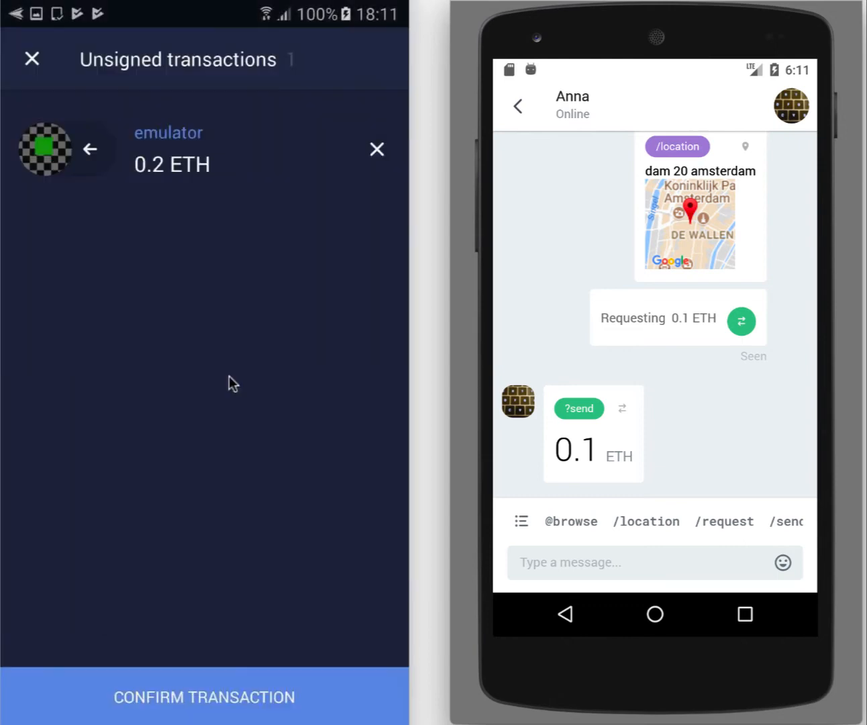
{"action": "mouse_move", "coordinate": [218, 143]}
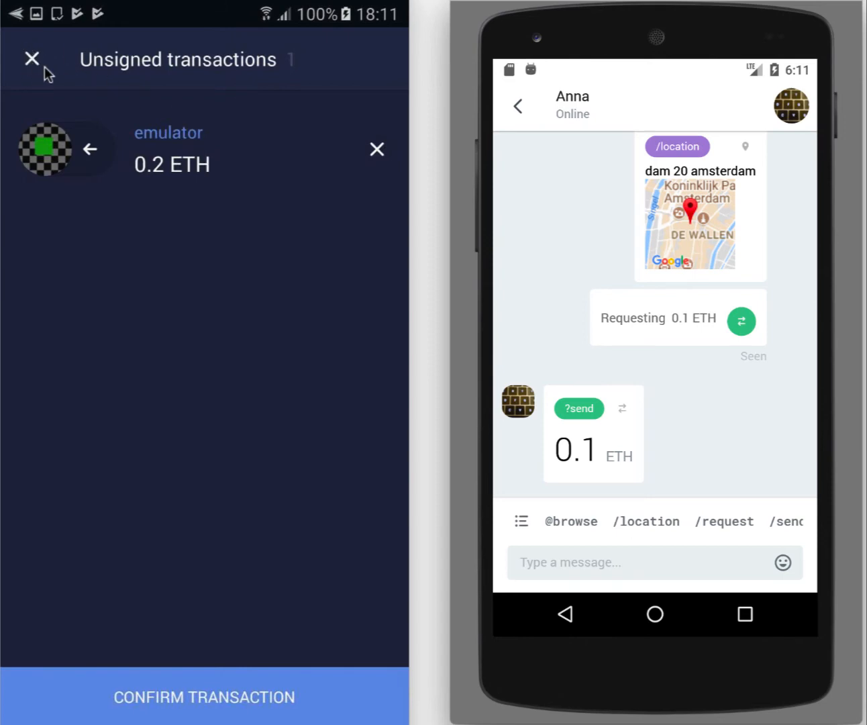
{"action": "left_click", "coordinate": [31, 58]}
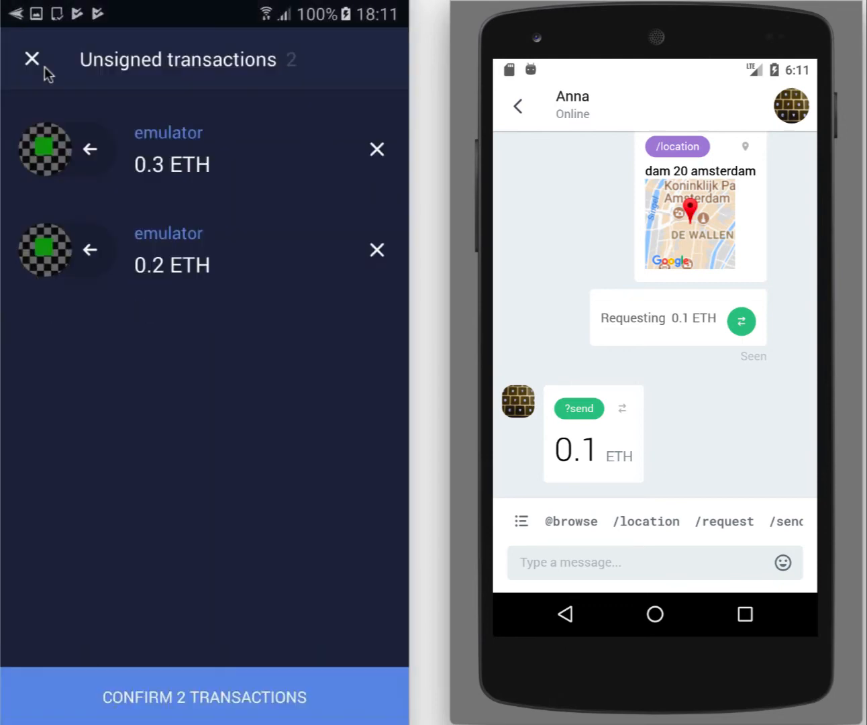
{"action": "mouse_move", "coordinate": [153, 166]}
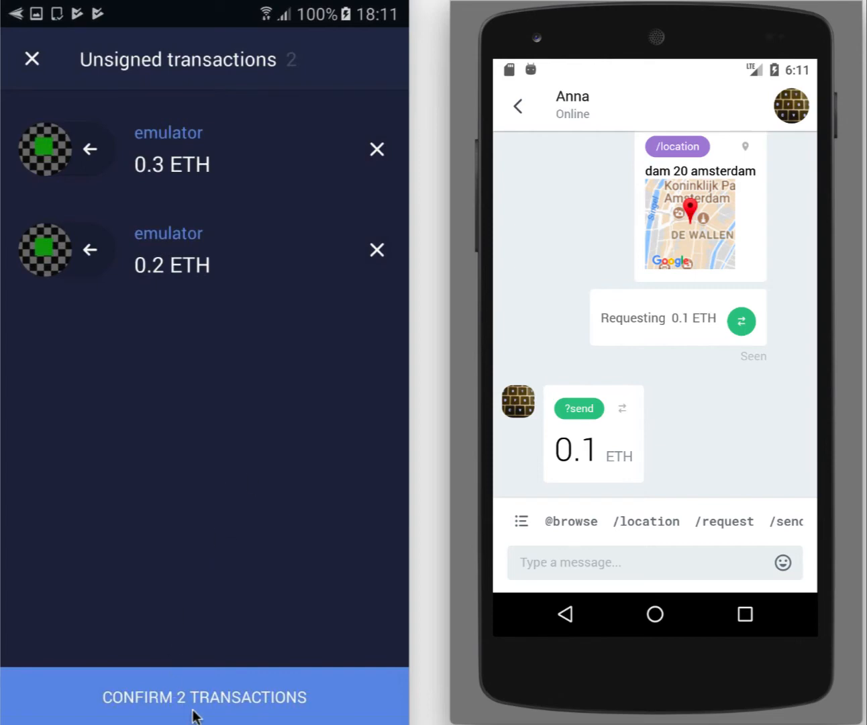
{"action": "mouse_move", "coordinate": [323, 461]}
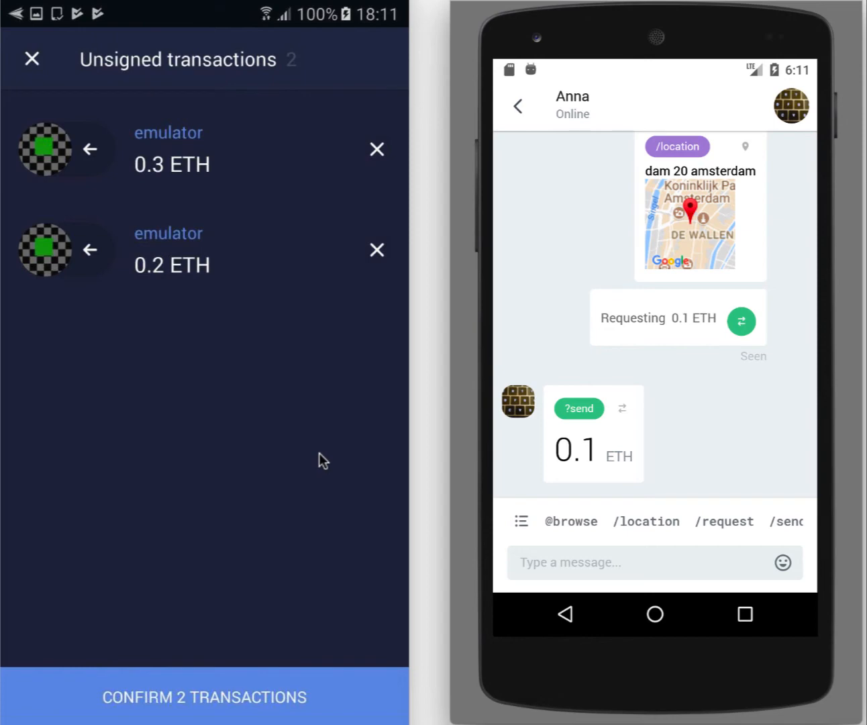
{"action": "left_click", "coordinate": [31, 59]}
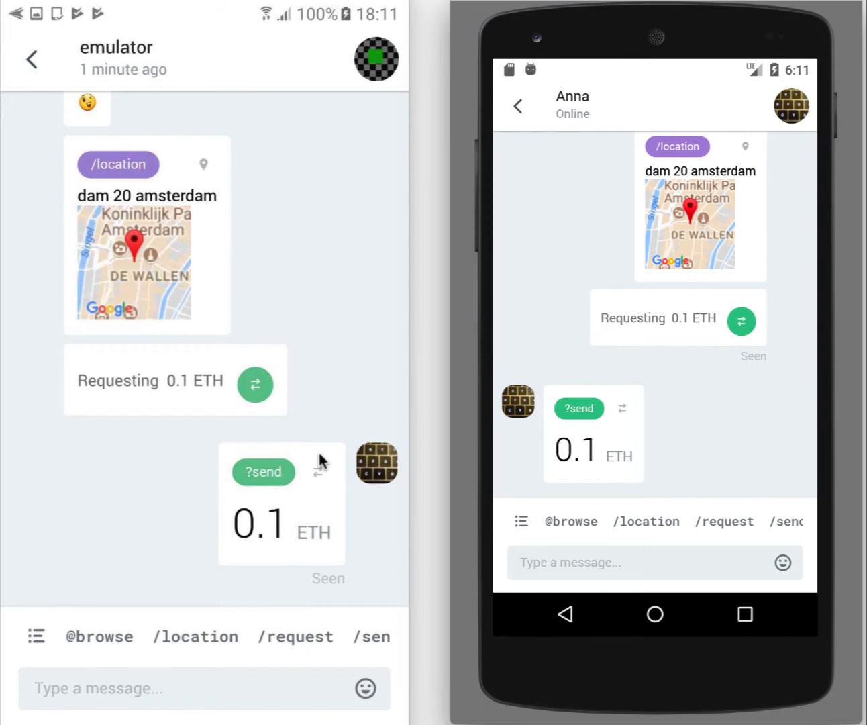
- From the side drawer, view all unsigned transactions (0.3 and 0.2 ETH)
{"action": "left_click", "coordinate": [30, 59]}
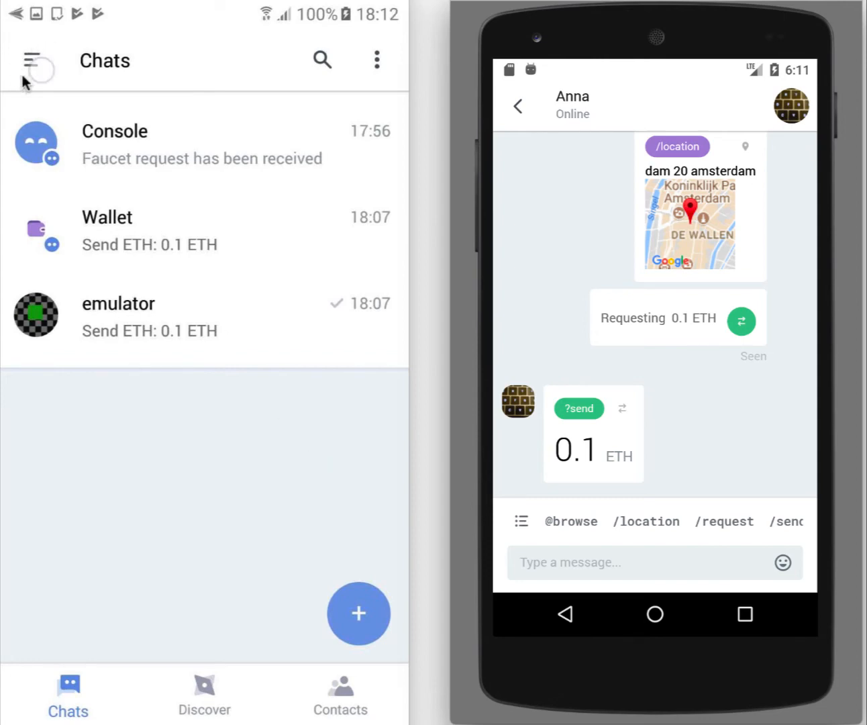
{"action": "left_click", "coordinate": [32, 59]}
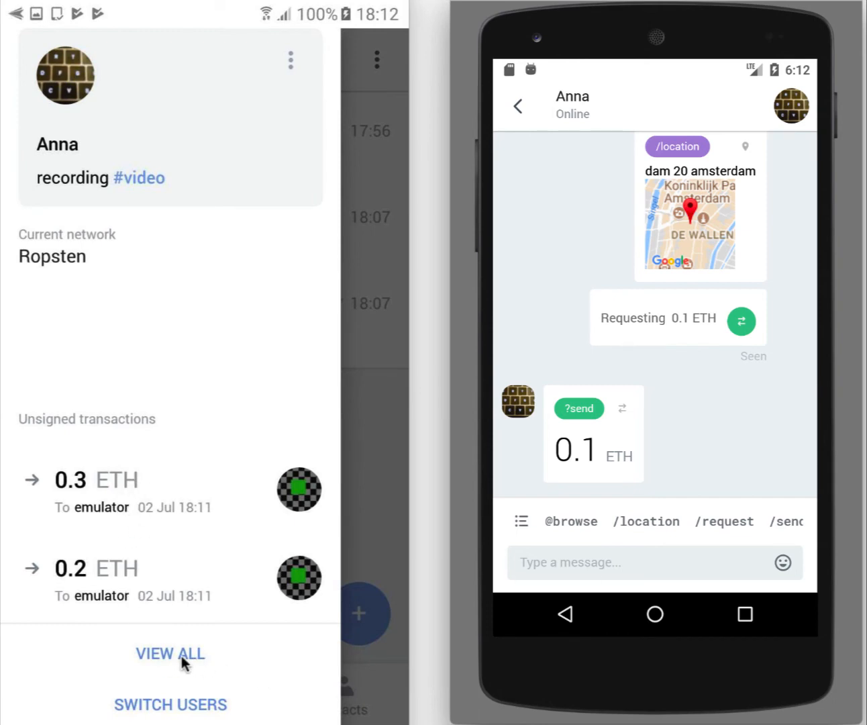
{"action": "mouse_move", "coordinate": [213, 660]}
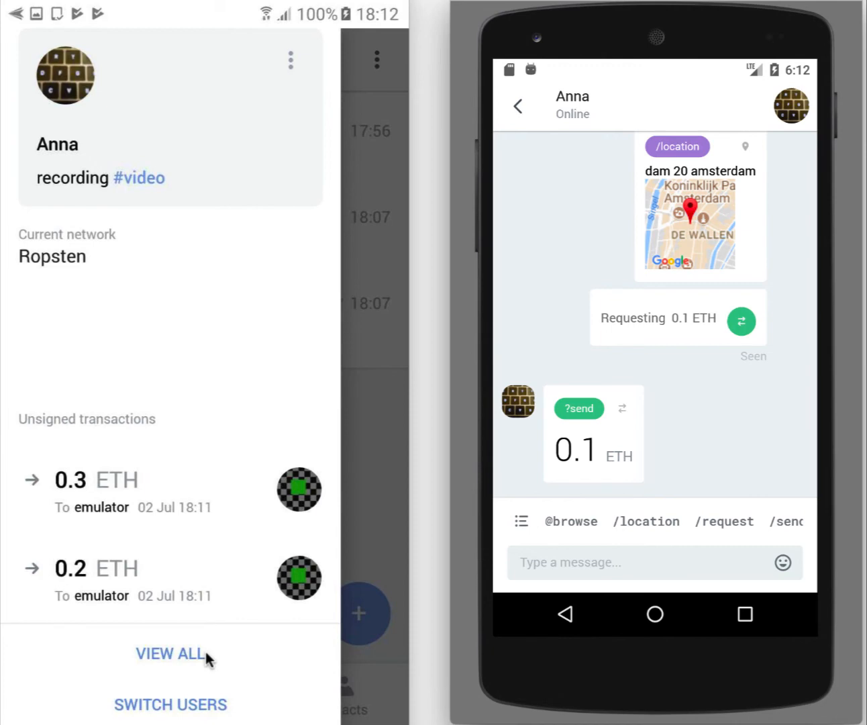
{"action": "left_click", "coordinate": [170, 653]}
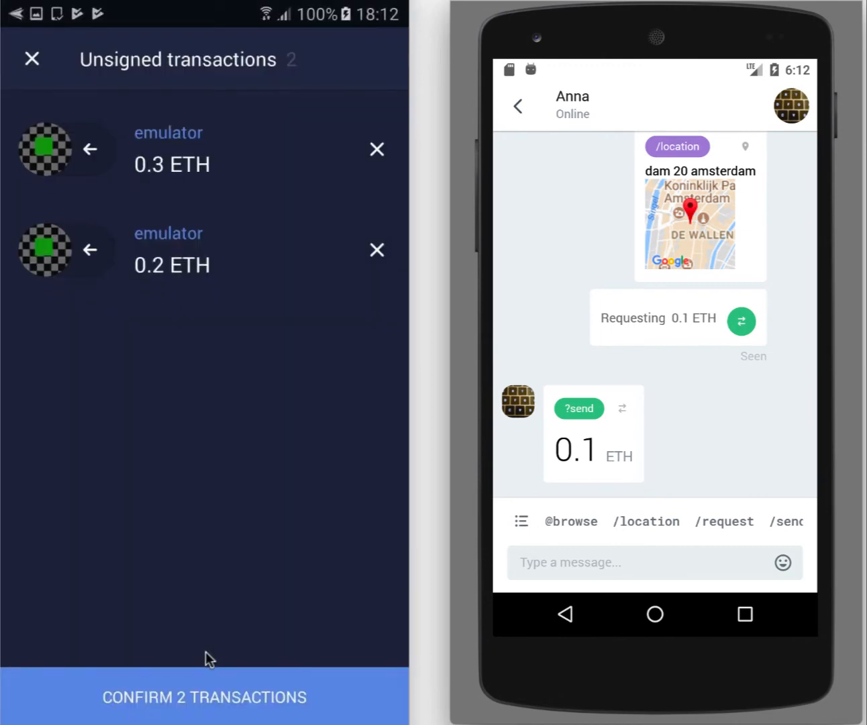
- Confirm both 0.3 and 0.2 ETH transactions with the password and dismiss the confirmation
{"action": "left_click", "coordinate": [205, 697]}
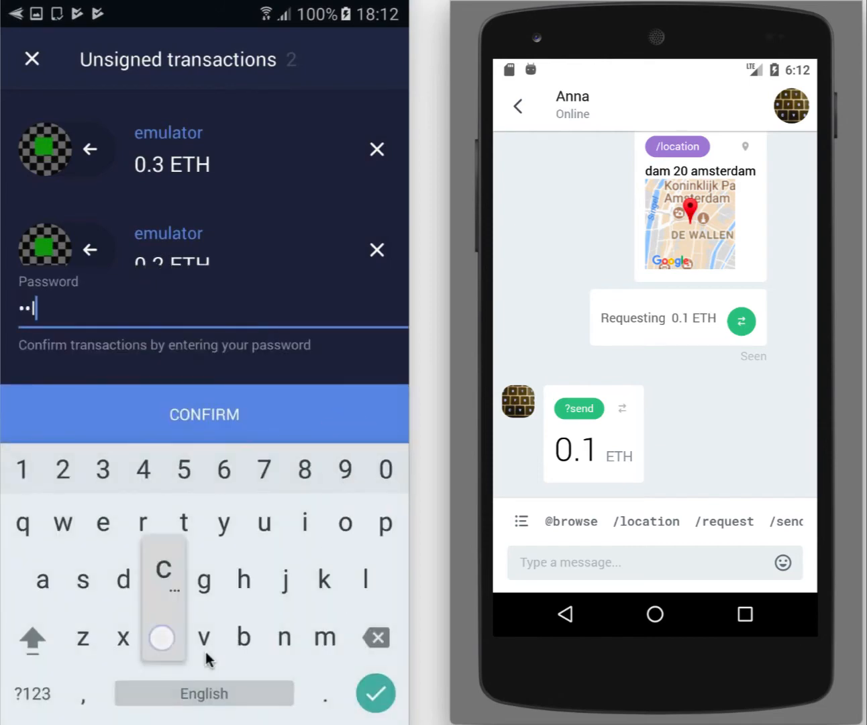
{"action": "type", "text": "m"}
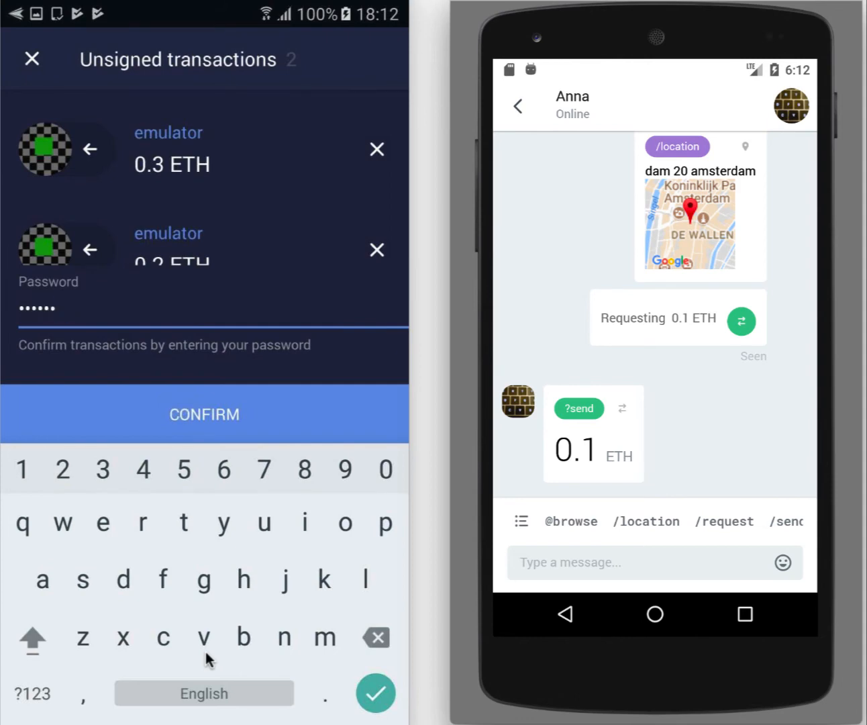
{"action": "left_click", "coordinate": [204, 413]}
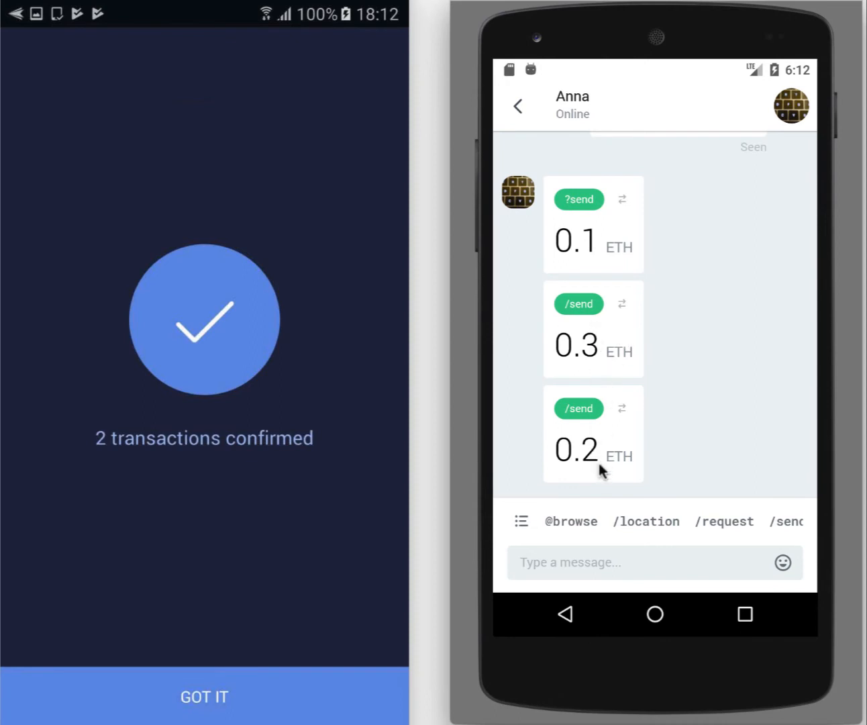
{"action": "mouse_move", "coordinate": [175, 490]}
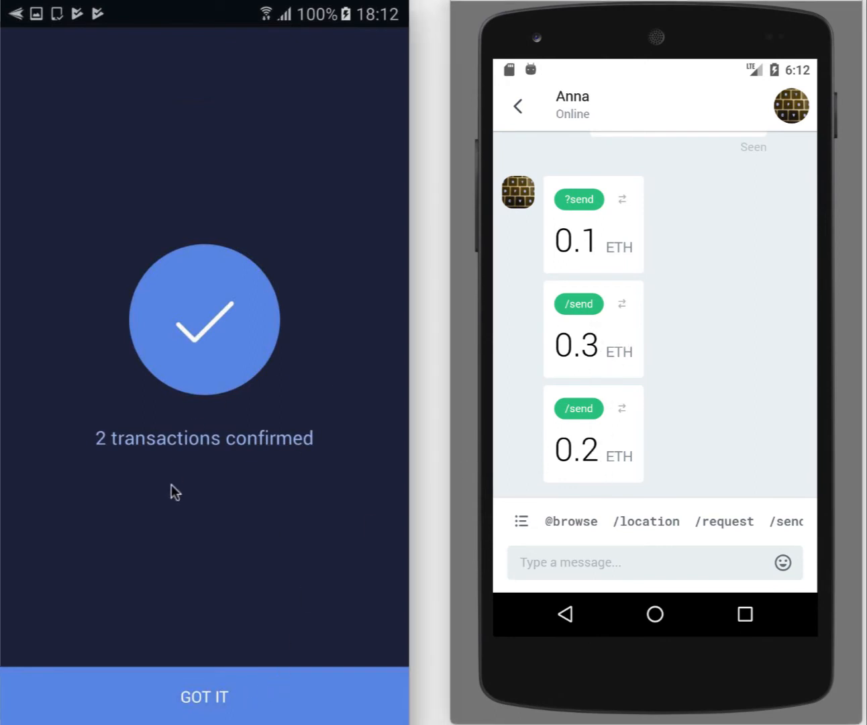
{"action": "left_click", "coordinate": [205, 696]}
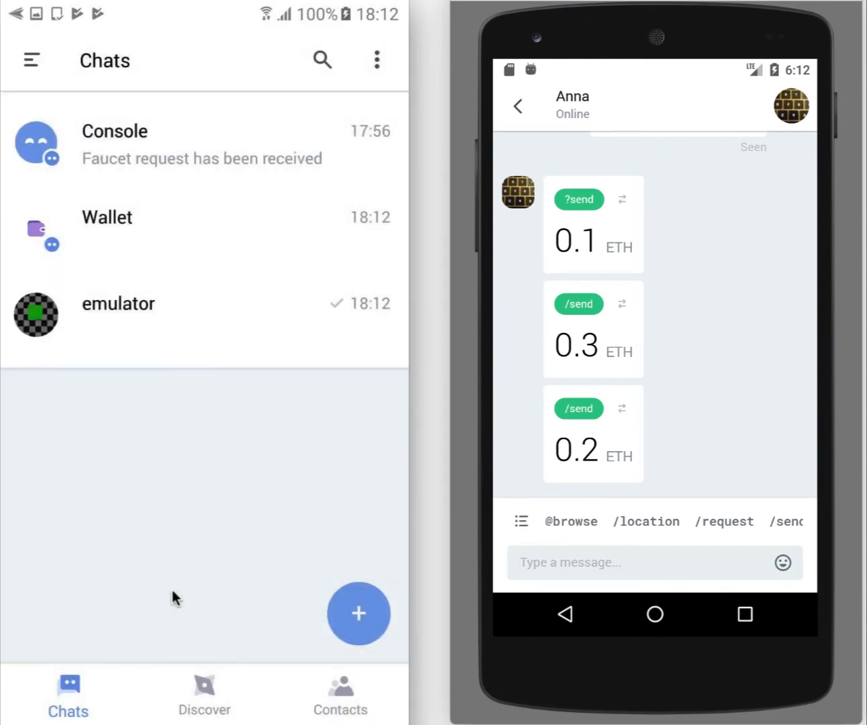
{"action": "left_click", "coordinate": [118, 303]}
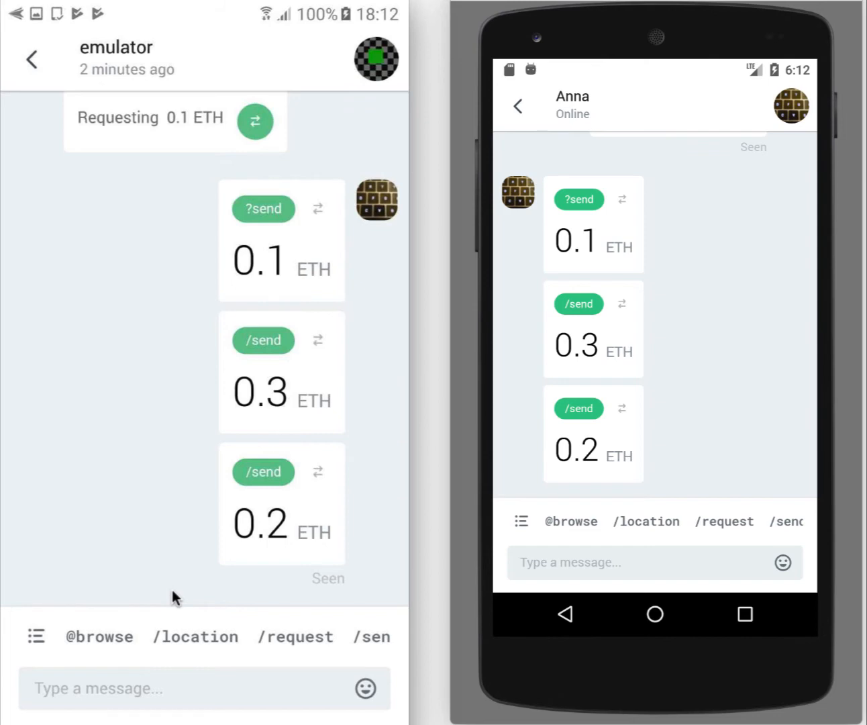
- Scroll the emulator chat to see the 0.1, 0.3 and 0.2 ETH transfers
{"action": "scroll", "scroll_direction": "down", "scroll_amount": 3}
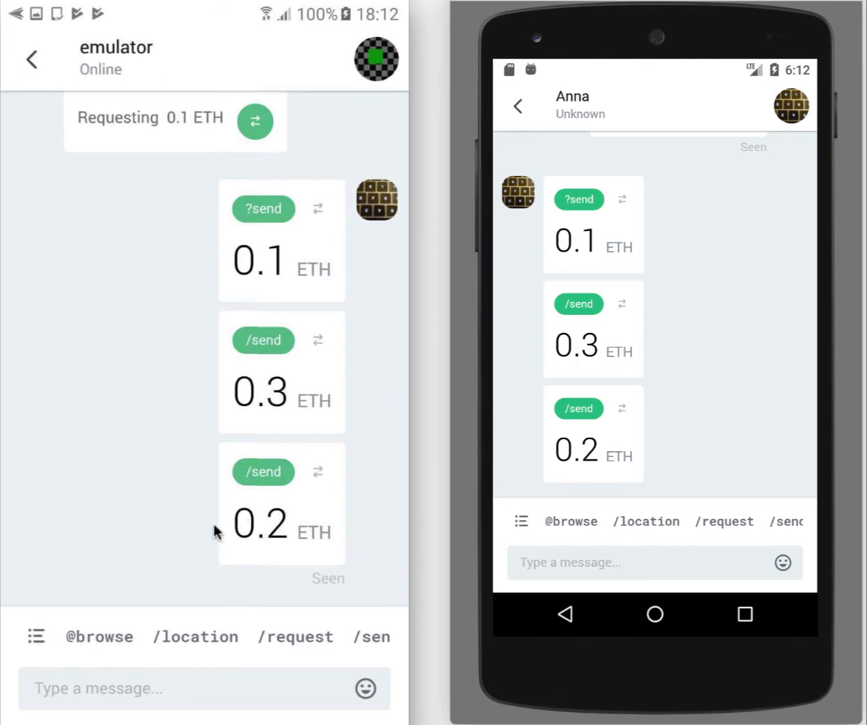
{"action": "mouse_move", "coordinate": [169, 464]}
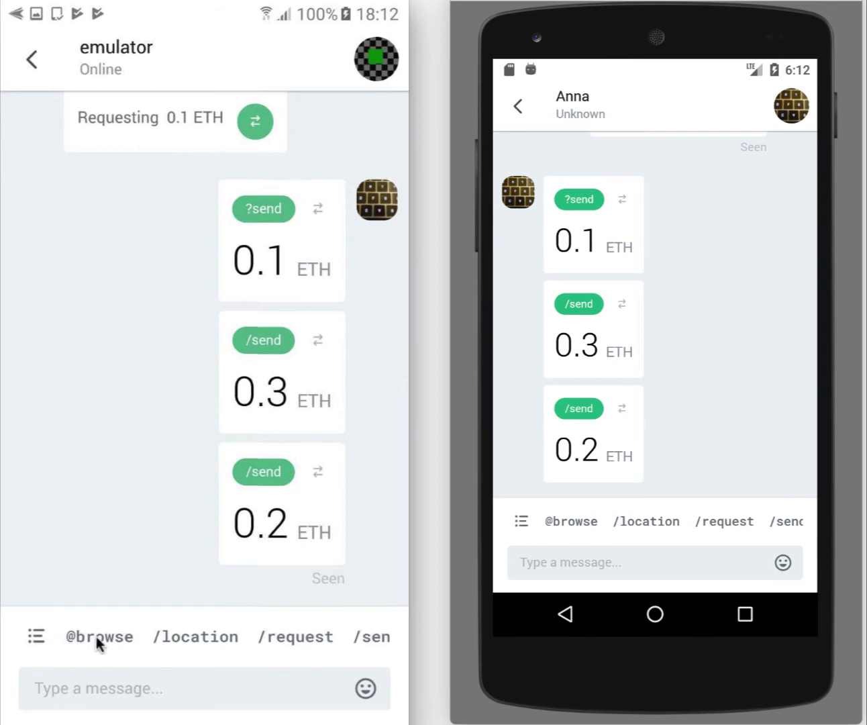
{"action": "mouse_move", "coordinate": [112, 631]}
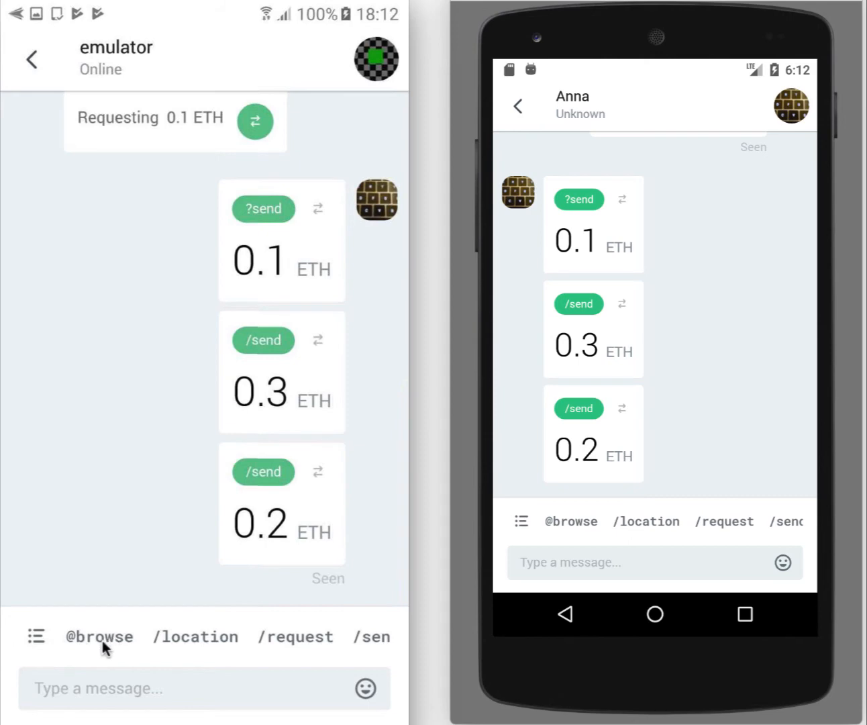
{"action": "left_click", "coordinate": [102, 637]}
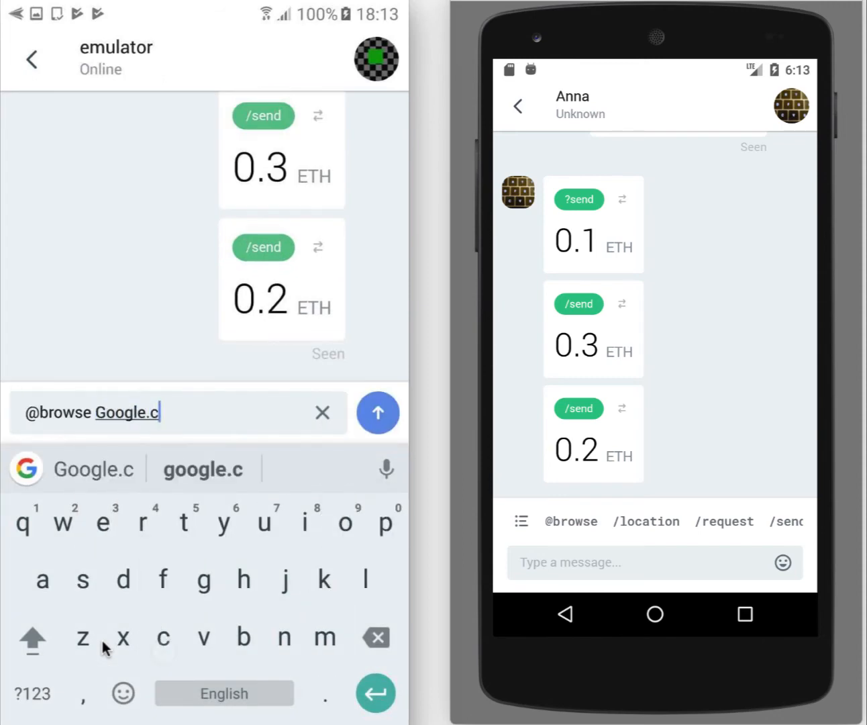
{"action": "type", "text": "om"}
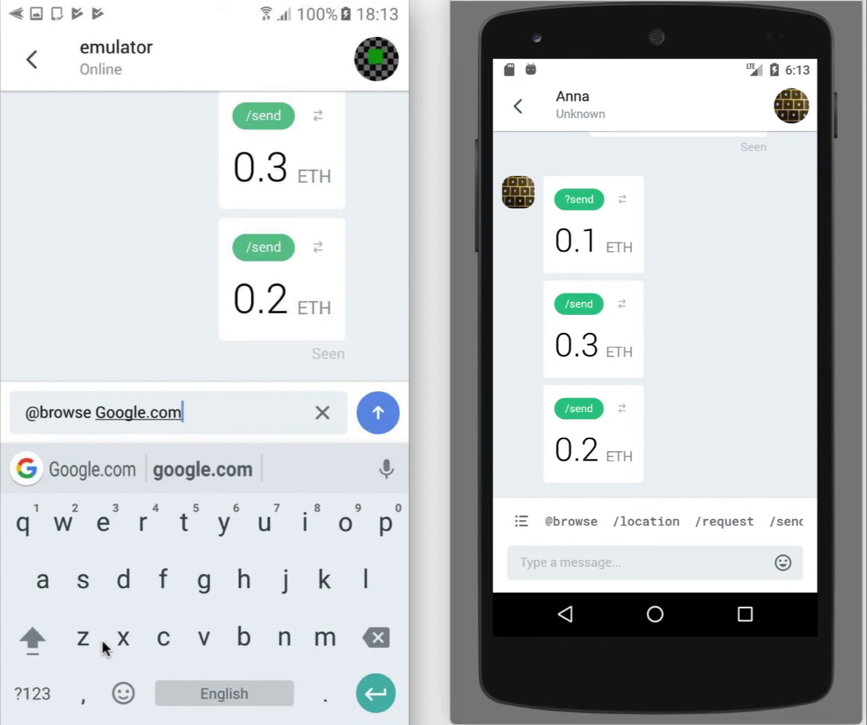
{"action": "left_click", "coordinate": [377, 412]}
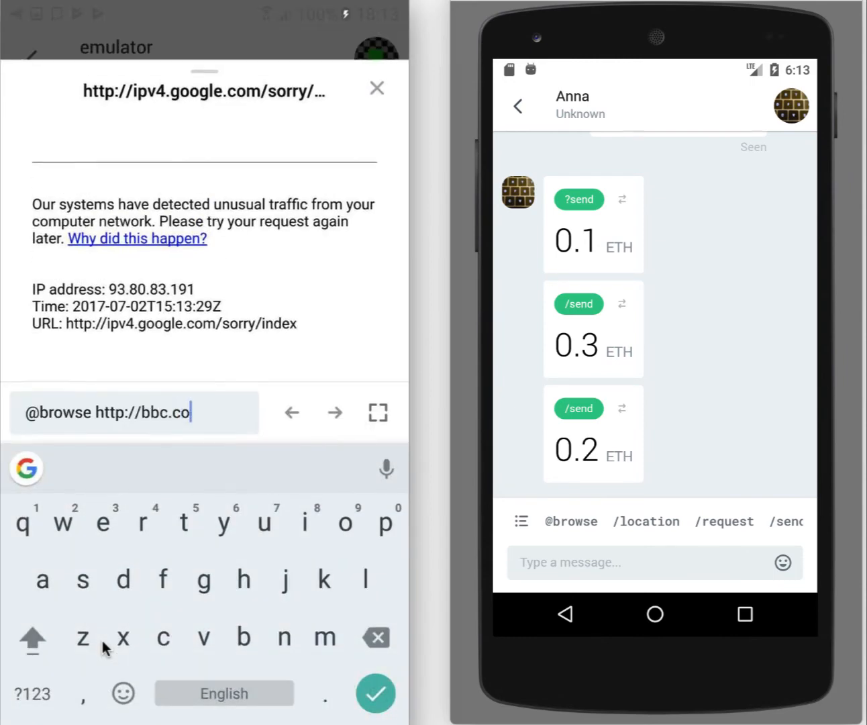
{"action": "type", "text": "uk"}
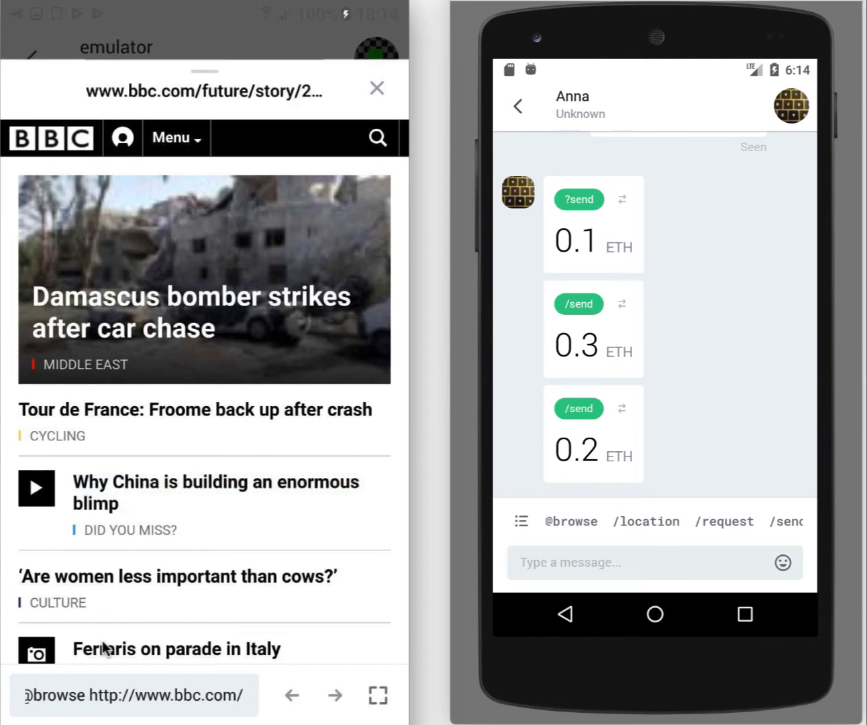
{"action": "left_click", "coordinate": [217, 493]}
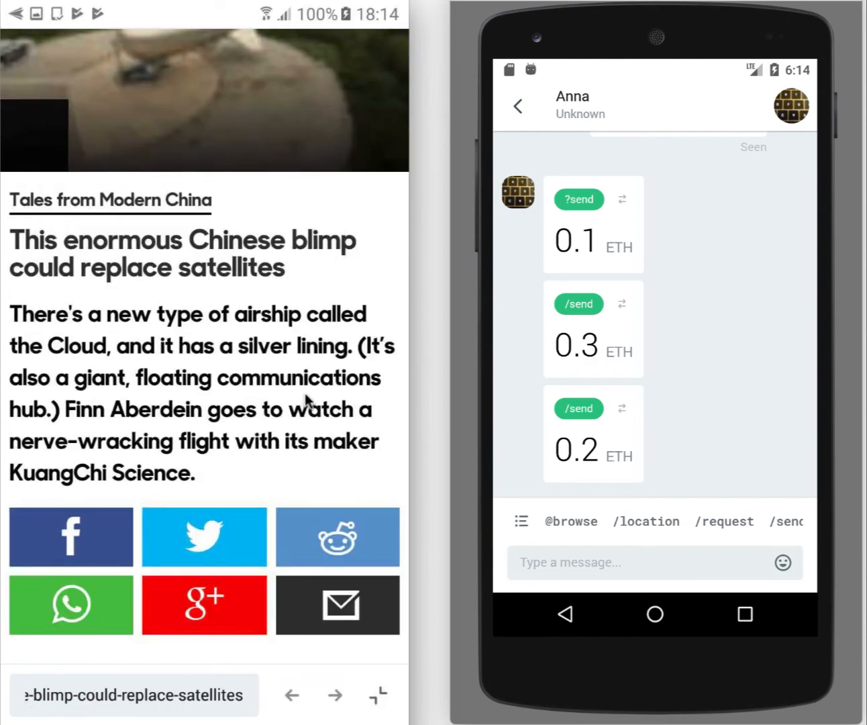
{"action": "scroll", "scroll_direction": "down", "scroll_amount": 3}
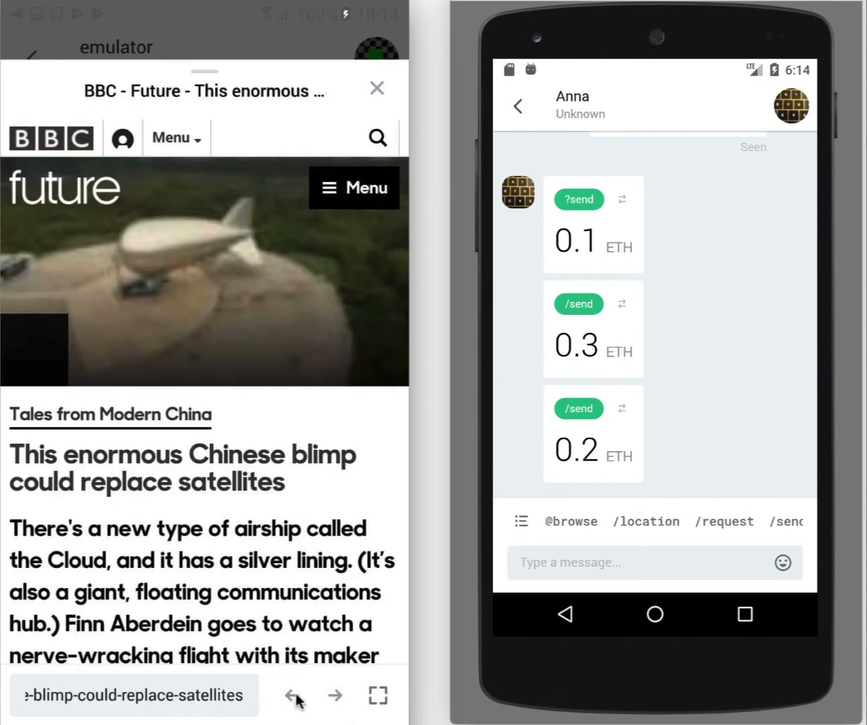
{"action": "left_click", "coordinate": [291, 694]}
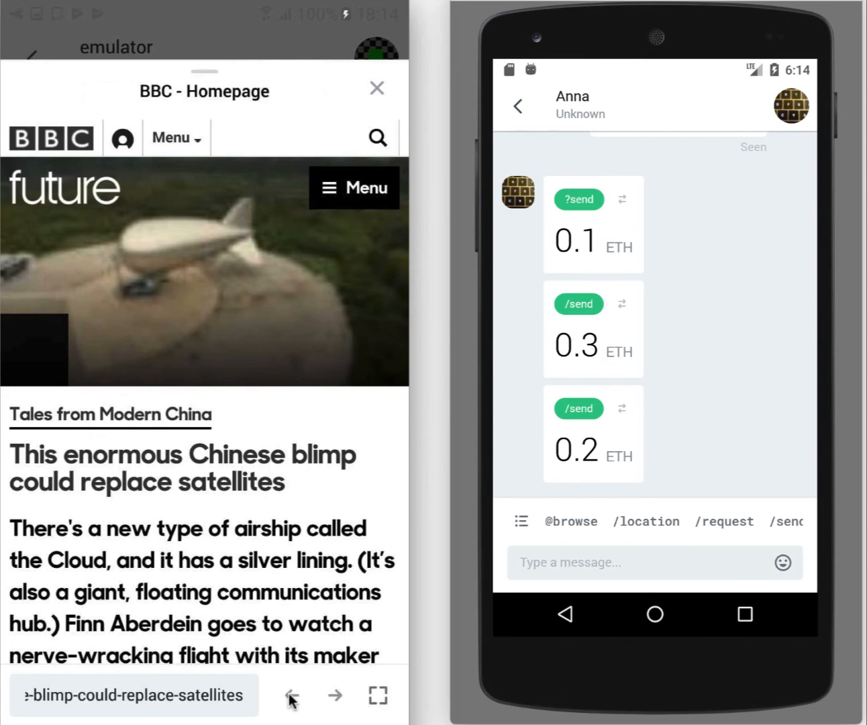
{"action": "left_click", "coordinate": [291, 695]}
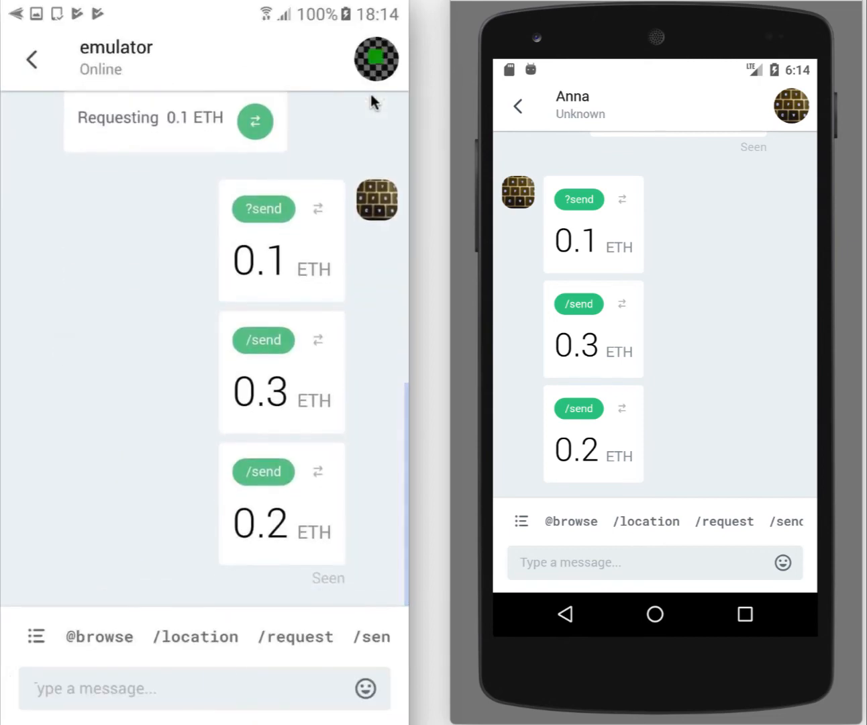
- Type a multi-line draft 'Several / Lines to be sent' in the emulator chat
{"action": "left_click", "coordinate": [188, 406]}
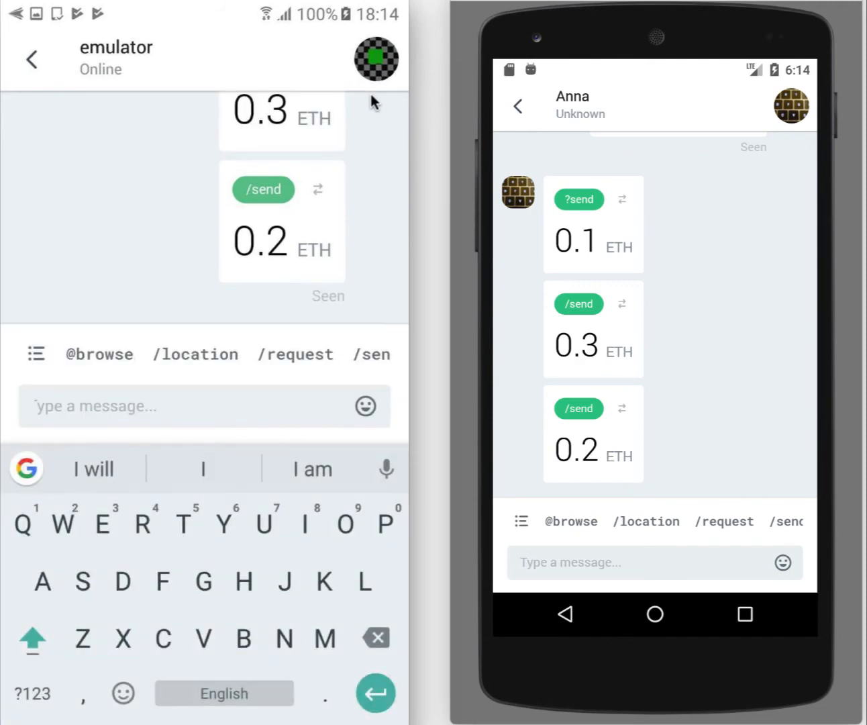
{"action": "type", "text": "Several"}
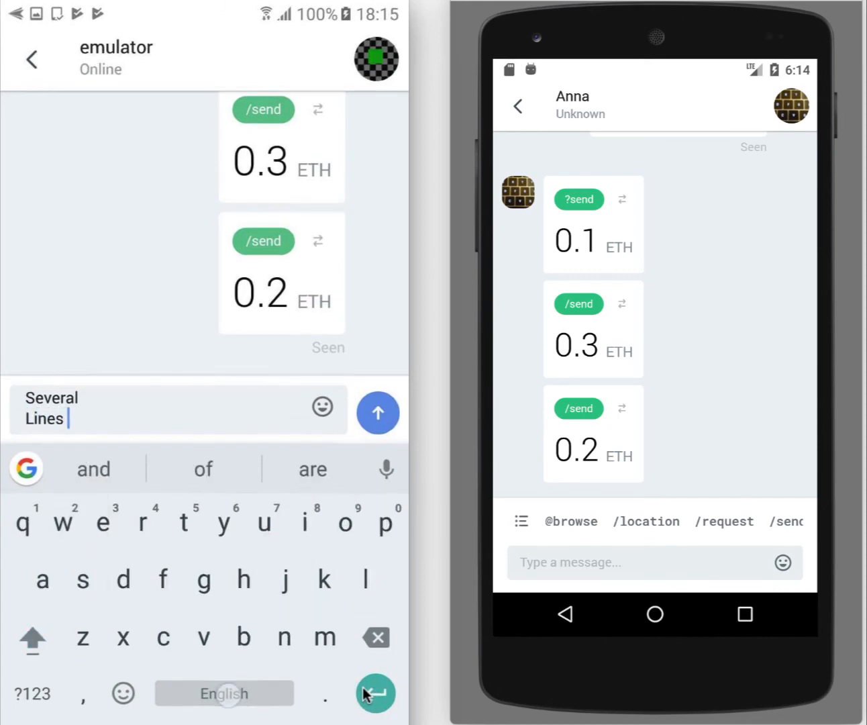
{"action": "type", "text": "to be"}
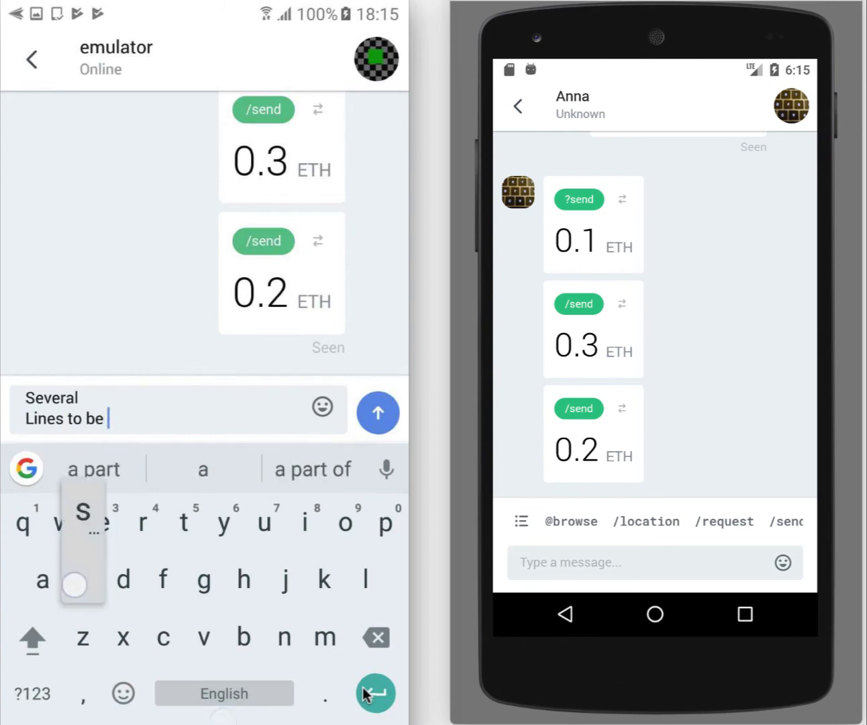
{"action": "type", "text": "sent"}
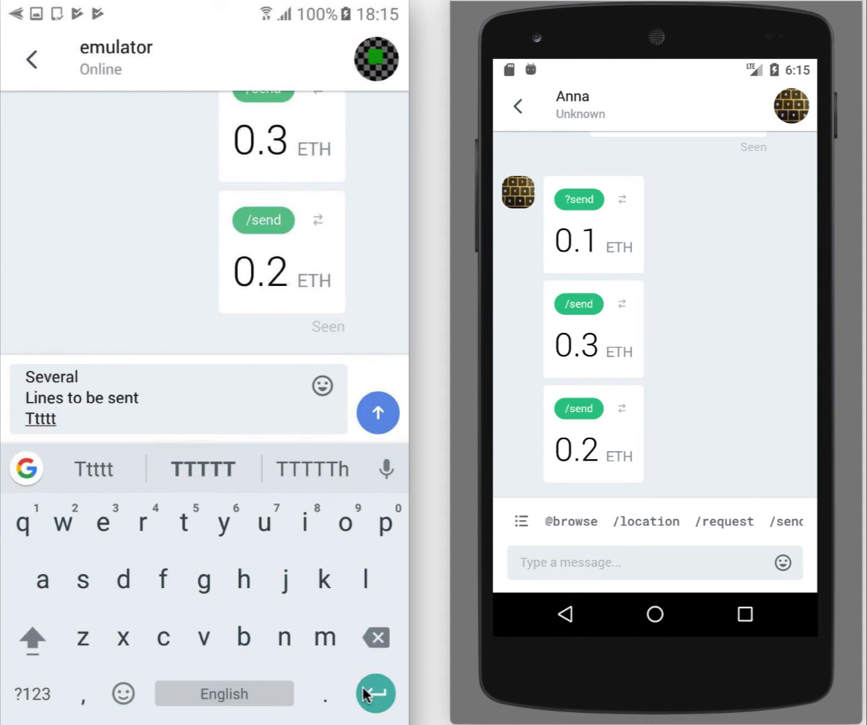
- Send the 'Several / Lines to be sent / Ttttt' message and refocus the message box
{"action": "left_click", "coordinate": [377, 412]}
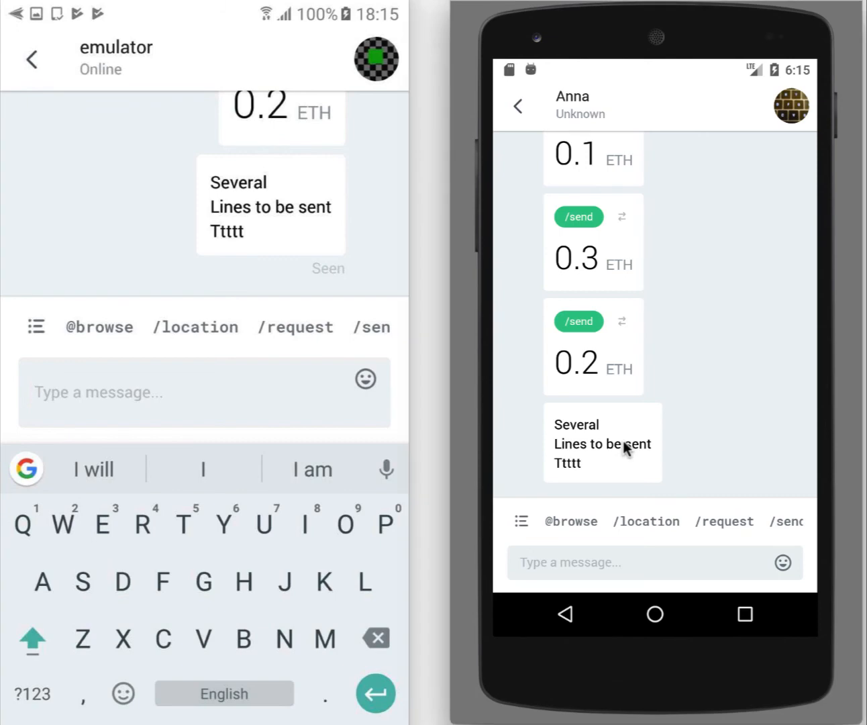
{"action": "mouse_move", "coordinate": [632, 455]}
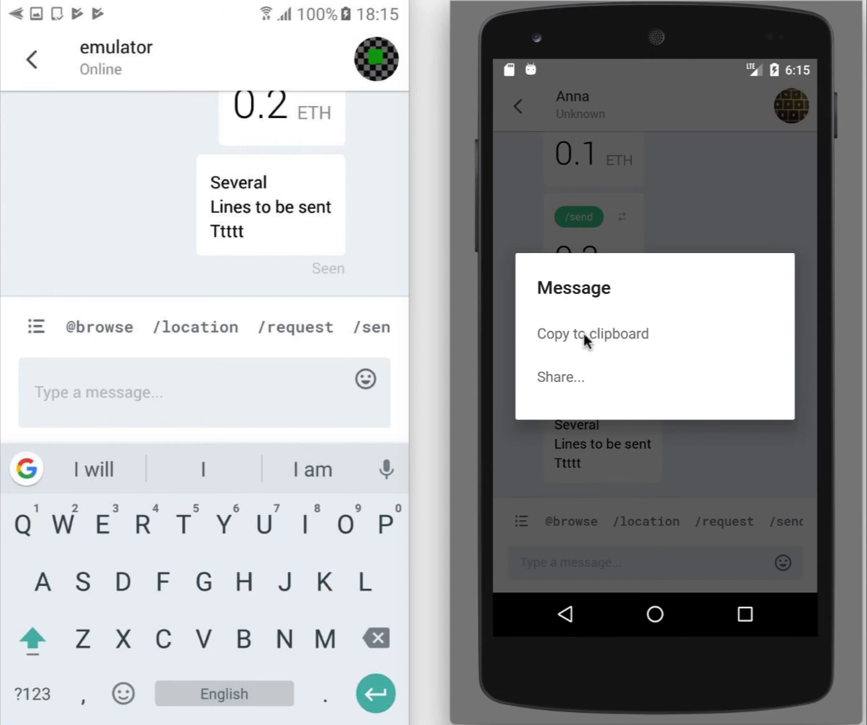
{"action": "mouse_move", "coordinate": [543, 388]}
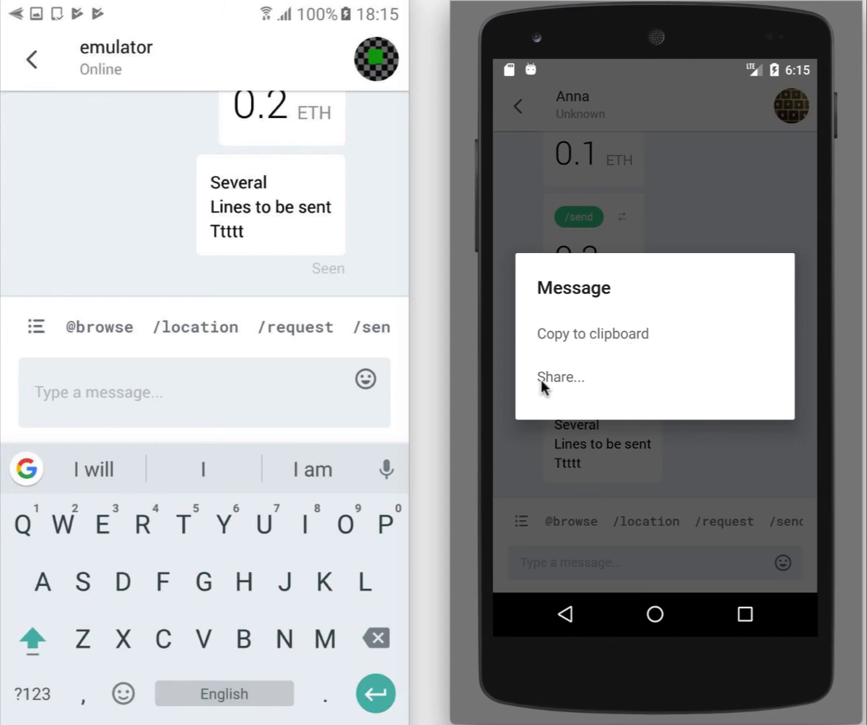
{"action": "mouse_move", "coordinate": [700, 449]}
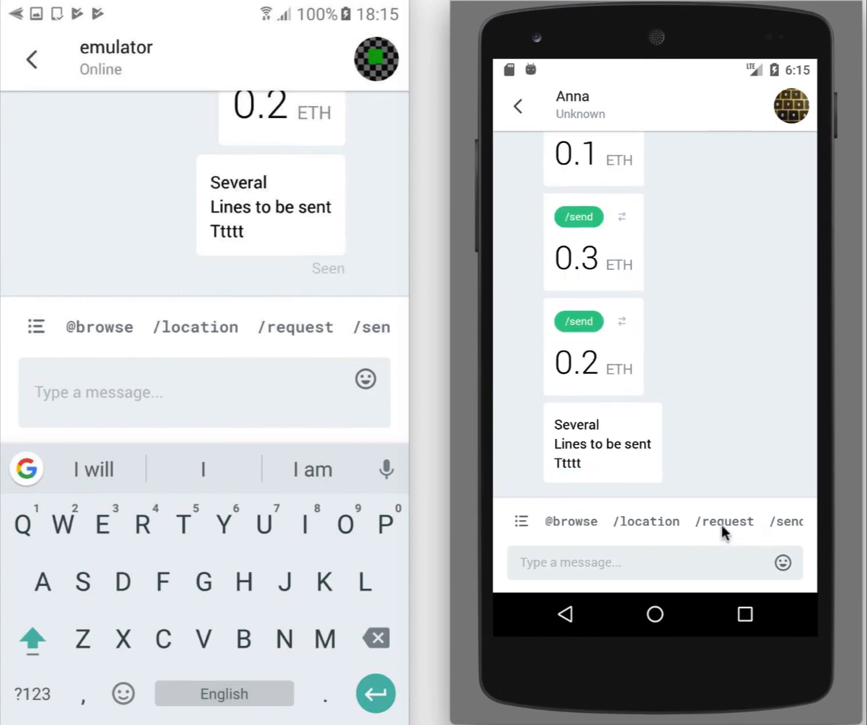
{"action": "left_click", "coordinate": [604, 563]}
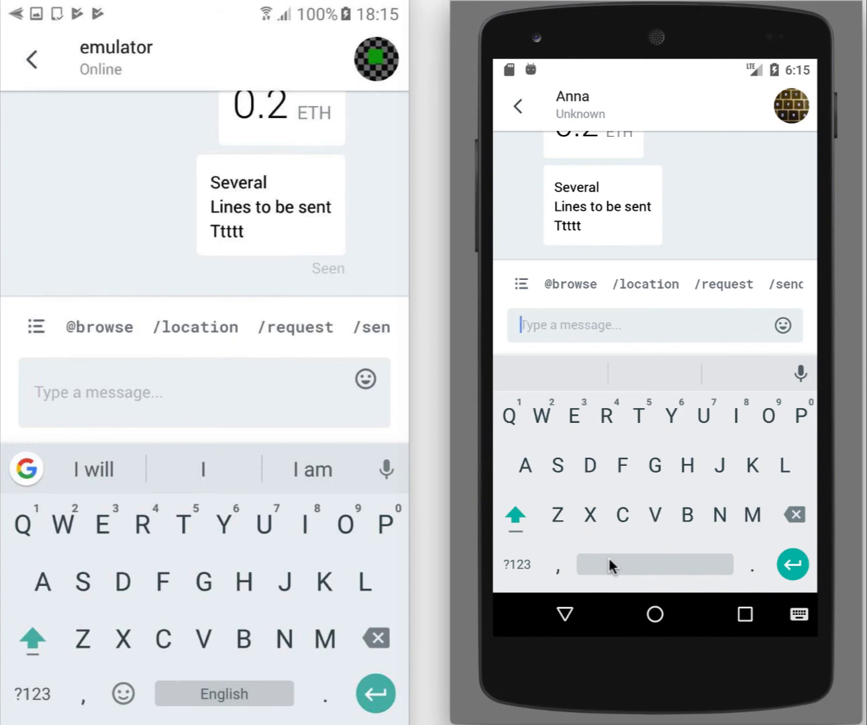
{"action": "type", "text": "bol.co"}
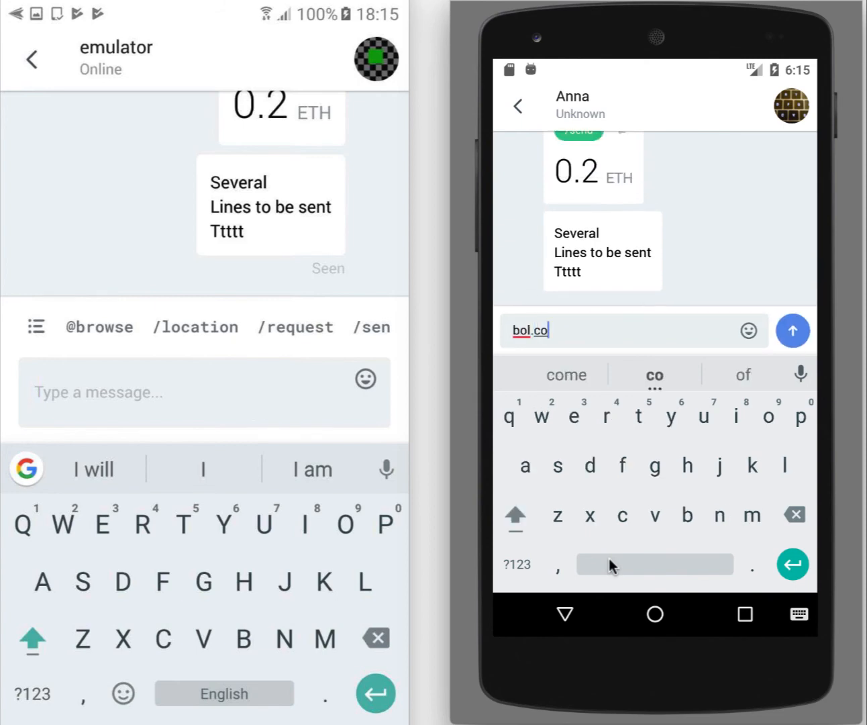
{"action": "left_click", "coordinate": [793, 329]}
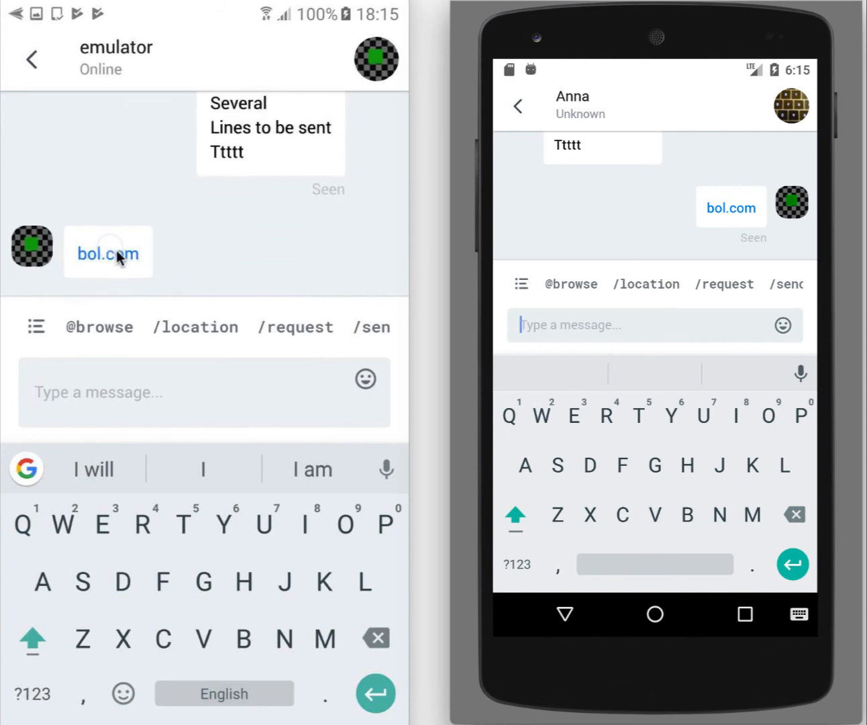
{"action": "left_click", "coordinate": [107, 253]}
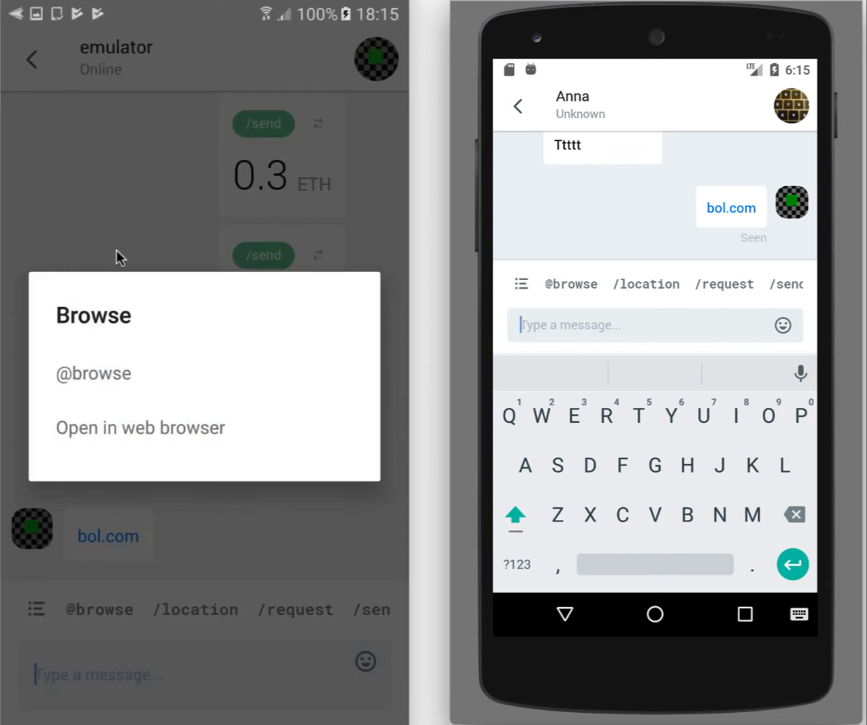
{"action": "mouse_move", "coordinate": [142, 389]}
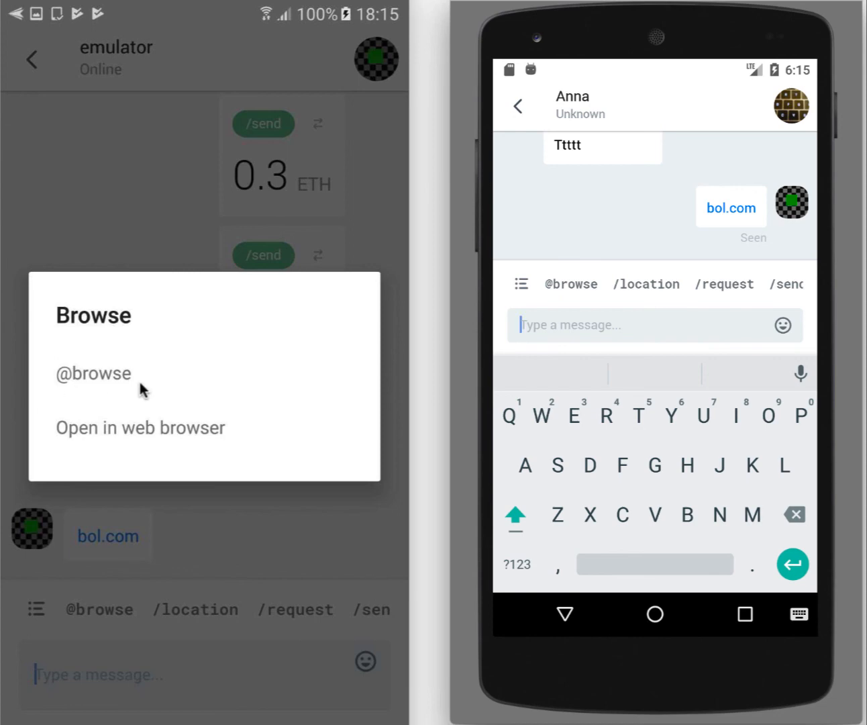
{"action": "mouse_move", "coordinate": [101, 411]}
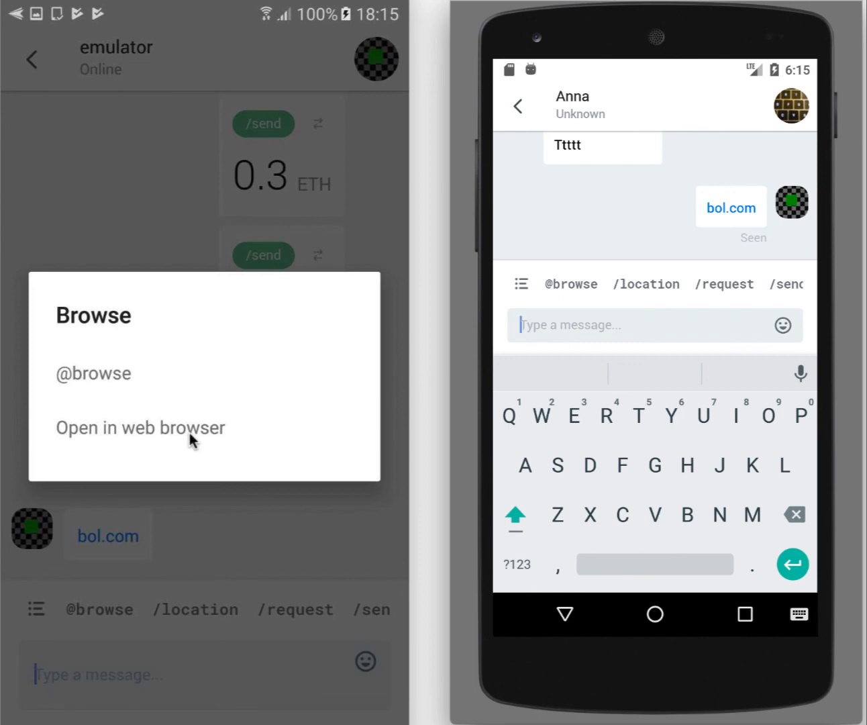
{"action": "left_click", "coordinate": [92, 374]}
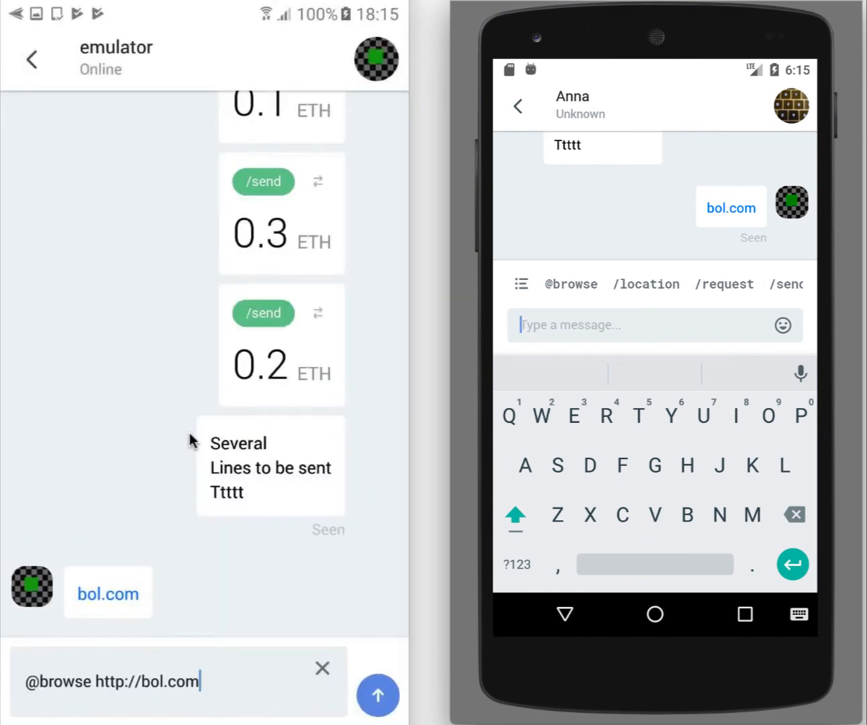
{"action": "left_click", "coordinate": [378, 695]}
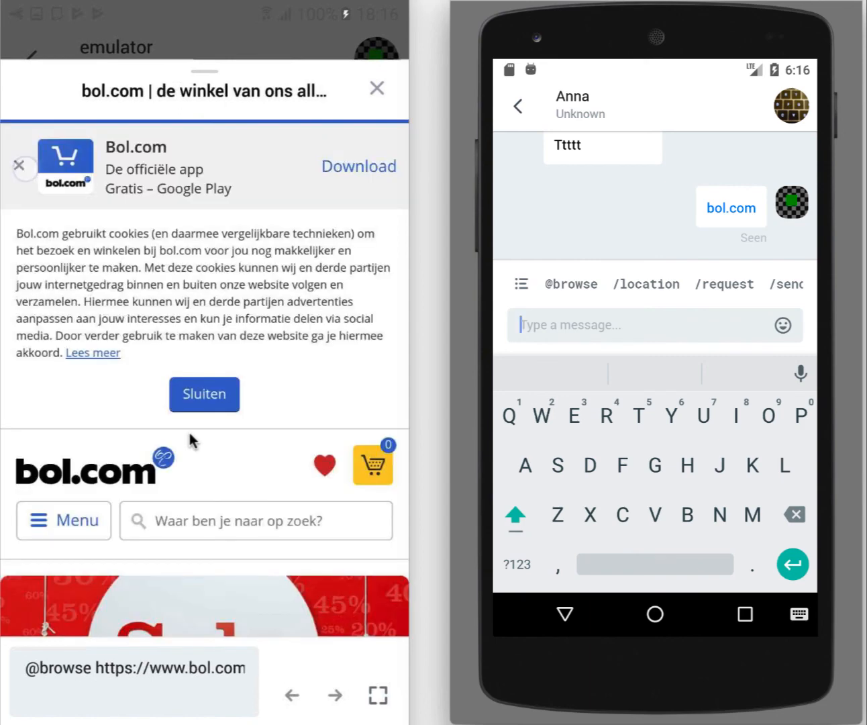
{"action": "left_click", "coordinate": [20, 166]}
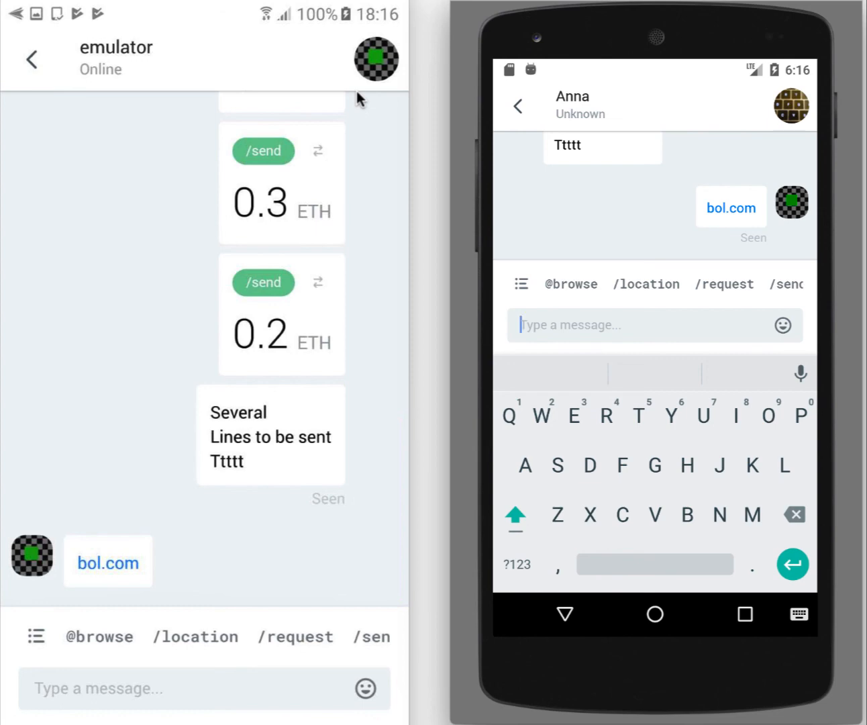
- View the emulator contact's profile and prefill a /send transaction in their chat
{"action": "left_click", "coordinate": [376, 59]}
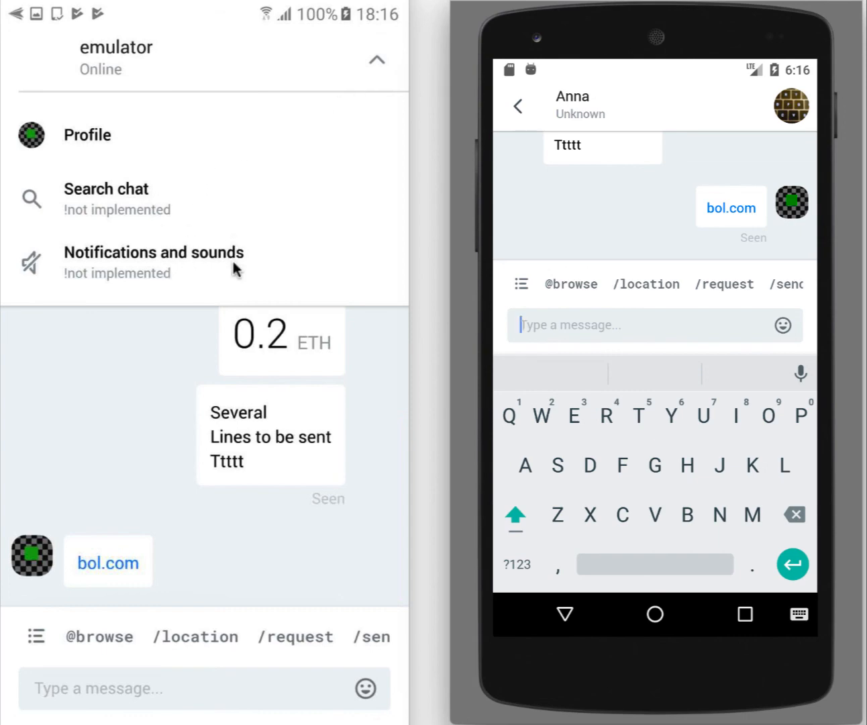
{"action": "left_click", "coordinate": [86, 135]}
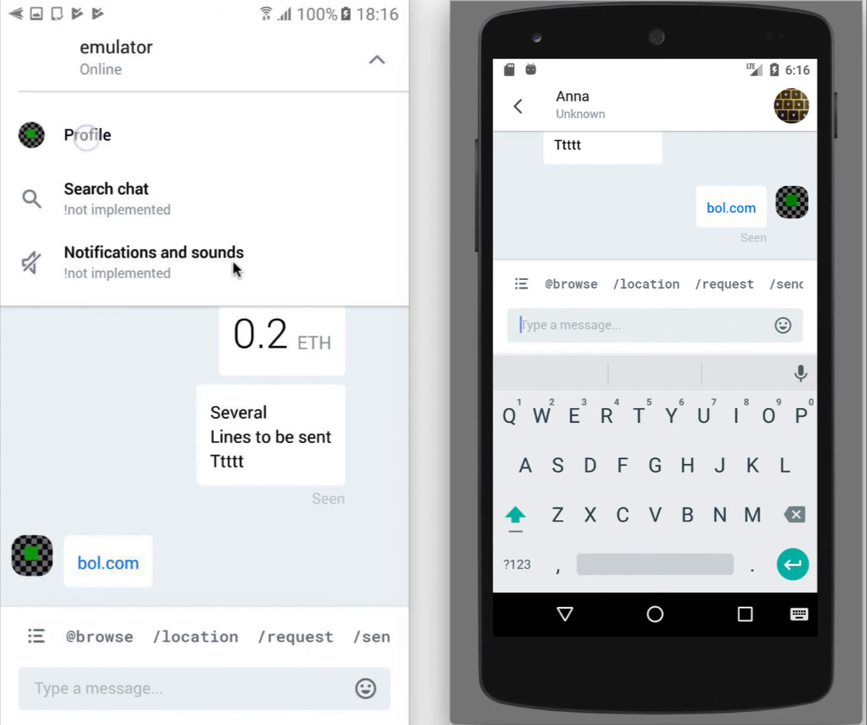
{"action": "left_click", "coordinate": [87, 135]}
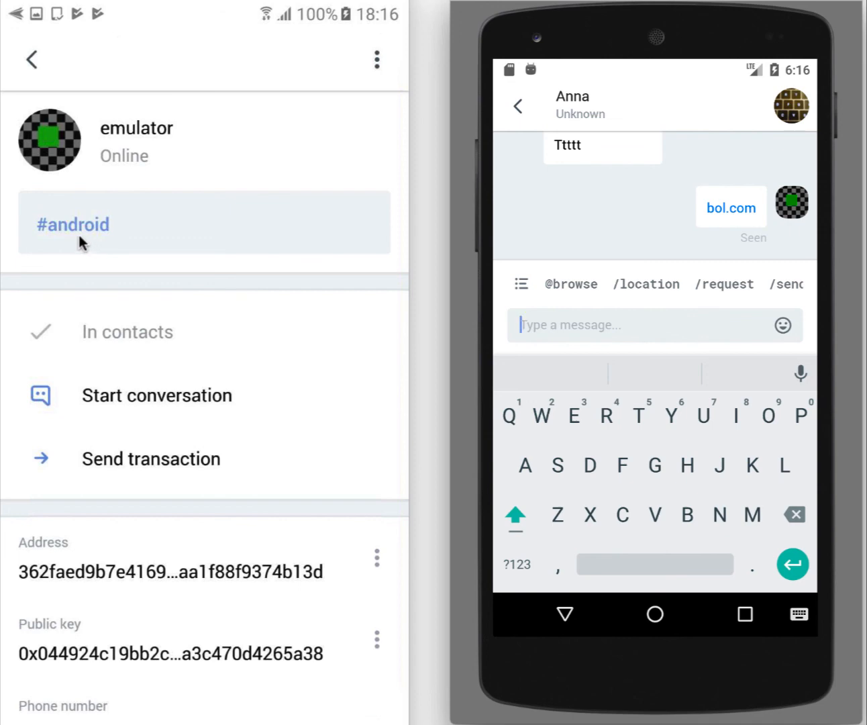
{"action": "mouse_move", "coordinate": [135, 241]}
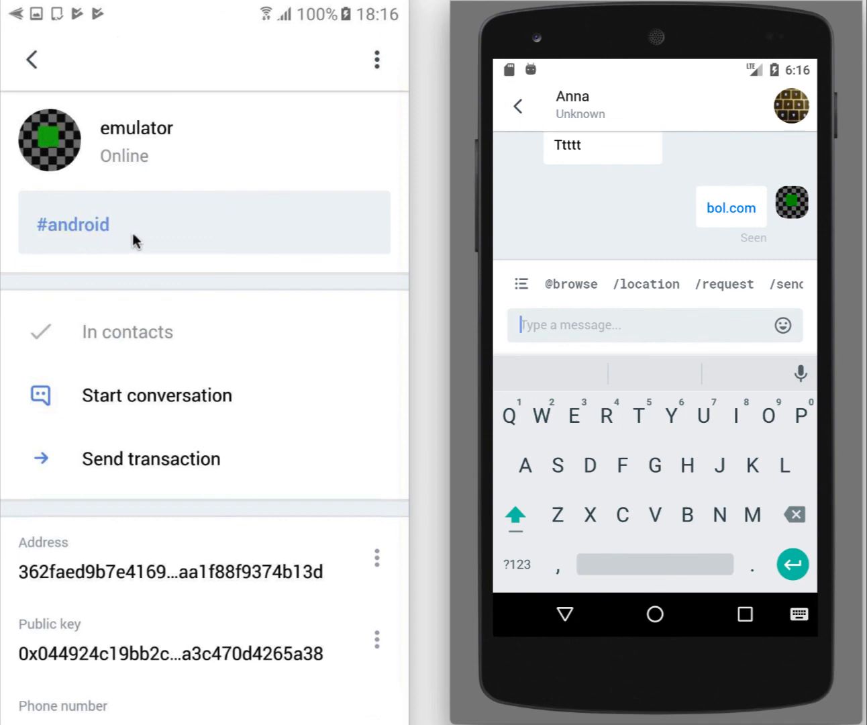
{"action": "mouse_move", "coordinate": [163, 243]}
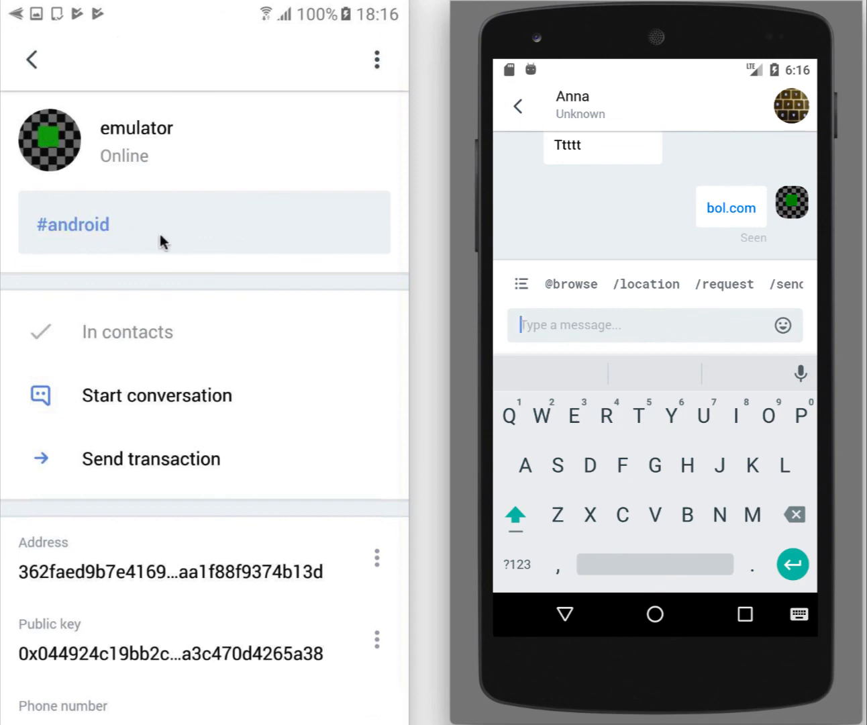
{"action": "mouse_move", "coordinate": [111, 160]}
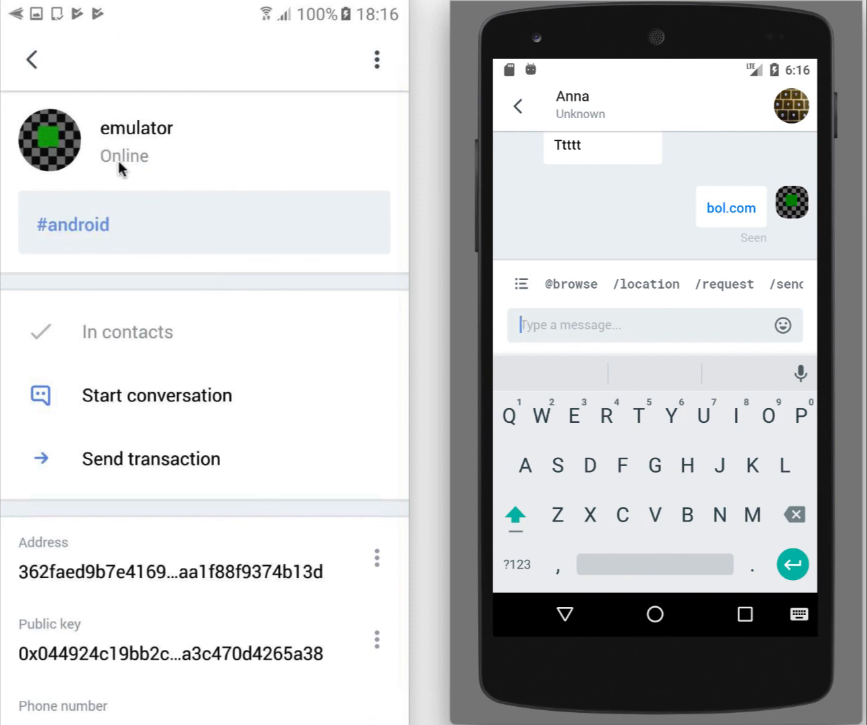
{"action": "mouse_move", "coordinate": [121, 135]}
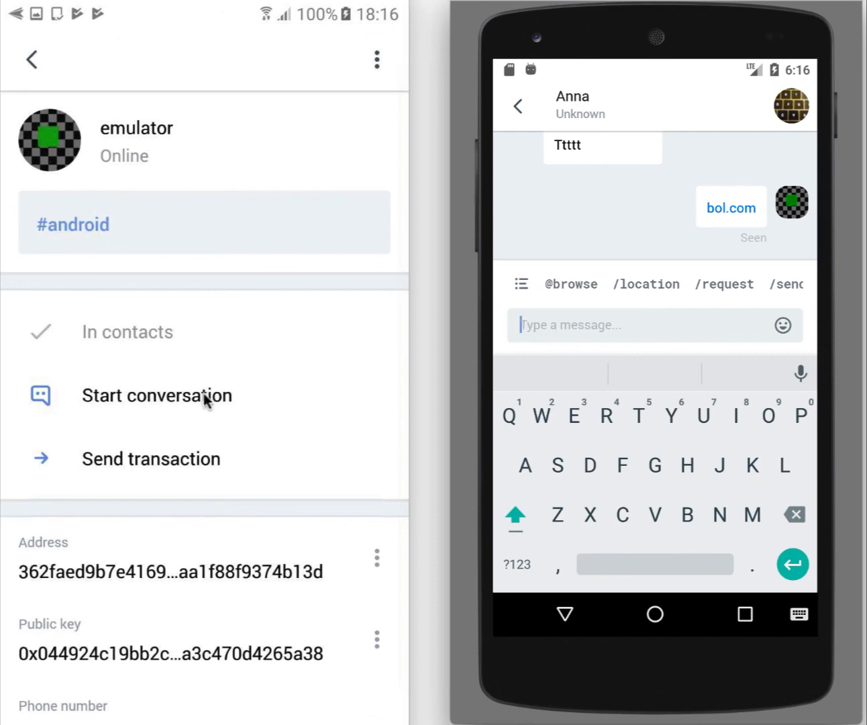
{"action": "mouse_move", "coordinate": [175, 467]}
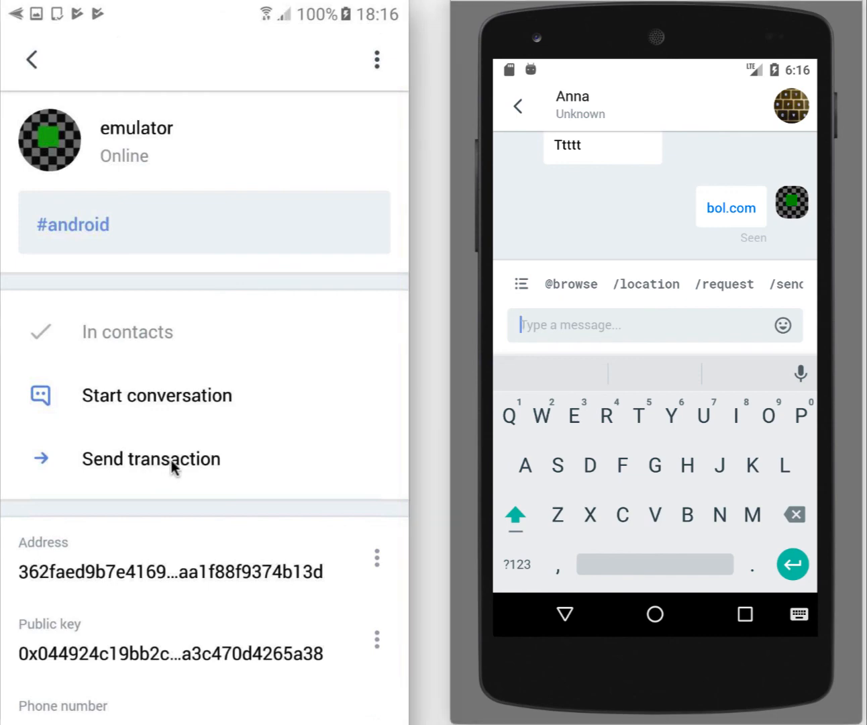
{"action": "left_click", "coordinate": [150, 459]}
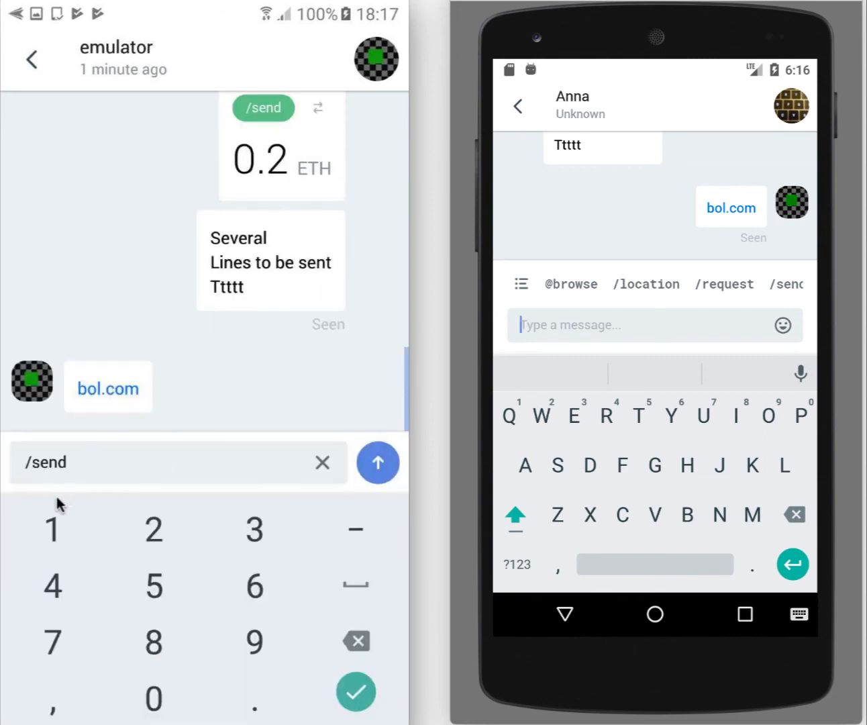
{"action": "mouse_move", "coordinate": [81, 482]}
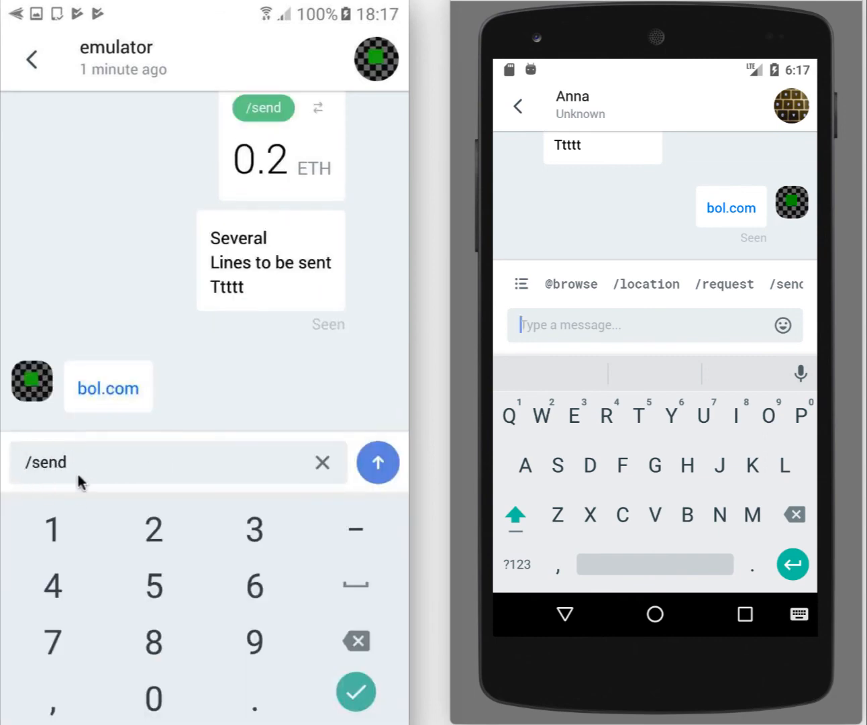
{"action": "mouse_move", "coordinate": [88, 475]}
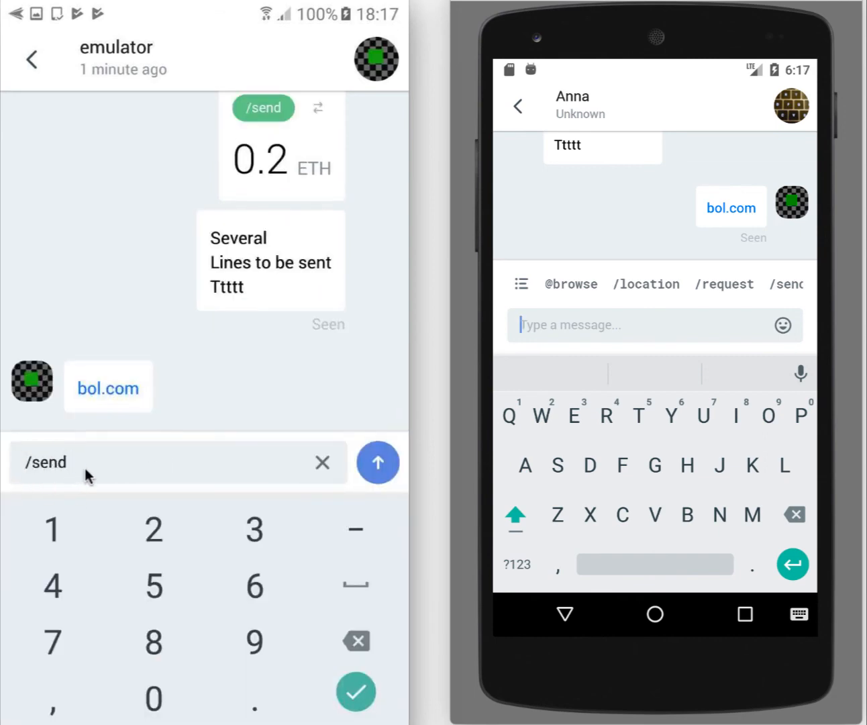
{"action": "left_click", "coordinate": [376, 59]}
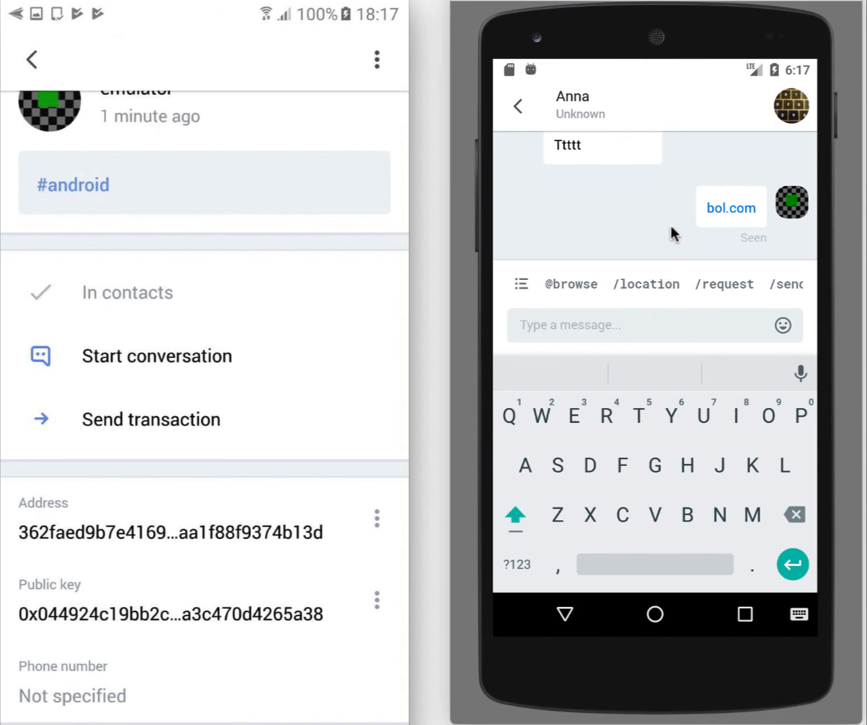
{"action": "mouse_move", "coordinate": [485, 395]}
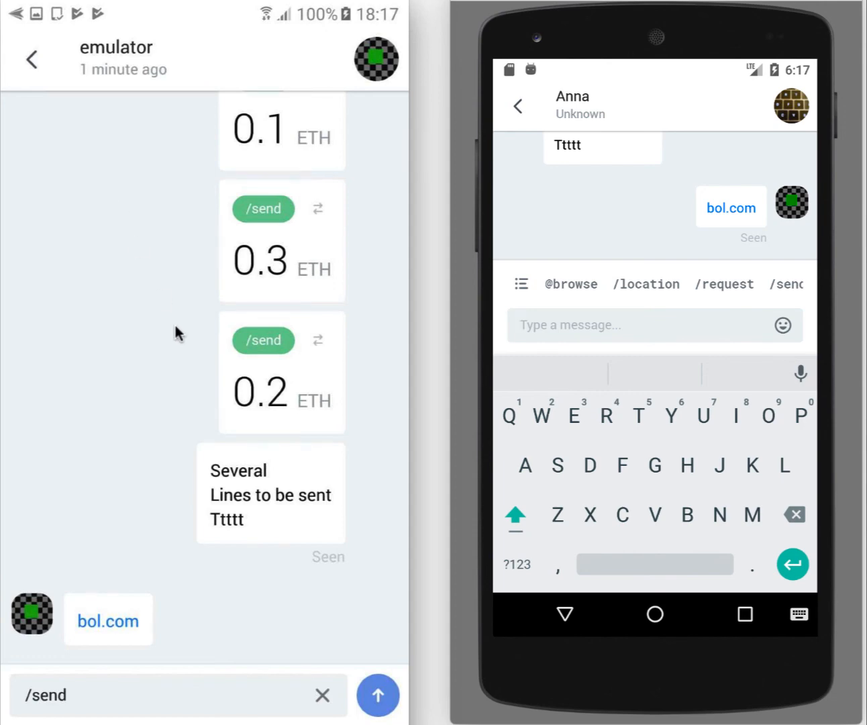
{"action": "mouse_move", "coordinate": [272, 188]}
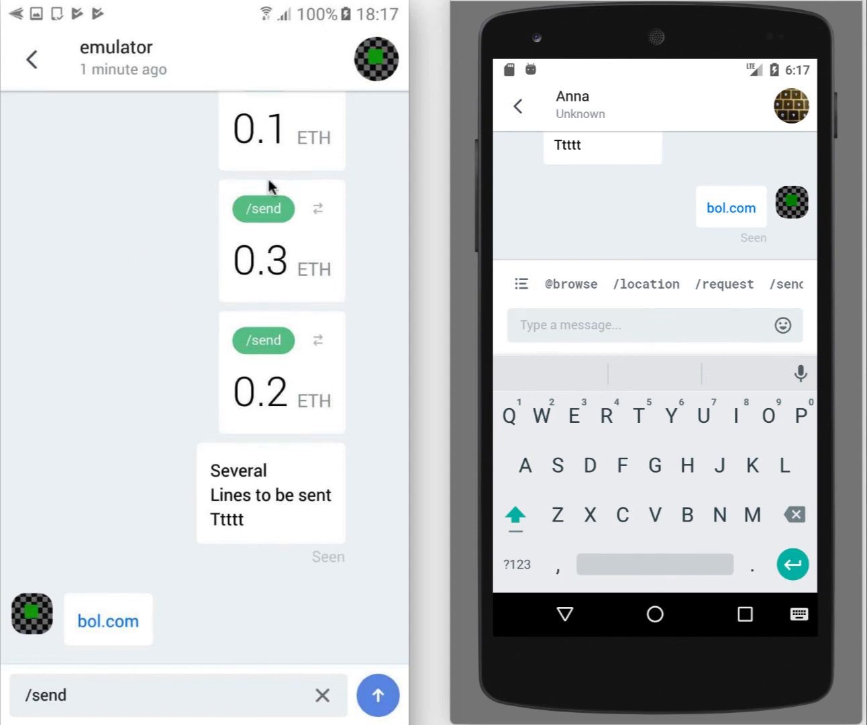